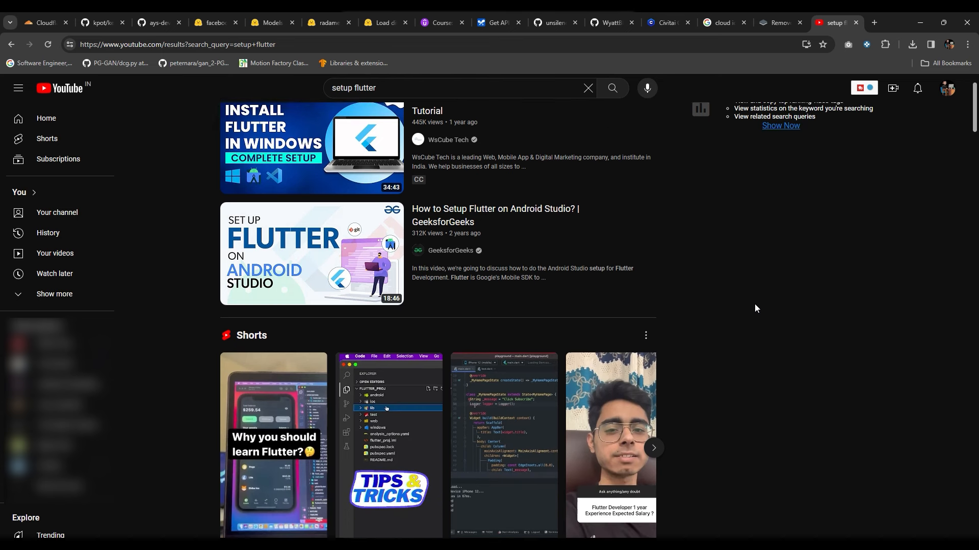
- Create a new Flutter application project named gemini_maths from the Command Palette
{"action": "scroll", "scroll_direction": "down", "scroll_amount": 3}
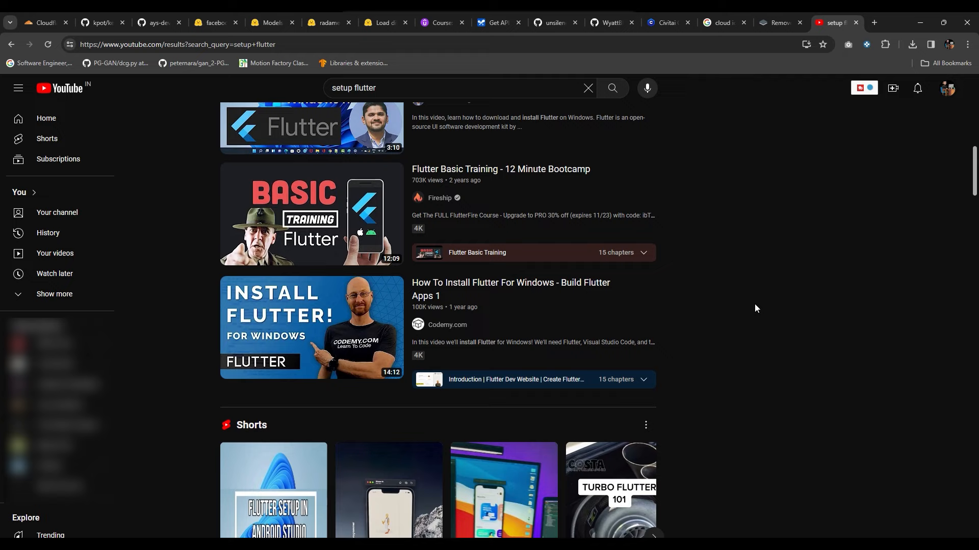
{"action": "scroll", "scroll_direction": "down", "scroll_amount": 3}
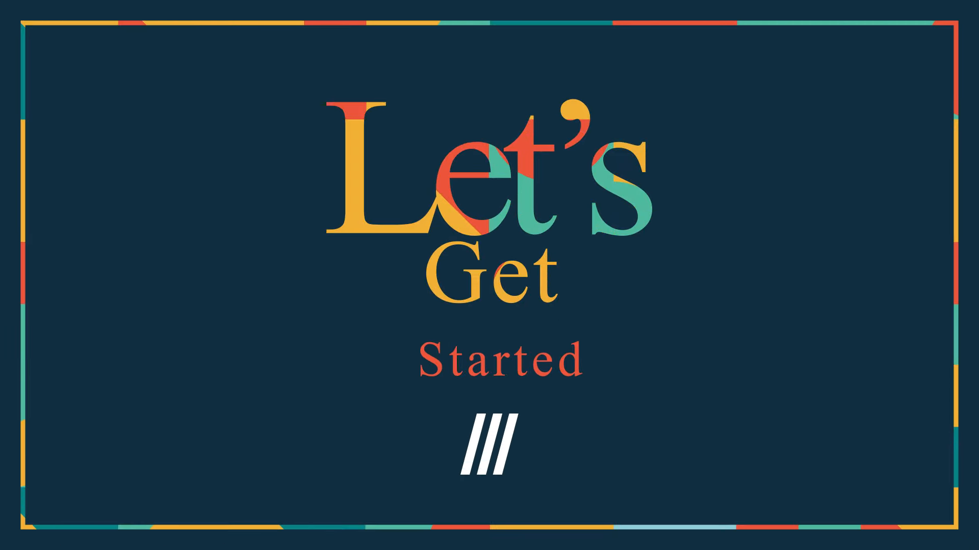
{"action": "type", "text": "flutte"}
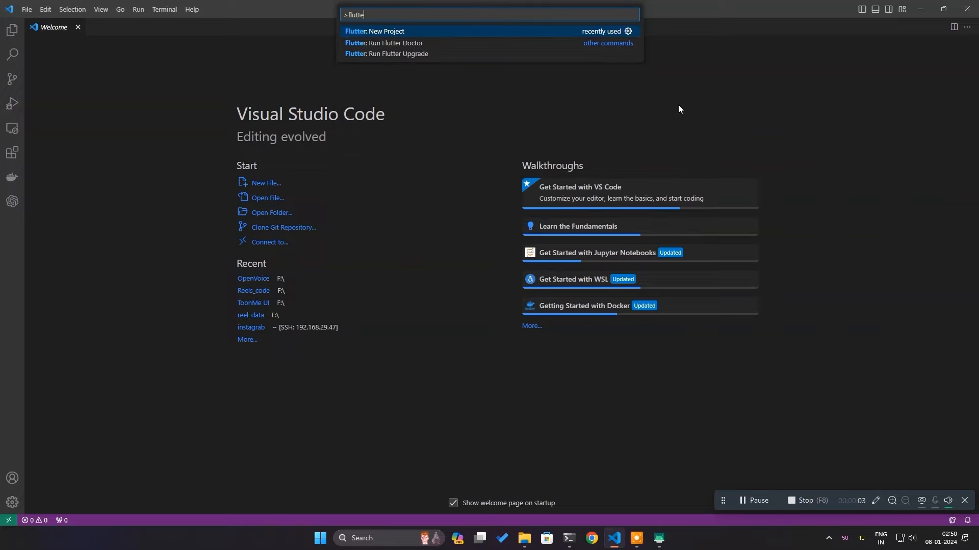
{"action": "left_click", "coordinate": [374, 30]}
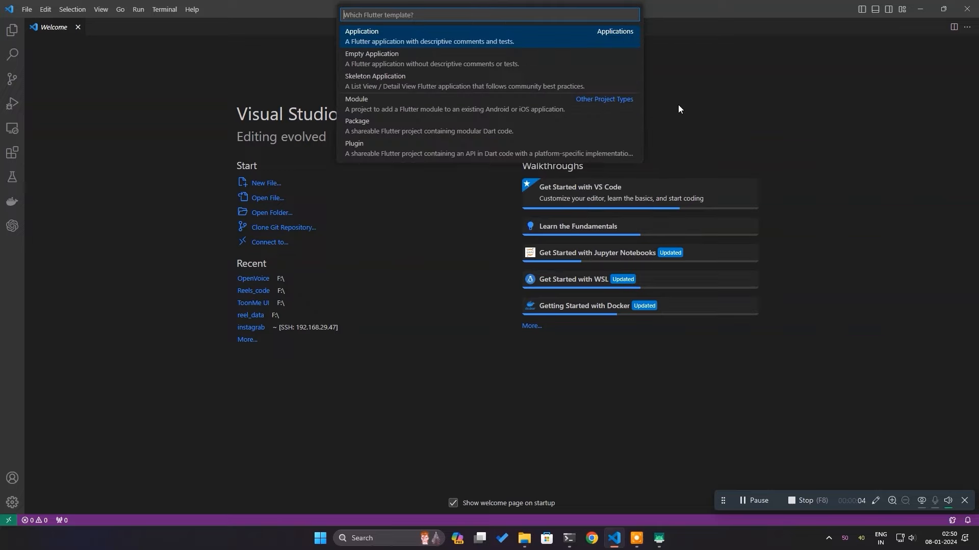
{"action": "left_click", "coordinate": [362, 31]}
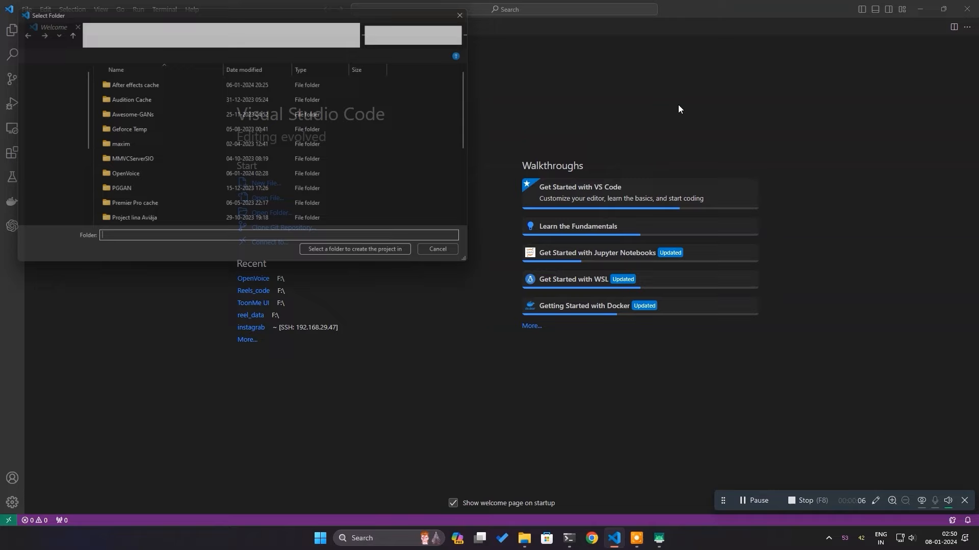
{"action": "type", "text": "gemini"}
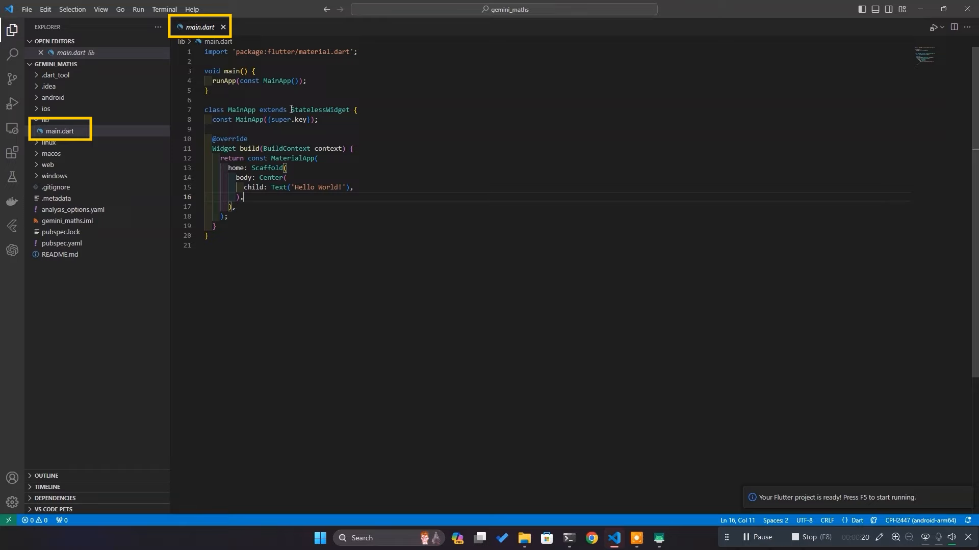
- Run flutter doctor in a terminal, then run the app on the connected phone
{"action": "left_click", "coordinate": [252, 70]}
{"action": "type", "text": "flutter"}
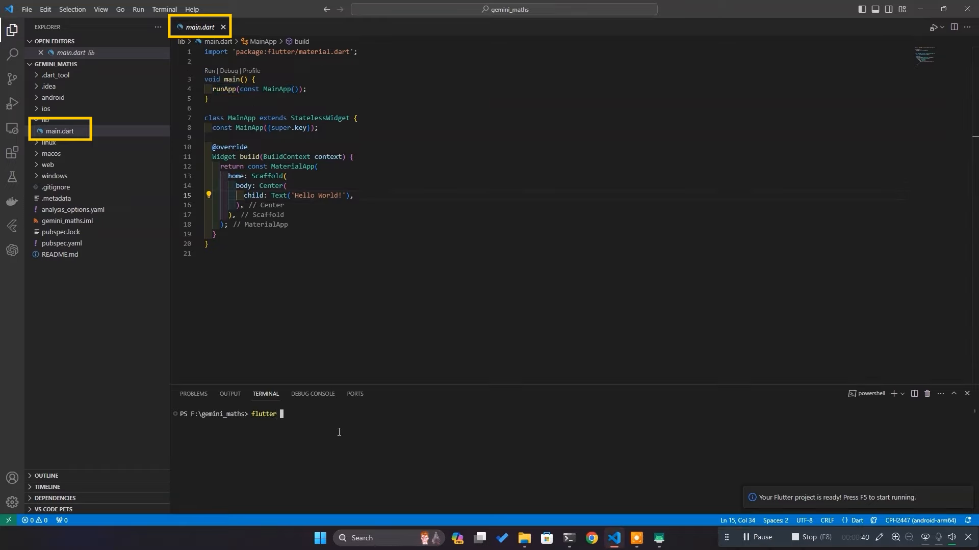
{"action": "type", "text": "doctor"}
{"action": "type", "text": "flutter run"}
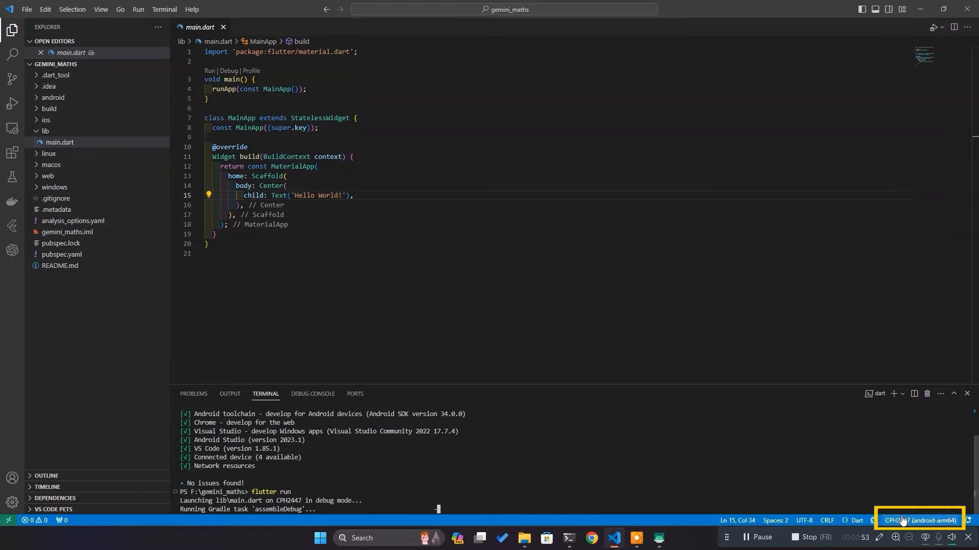
{"action": "left_click", "coordinate": [918, 520]}
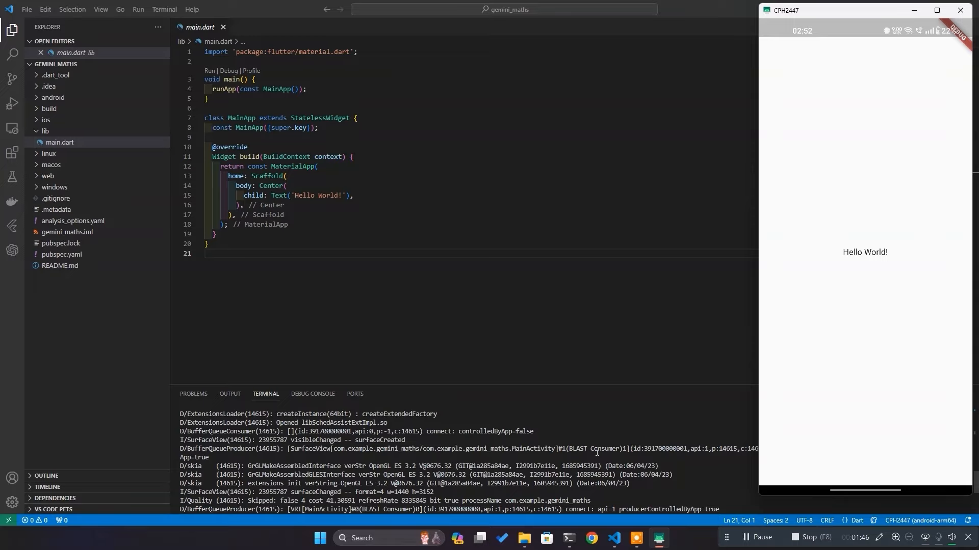
- Add image_picker, image_cropper and http dependencies to pubspec.yaml and save
{"action": "type", "text": "image_picker"}
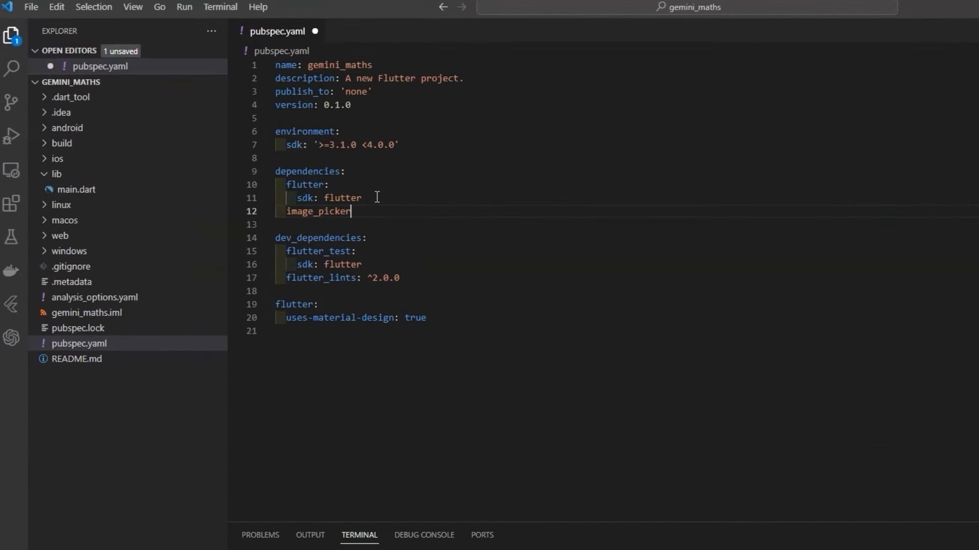
{"action": "type", "text": ": ^ 1.0.6"}
{"action": "type", "text": "image_cro"}
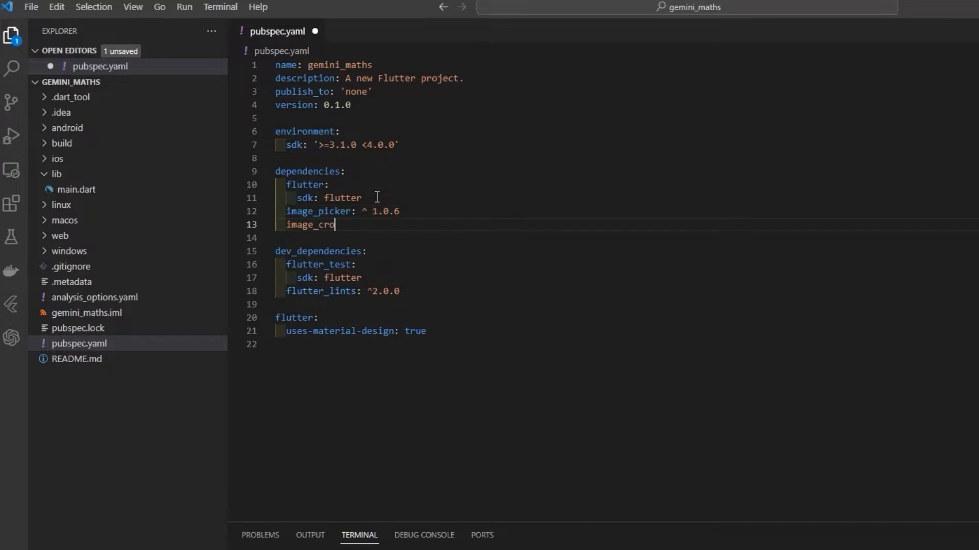
{"action": "type", "text": "pper: ^1.4.1"}
{"action": "type", "text": "http:"}
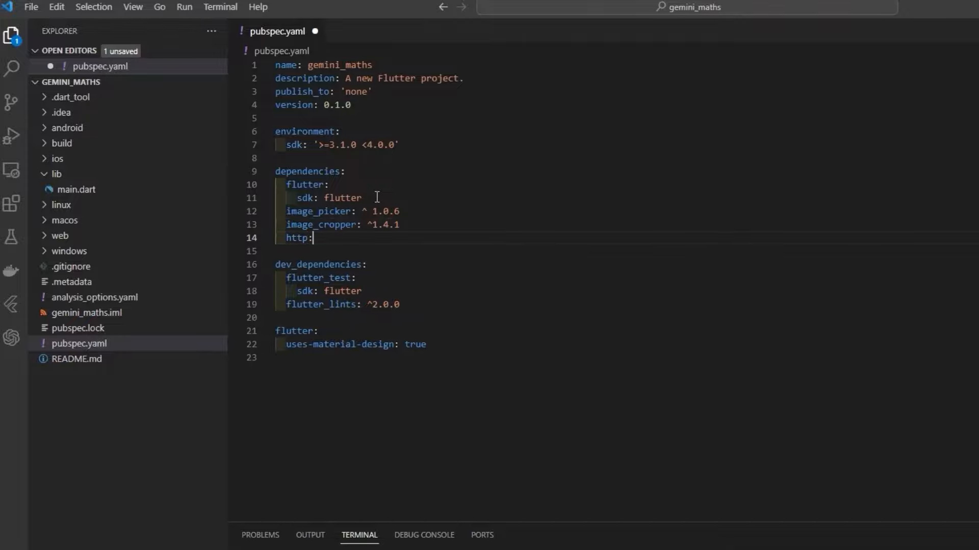
{"action": "type", "text": "^0.13.3"}
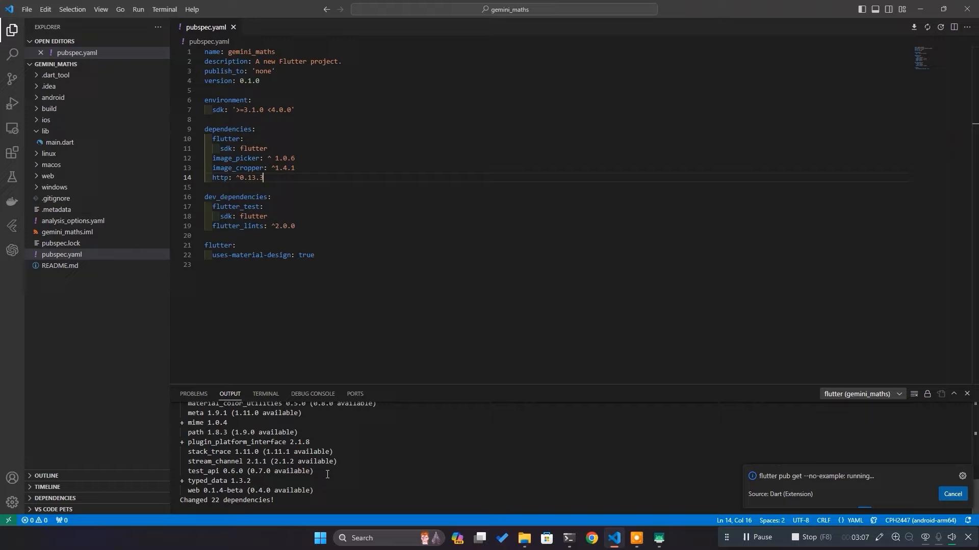
{"action": "key", "text": "ctrl+p"}
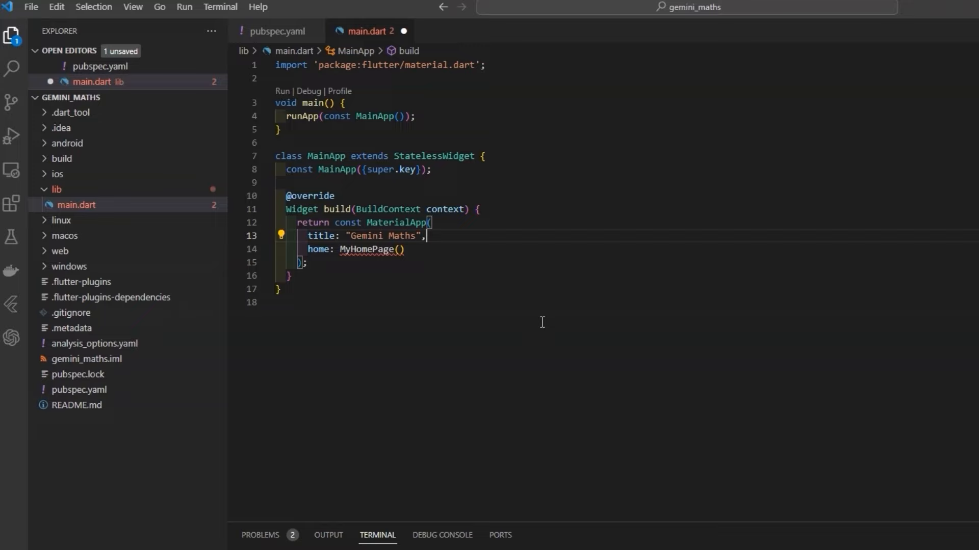
- Give MaterialApp a blue ThemeData and begin a MyHomePage StatefulWidget class
{"action": "type", "text": "theme: ThemeData(primarySwatch: Colors.blue),"}
{"action": "type", "text": "class M"}
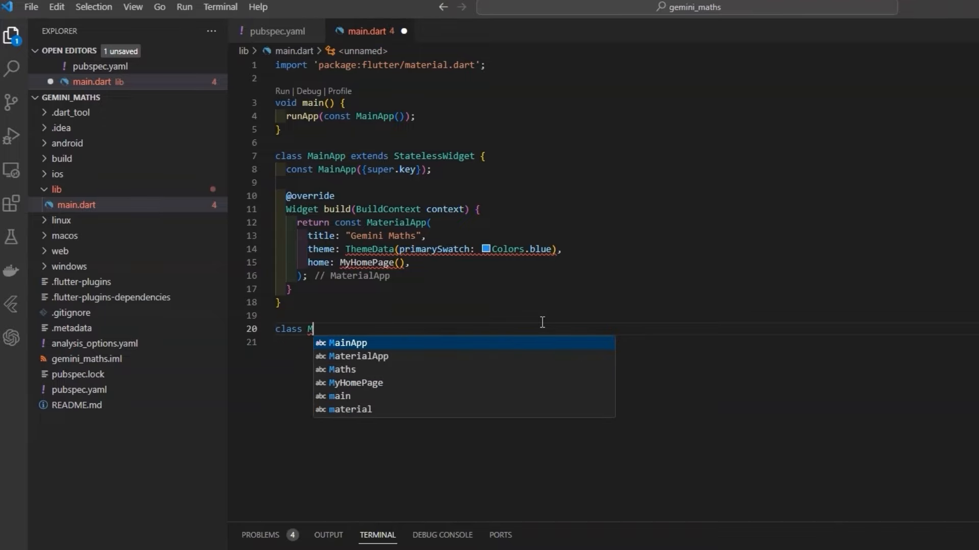
{"action": "type", "text": "yHomePage extends"}
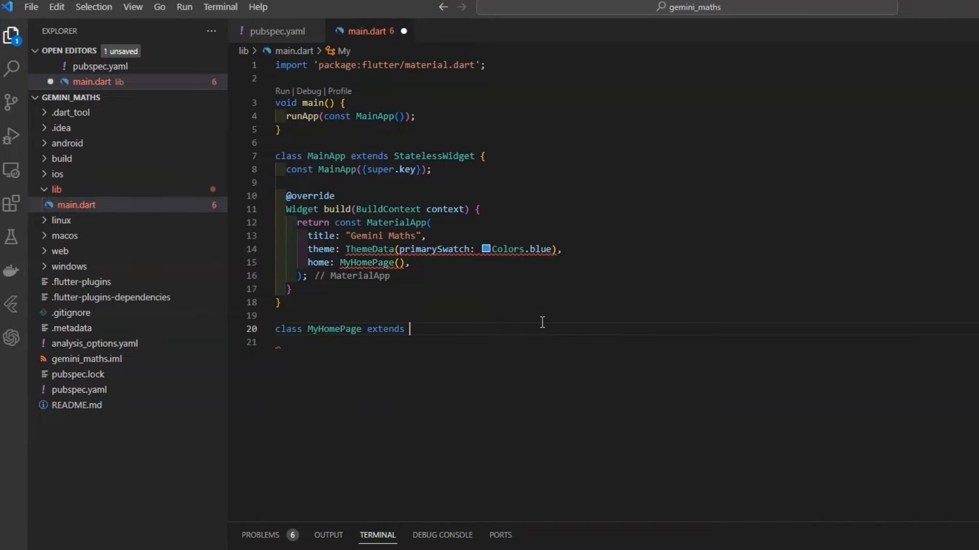
{"action": "type", "text": "StatefulWidget"}
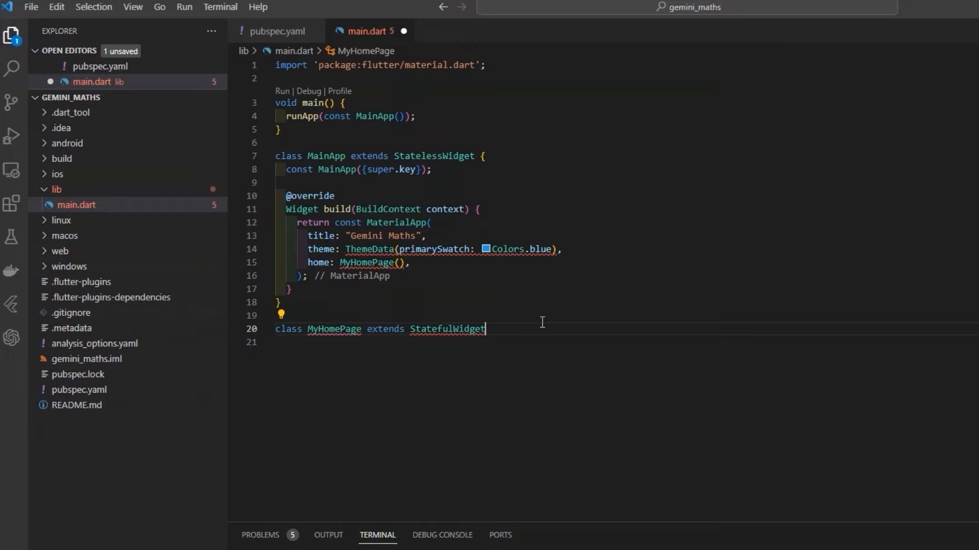
{"action": "type", "text": "{"}
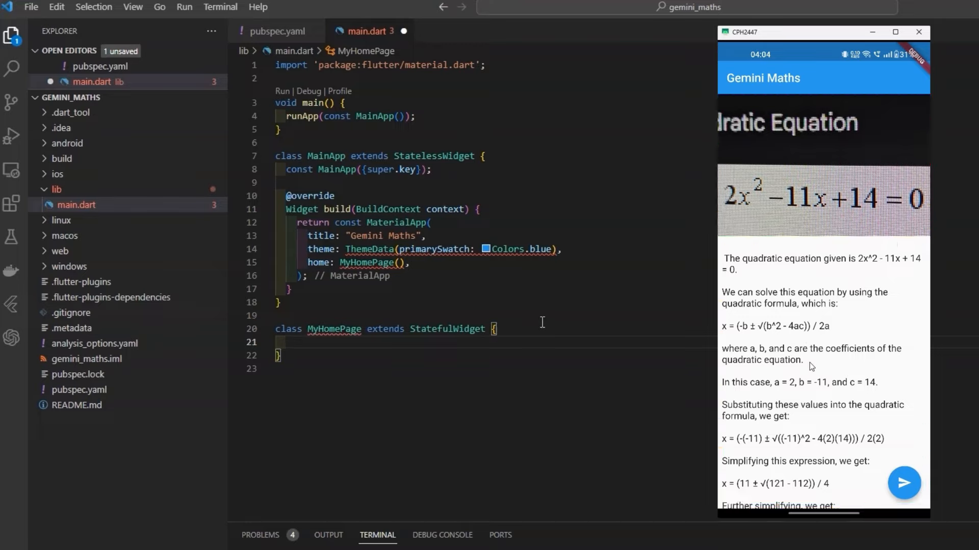
- Add MyHomePage's createState override, a _MyHomePageState class, and its build method via Quick Fix
{"action": "double_click", "coordinate": [334, 329]}
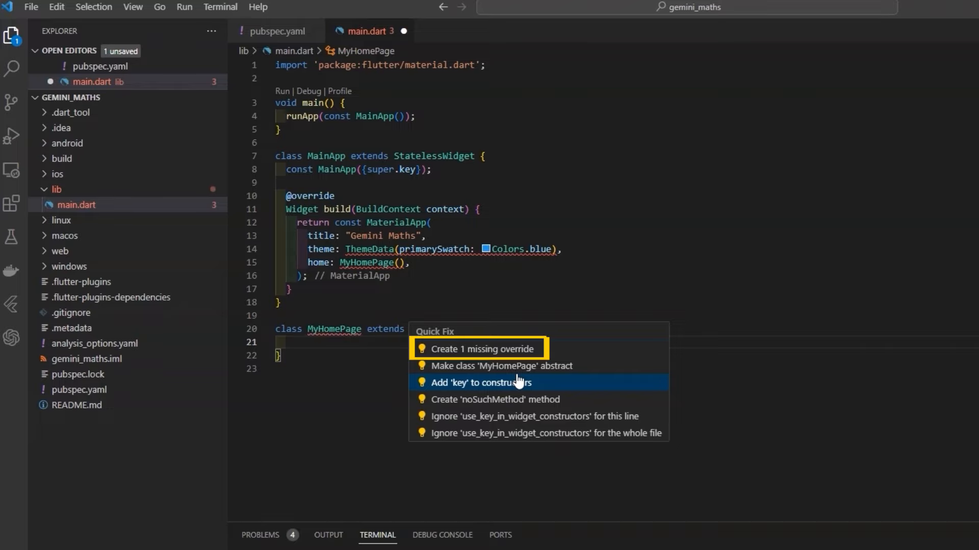
{"action": "left_click", "coordinate": [480, 349]}
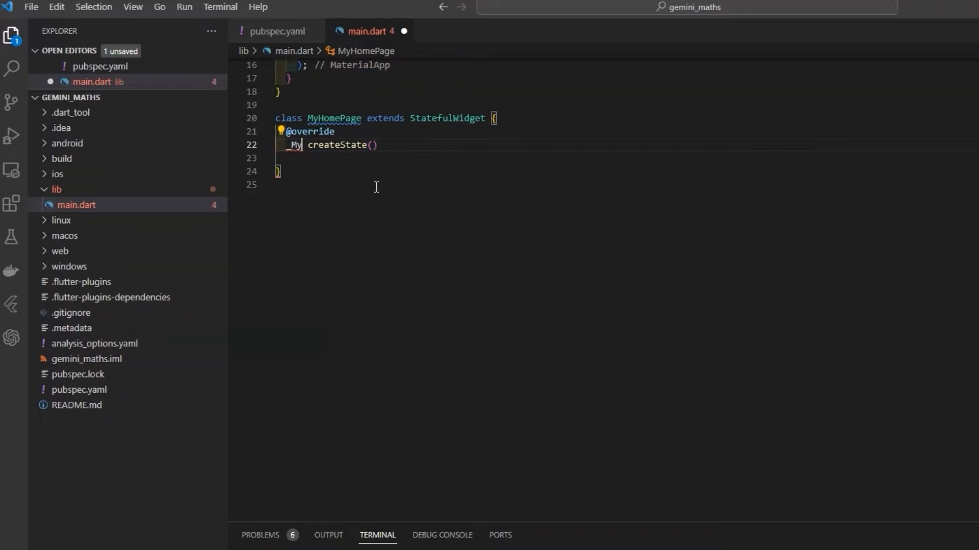
{"action": "type", "text": "HomePageState"}
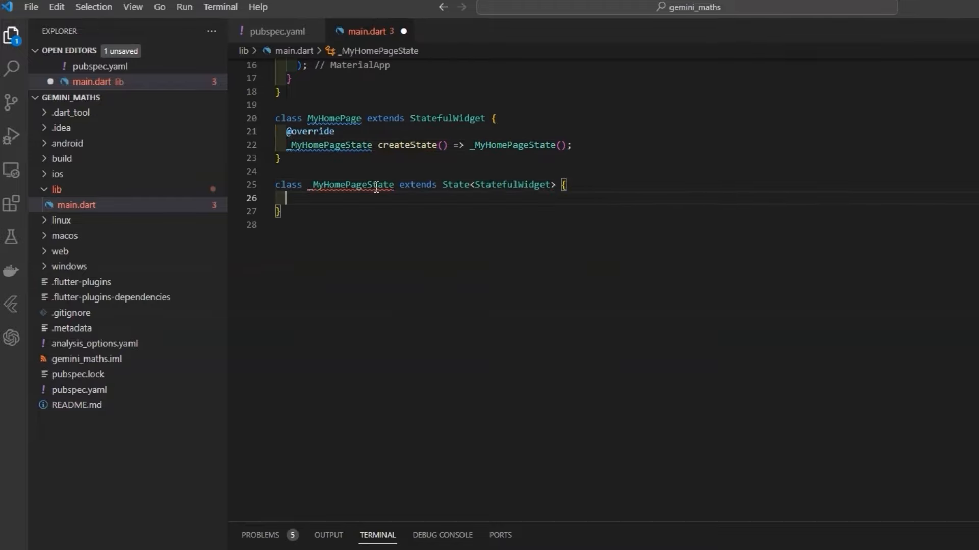
{"action": "mouse_move", "coordinate": [350, 185]}
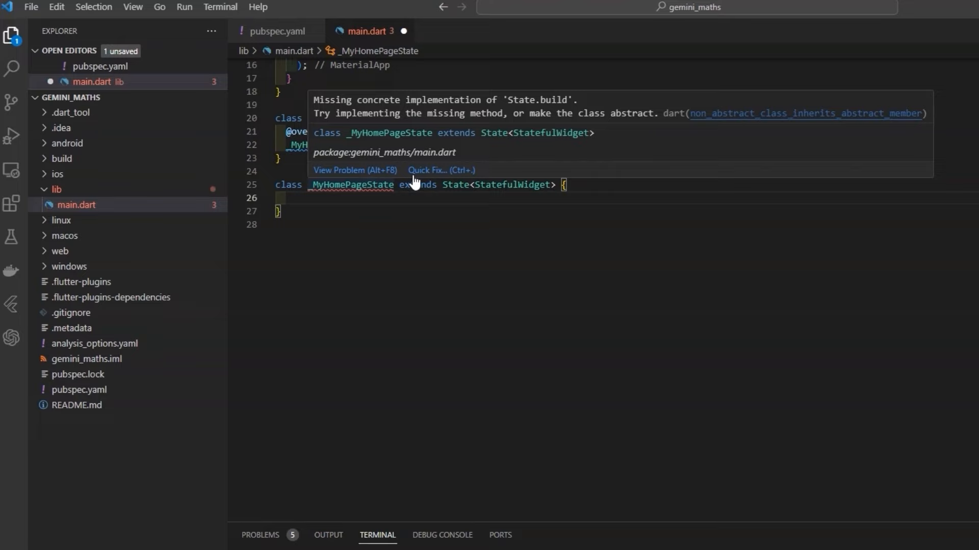
{"action": "left_click", "coordinate": [440, 169]}
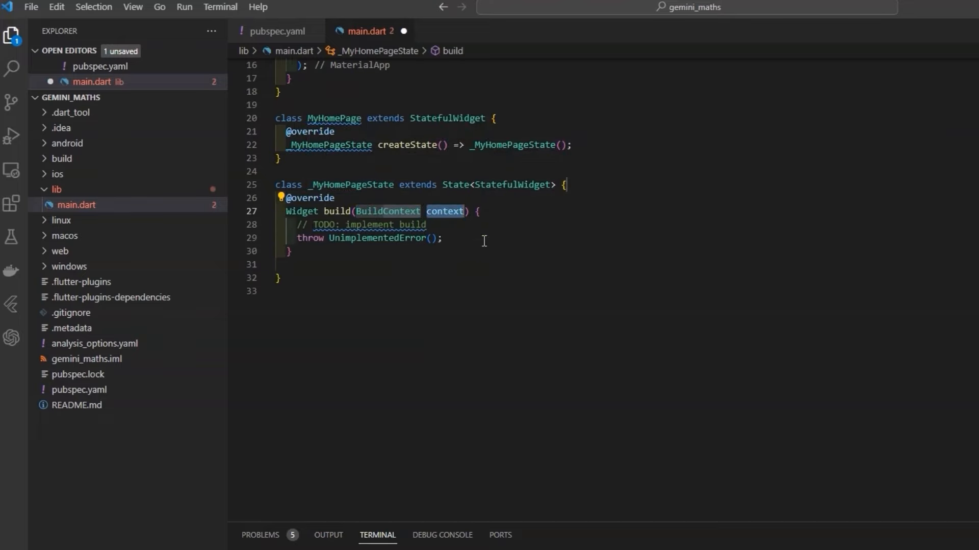
{"action": "type", "text": "return"}
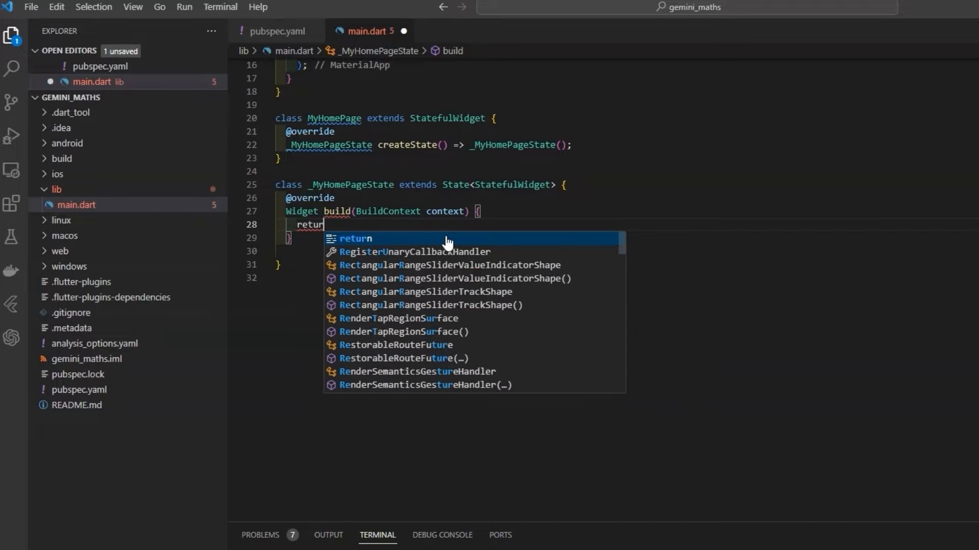
- Return a Scaffold with 'Gemini Maths' app bar, 'Hello Flutter!' body and a FloatingActionButton
{"action": "type", "text": "Scaffold();"}
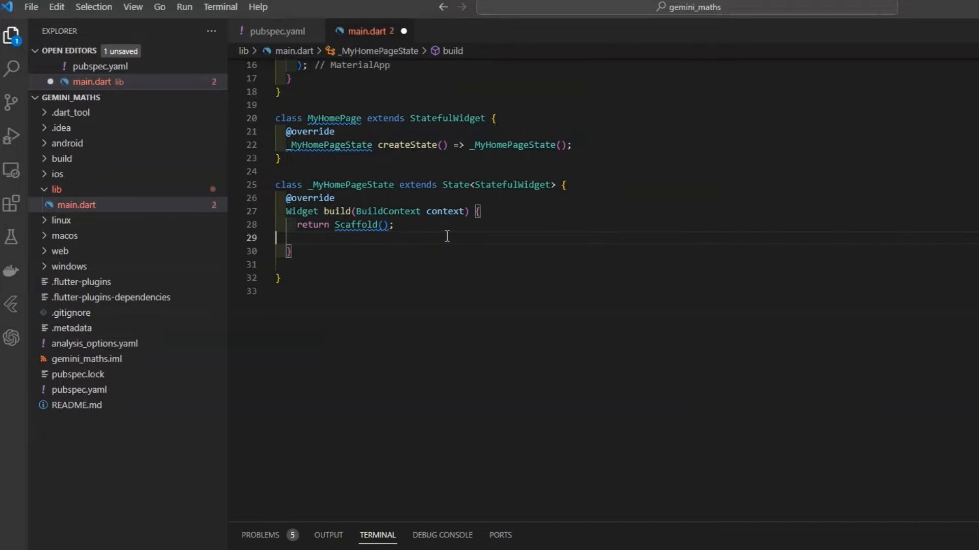
{"action": "type", "text": "appBar: AppBar"}
{"action": "type", "text": "title: Text,"}
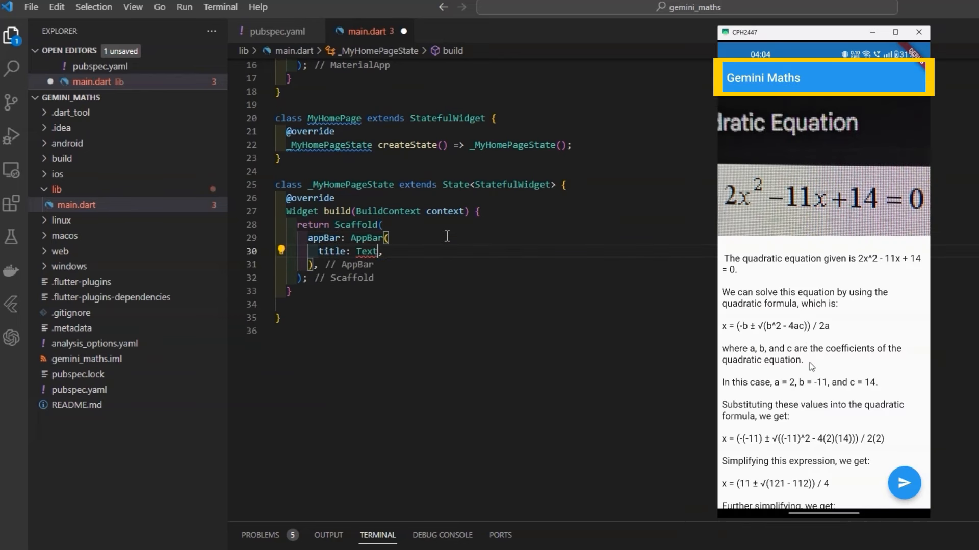
{"action": "type", "text": "(\"Gemini\""}
{"action": "type", "text": "body: Text(\"Hello Fl\"),"}
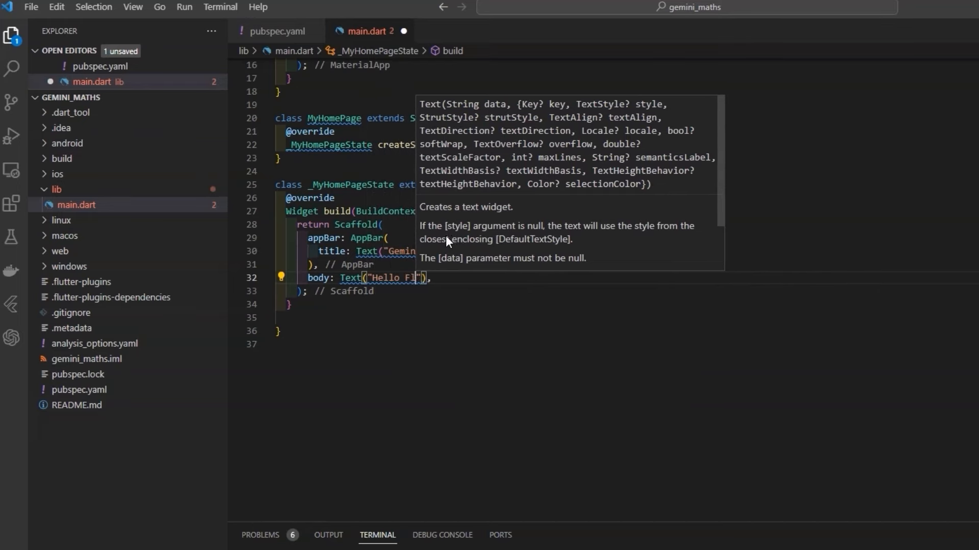
{"action": "type", "text": "floatingActionButton: ,"}
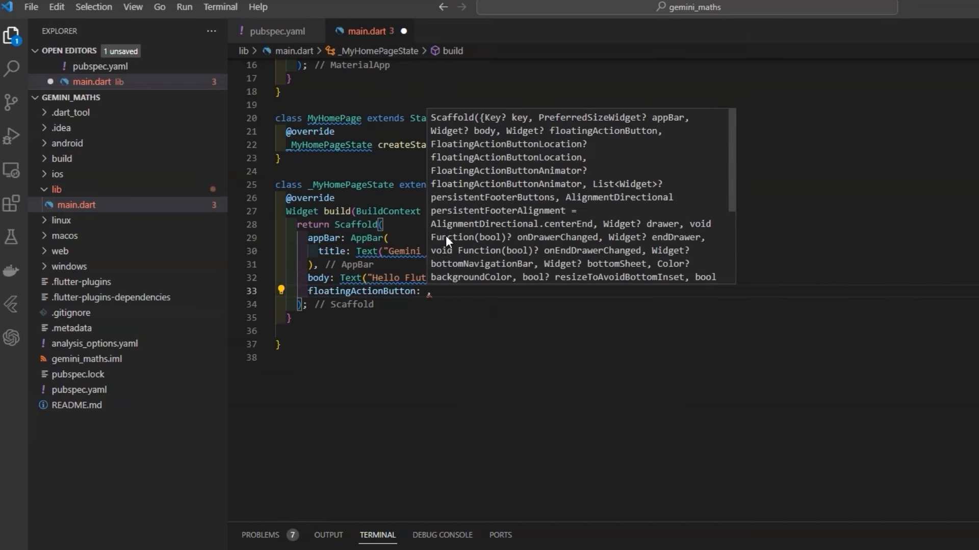
{"action": "type", "text": "Float"}
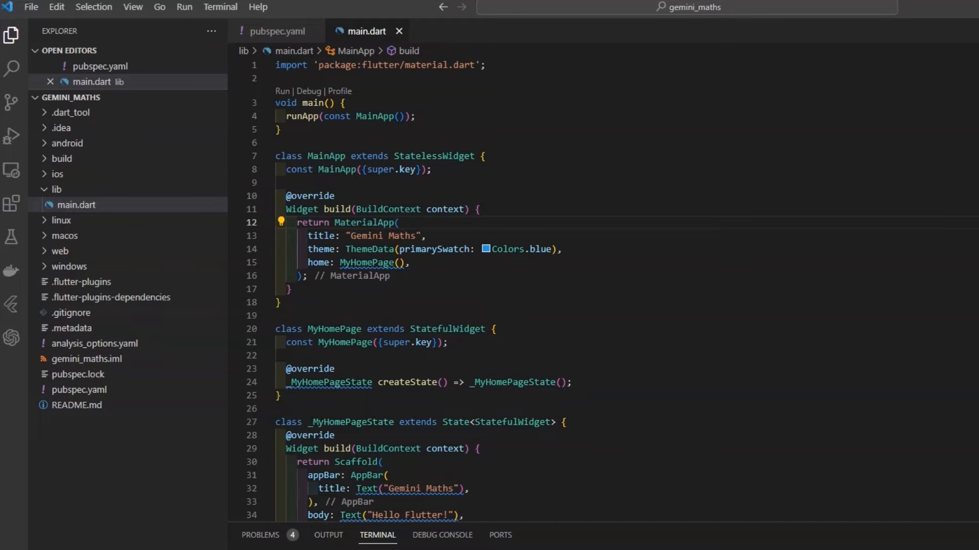
- Replace the 'Hello Flutter' body text with 'No Image is selected!'
{"action": "type", "text": "const"}
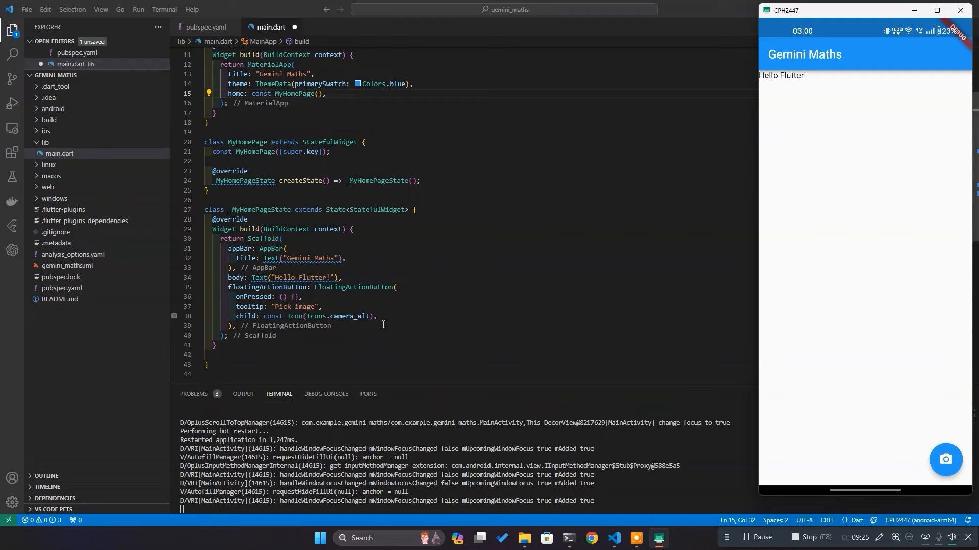
{"action": "double_click", "coordinate": [303, 277]}
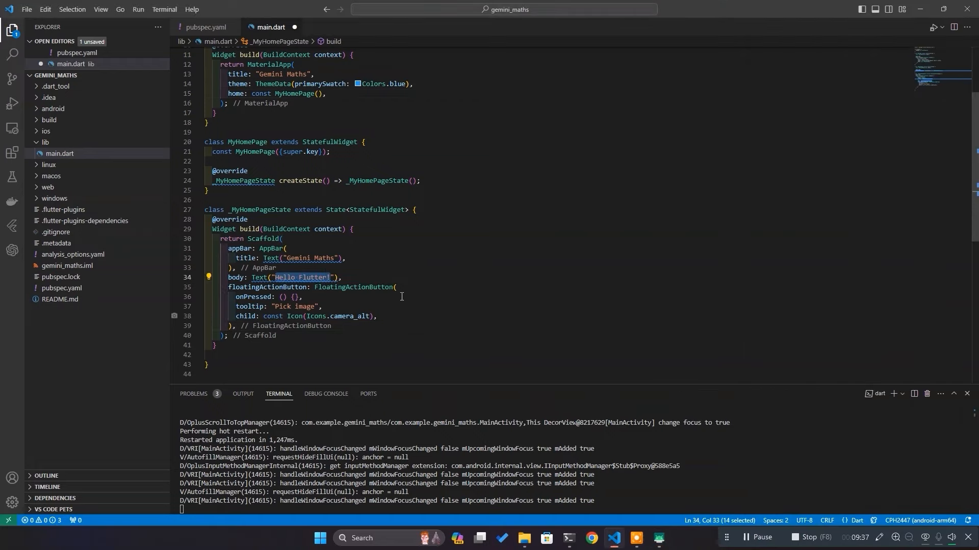
{"action": "type", "text": "No_Image is selected"}
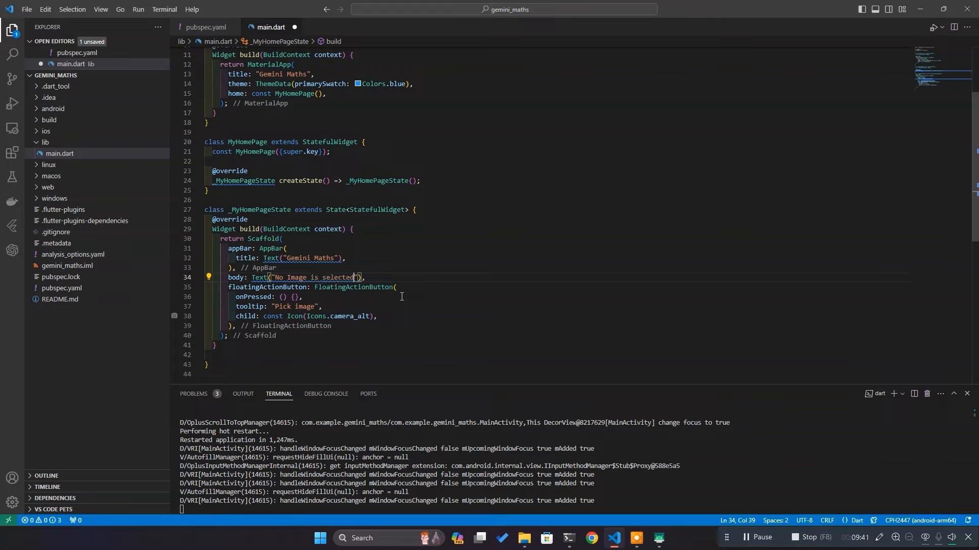
{"action": "type", "text": "!"}
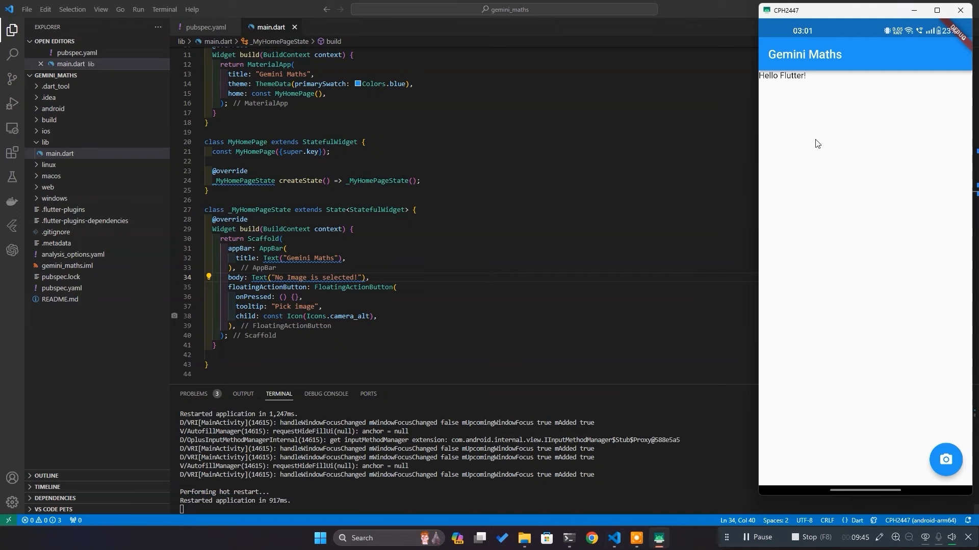
{"action": "left_click", "coordinate": [247, 219]}
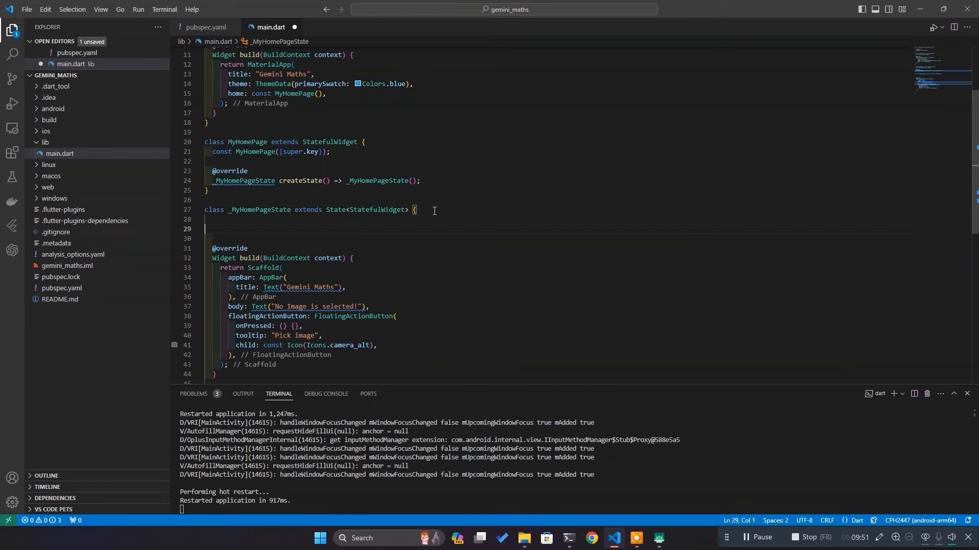
- Write async _getImageFromCamera using ImagePicker with ImageSource.camera, storing the result in XFile? _image
{"action": "type", "text": "Future<void> _getImageFro"}
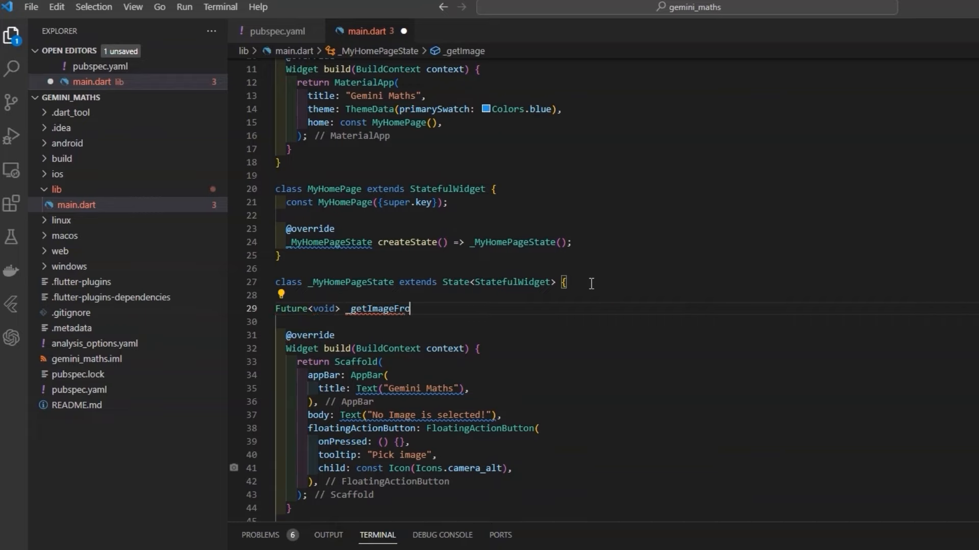
{"action": "type", "text": "mCamera() async {"}
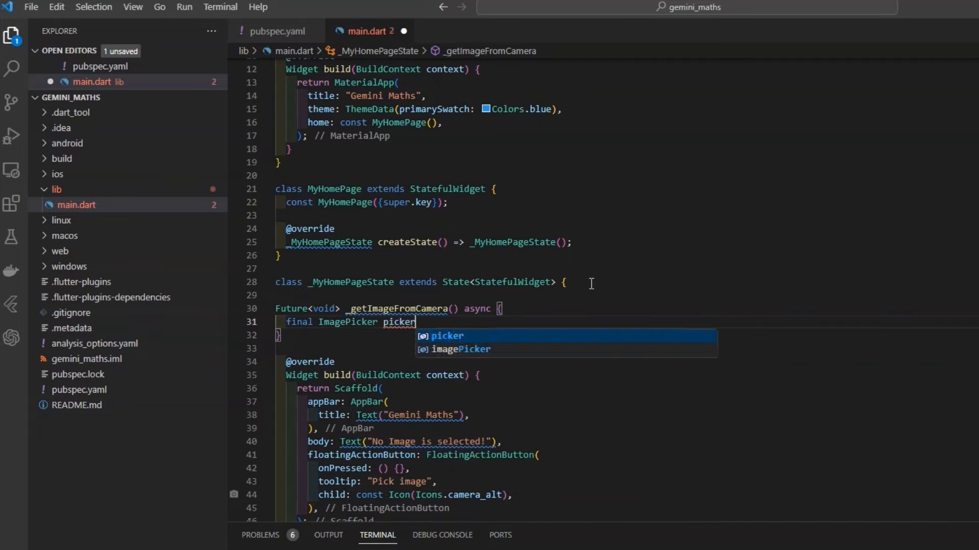
{"action": "type", "text": "= ImagePicker()"}
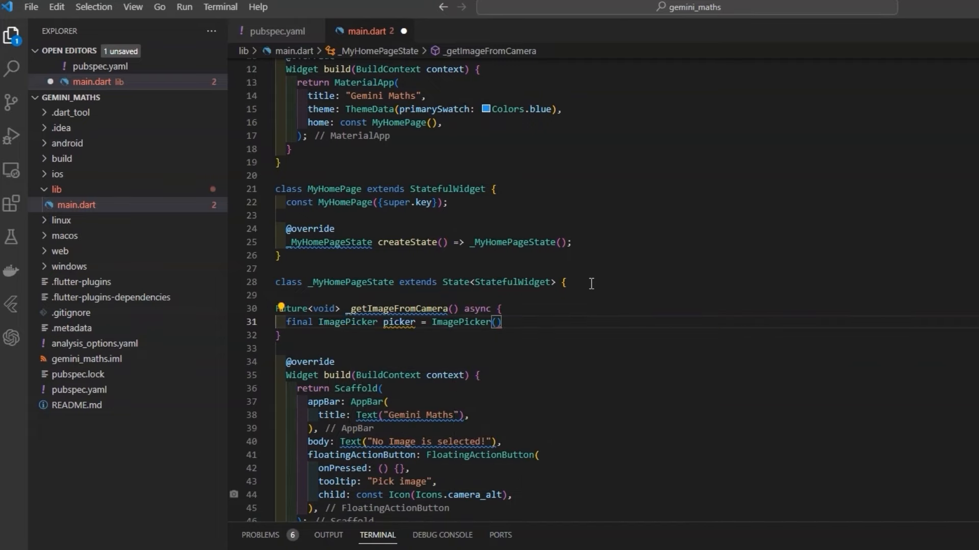
{"action": "type", "text": "final XFile?"}
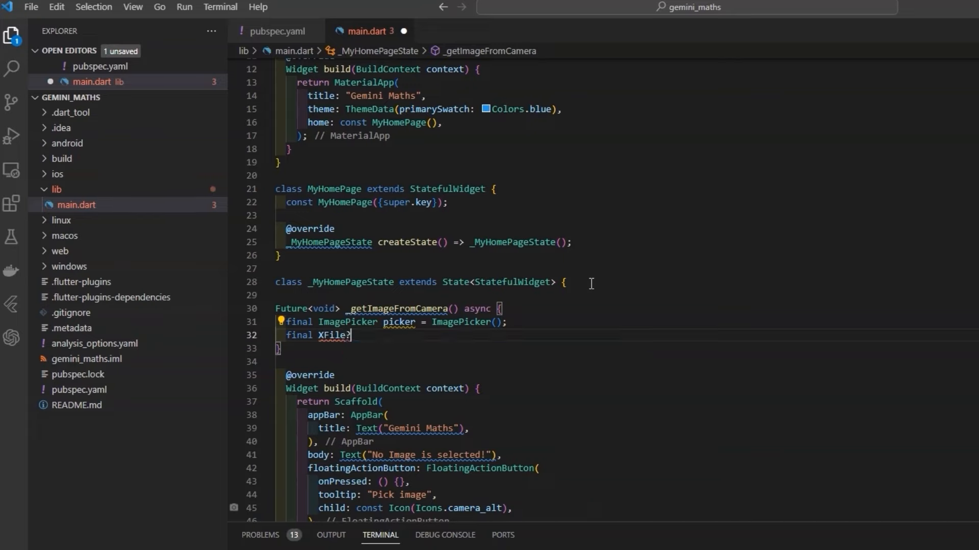
{"action": "type", "text": "image = await picker.pickImage(source:"}
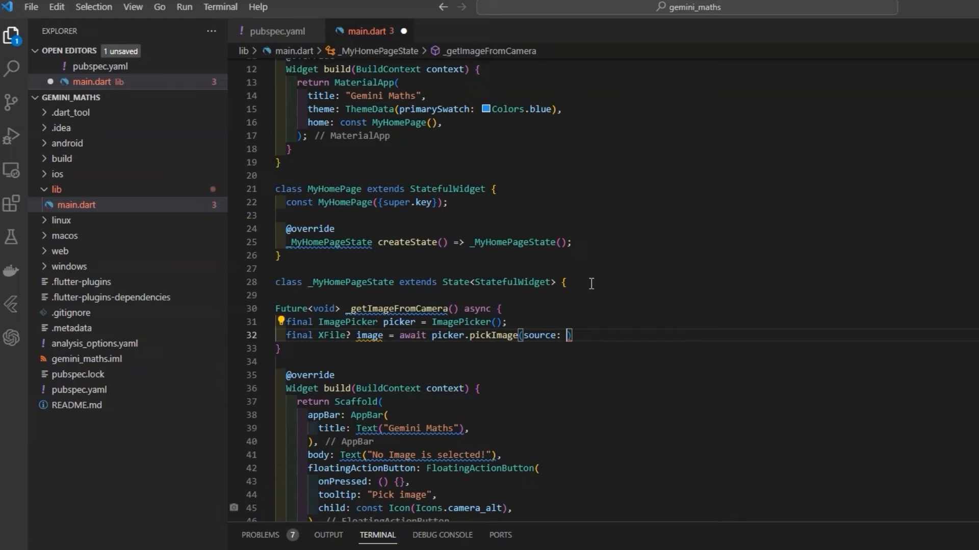
{"action": "type", "text": "ImageSource.camera"}
{"action": "type", "text": "if(image!=nu"}
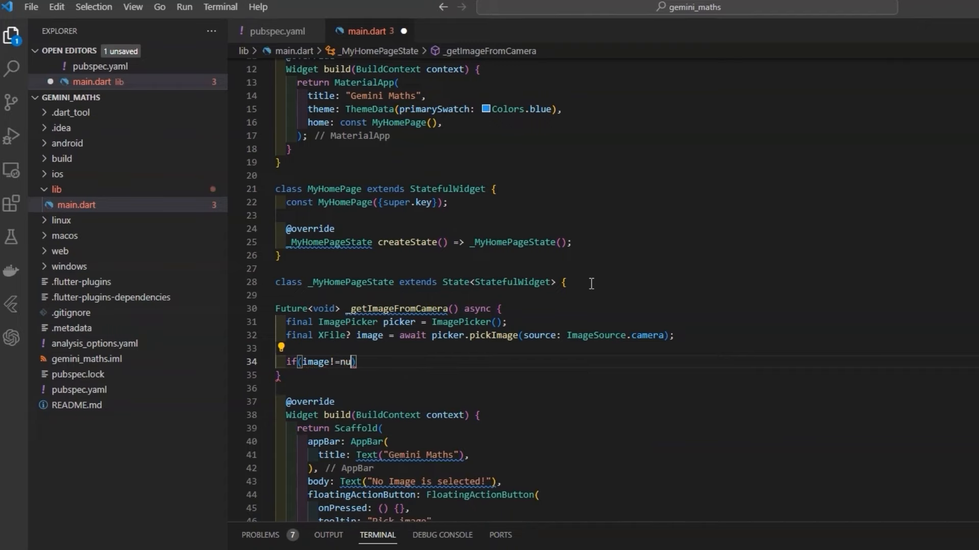
{"action": "type", "text": "XFile? _image;"}
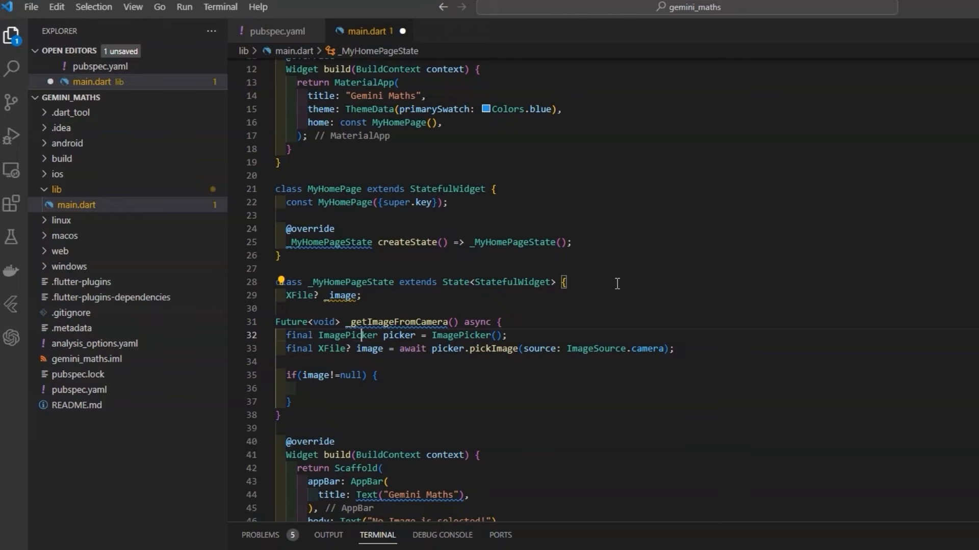
{"action": "type", "text": "image = image;"}
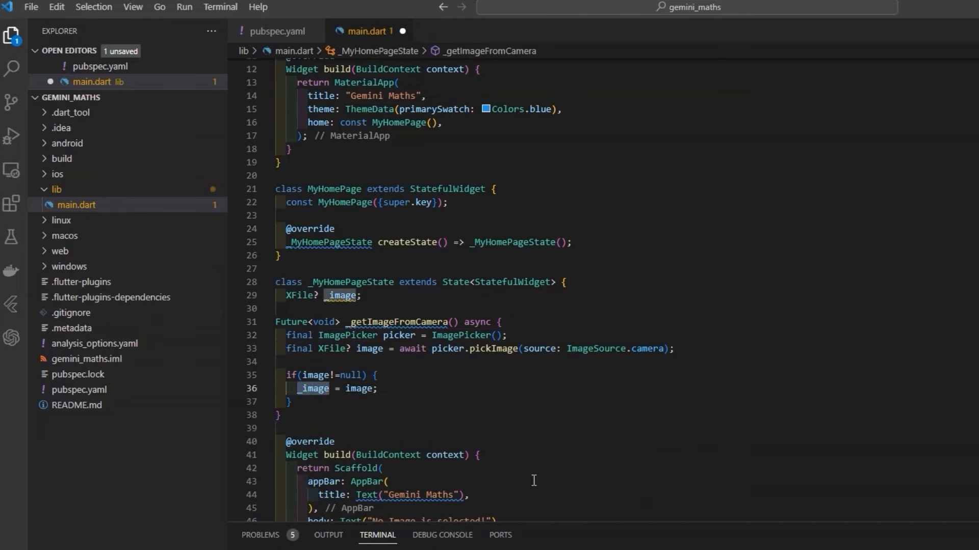
- Wrap the body in a Stack showing 'No Image is selected!' or Image.file, then save
{"action": "scroll", "scroll_direction": "down", "scroll_amount": 3}
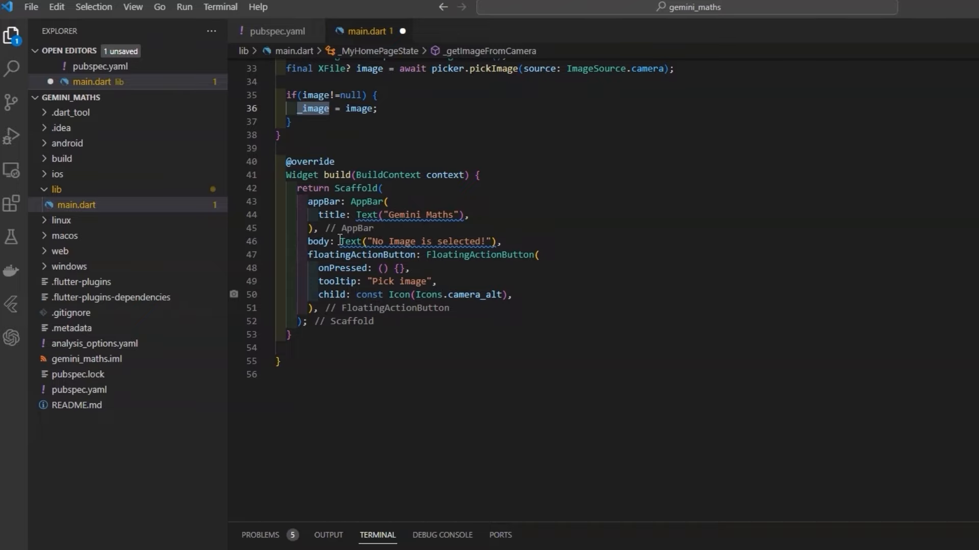
{"action": "left_click", "coordinate": [350, 242]}
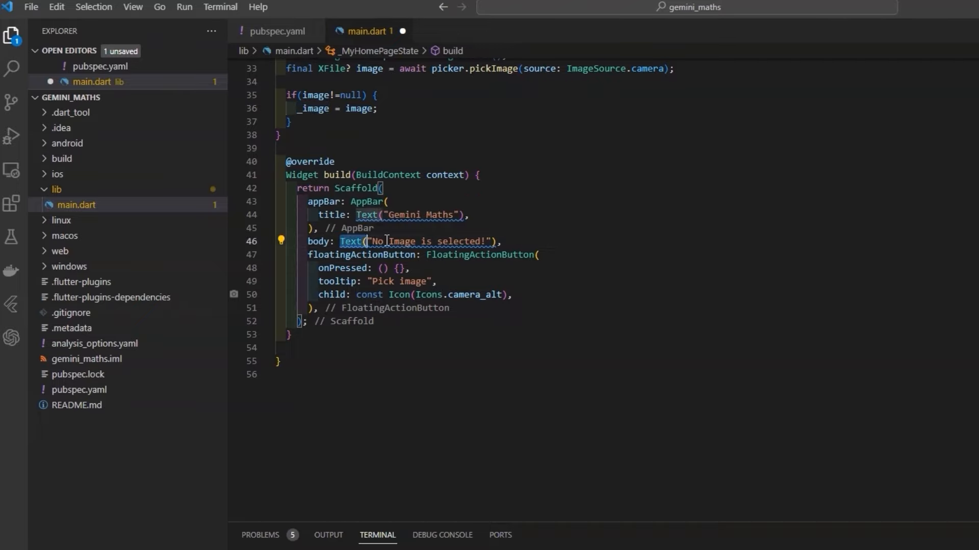
{"action": "key", "text": "Delete"}
{"action": "type", "text": "_image == nul"}
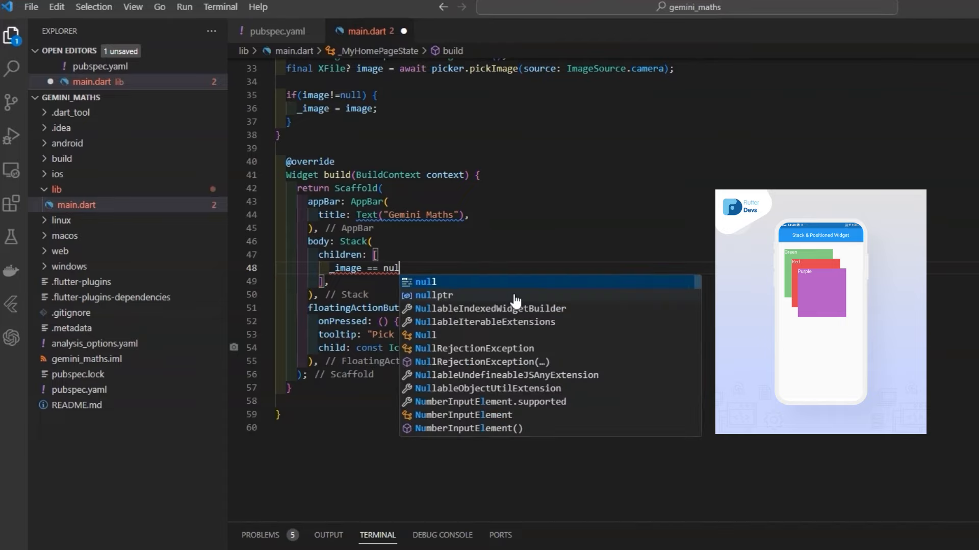
{"action": "type", "text": "? Text(\"No Image is selected!\") :"}
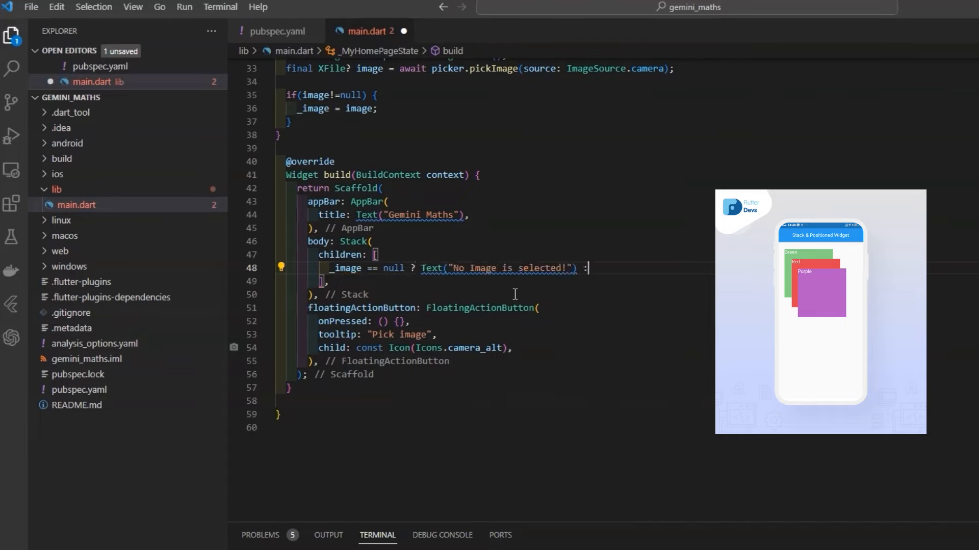
{"action": "type", "text": "Image.file(File(_image!.path)),"}
{"action": "type", "text": "setState(() {"}
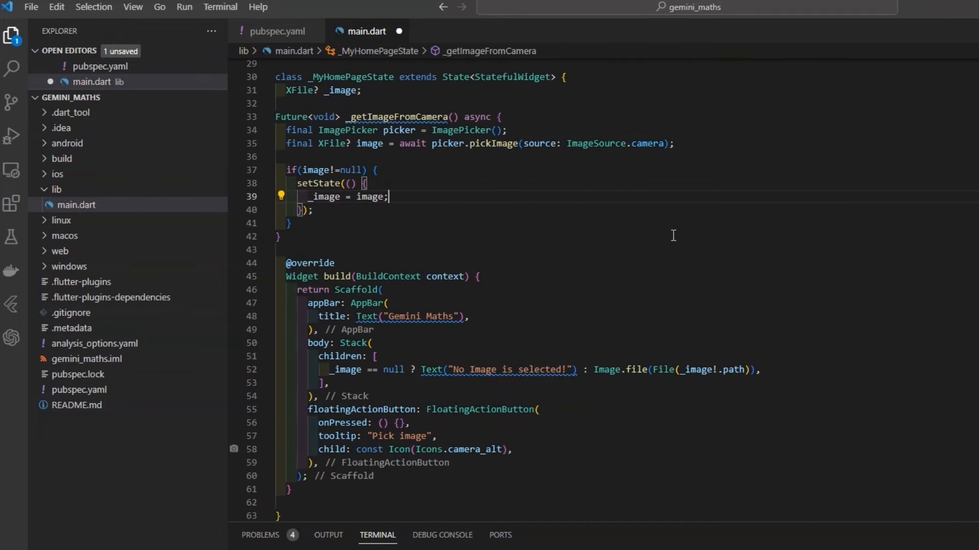
{"action": "key", "text": "ctrl+s"}
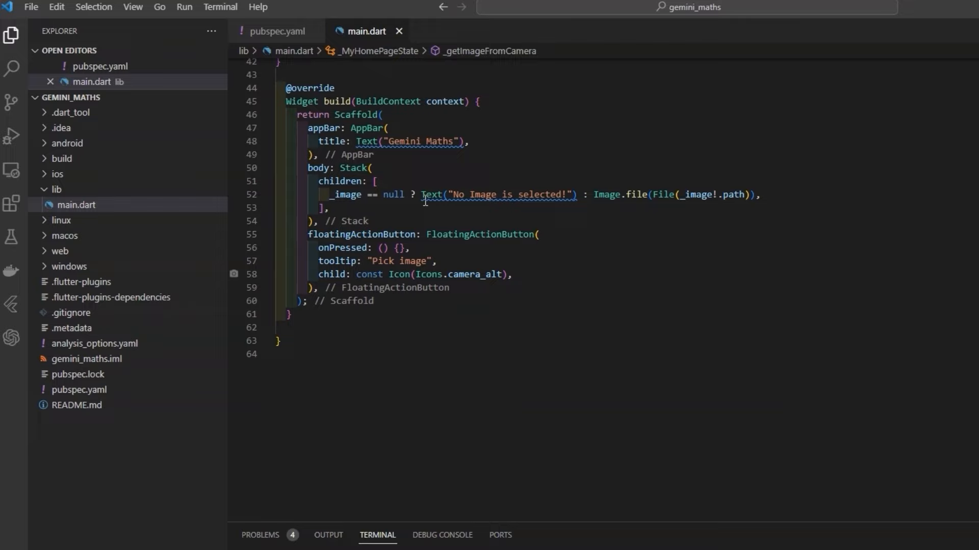
{"action": "type", "text": "_open"}
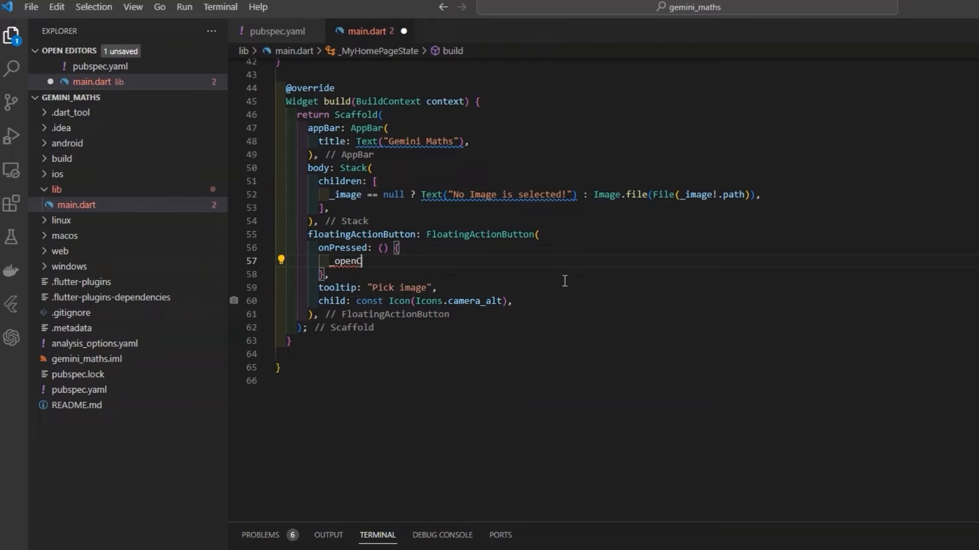
- Call _openCamera() on press and define it to call _getImageFromCamera when _image is null
{"action": "type", "text": "Camera();"}
{"action": "type", "text": "if"}
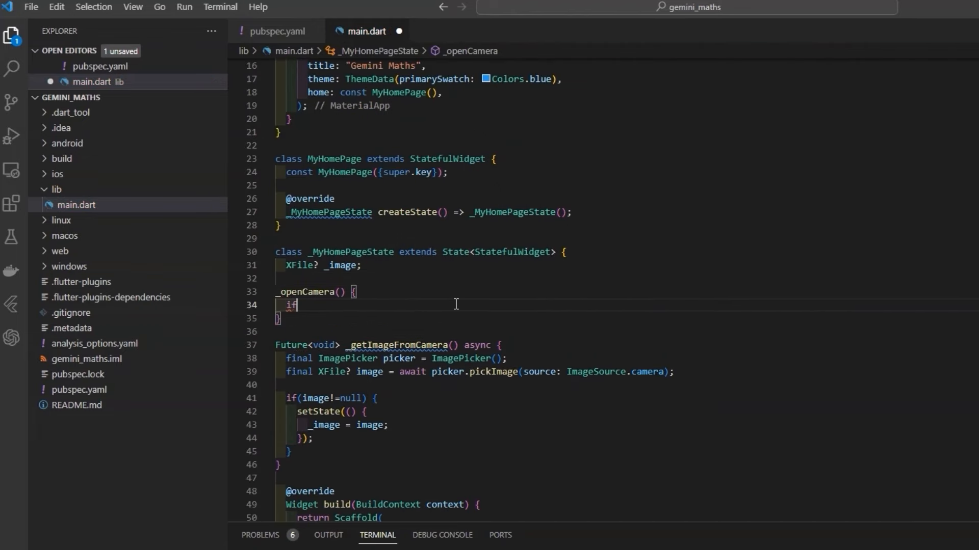
{"action": "type", "text": "(_image == null) {"}
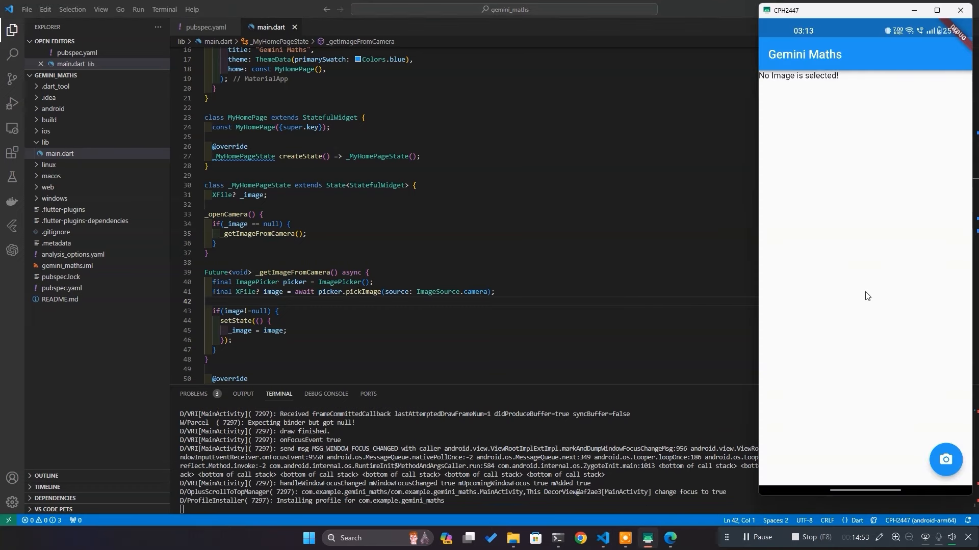
- Take a photo of the computer mouse using the app's camera button
{"action": "left_click", "coordinate": [945, 460]}
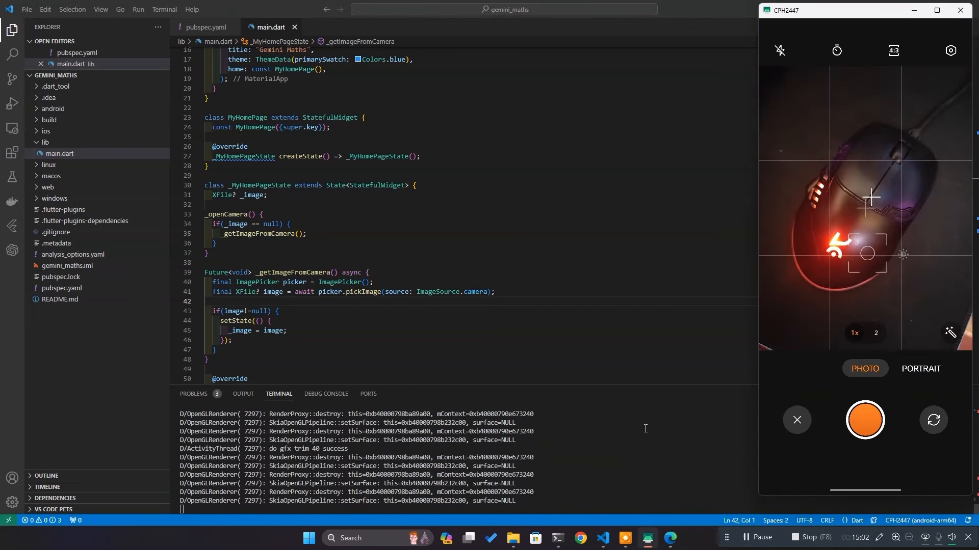
{"action": "left_click", "coordinate": [864, 420]}
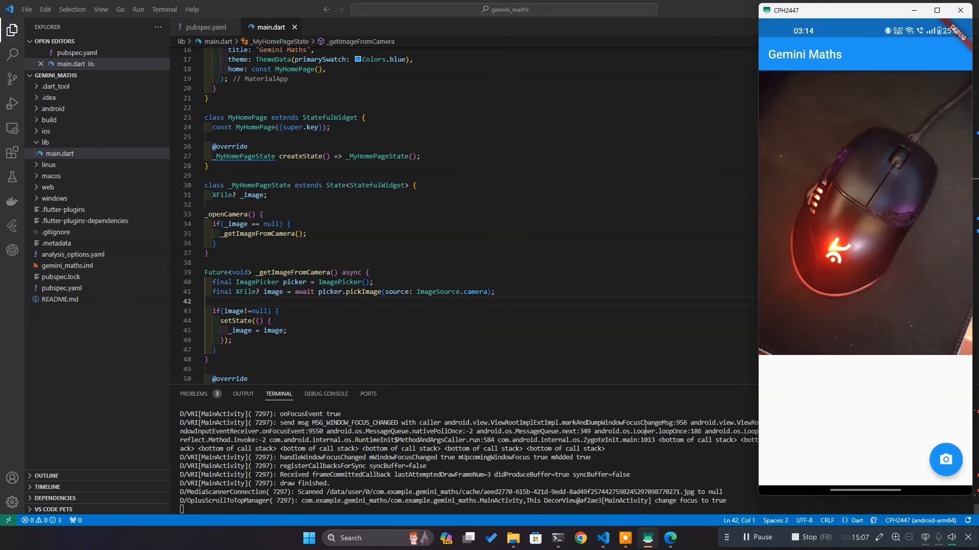
{"action": "mouse_move", "coordinate": [909, 366]}
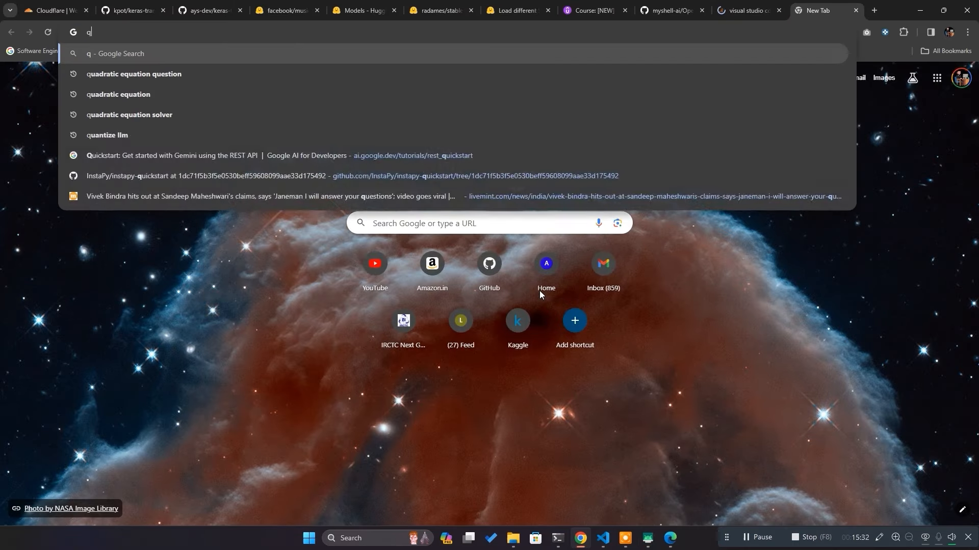
- Open a 'quadratic equation question' worksheet image and accept the phone's photo of it
{"action": "left_click", "coordinate": [133, 74]}
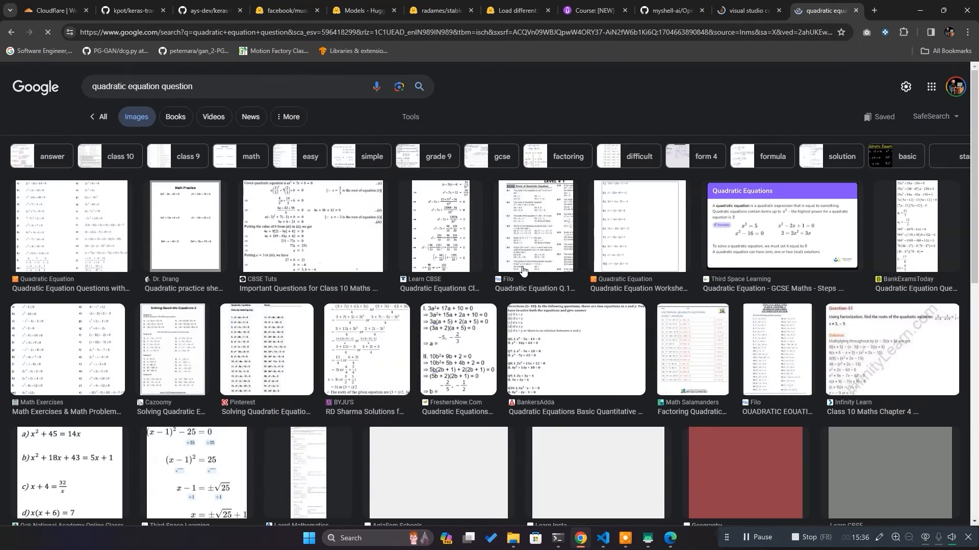
{"action": "left_click", "coordinate": [71, 228]}
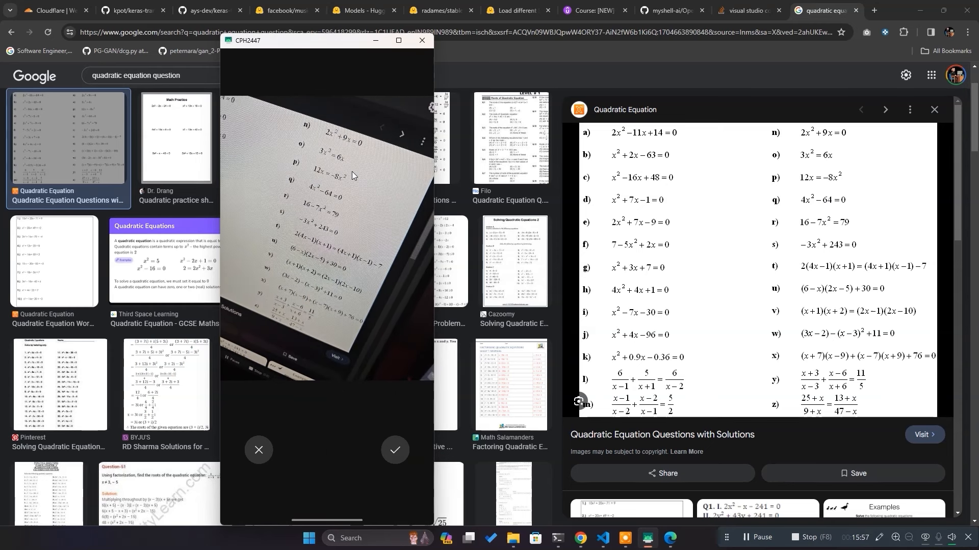
{"action": "left_click", "coordinate": [394, 450]}
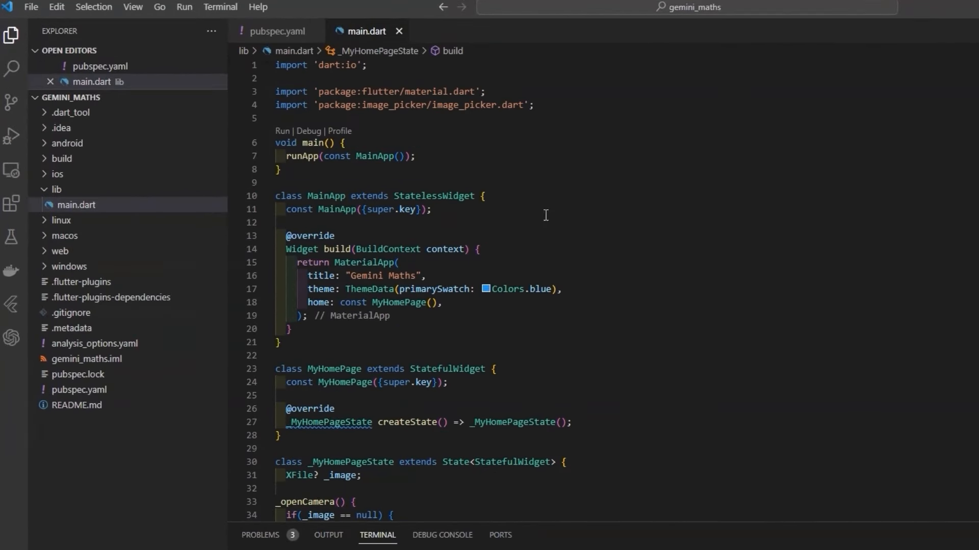
- Add an ImageCropper and call cropper.cropImage with sourcePath: image.path in main.dart
{"action": "scroll", "scroll_direction": "down", "scroll_amount": 3}
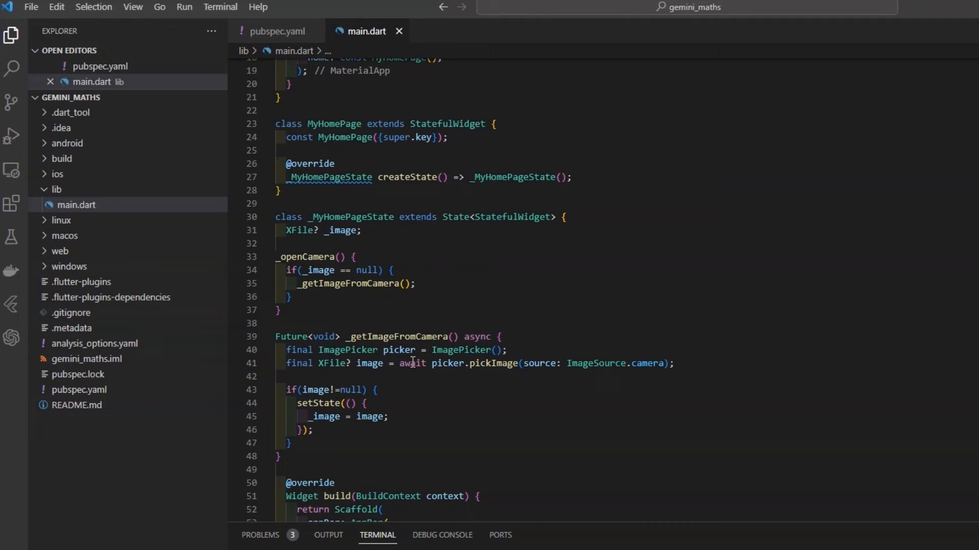
{"action": "scroll", "scroll_direction": "down", "scroll_amount": 3}
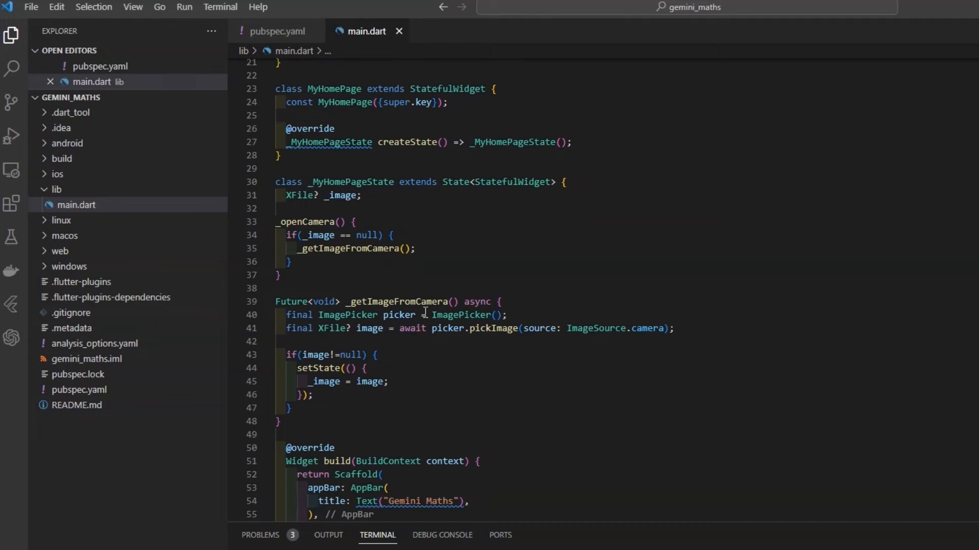
{"action": "type", "text": "ImageCropper cropper"}
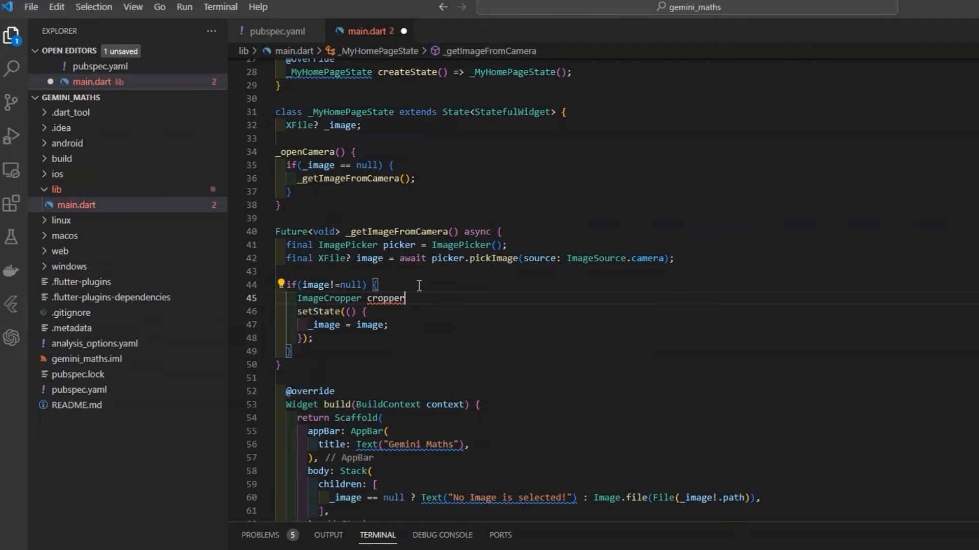
{"action": "type", "text": "= ImageCropper();"}
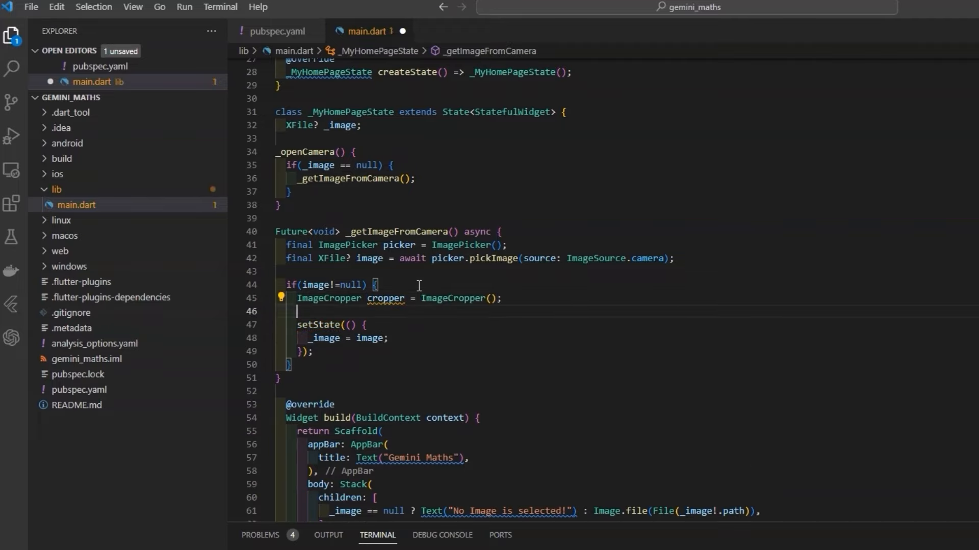
{"action": "type", "text": "final croppedImage = cropper.cropImage("}
{"action": "type", "text": "sourcePath: i"}
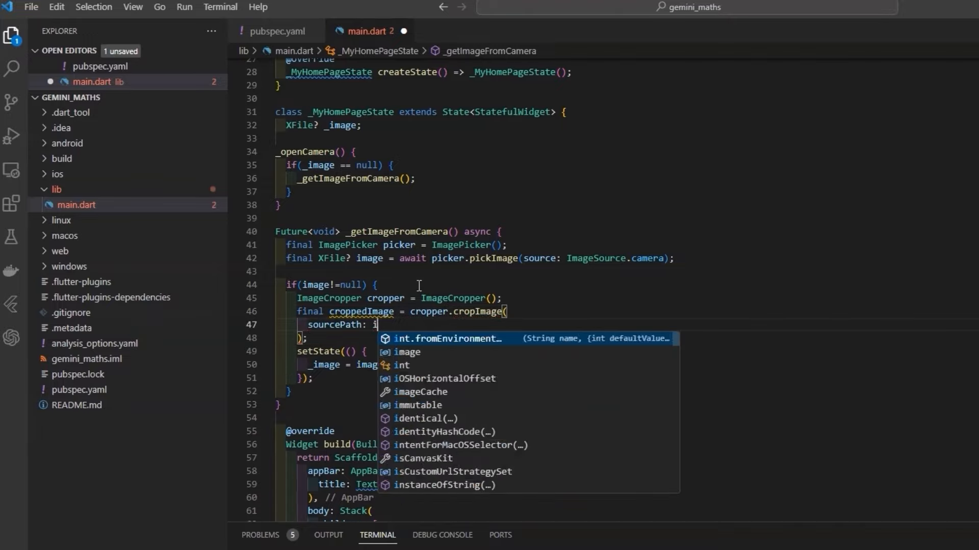
{"action": "type", "text": "mage.path,"}
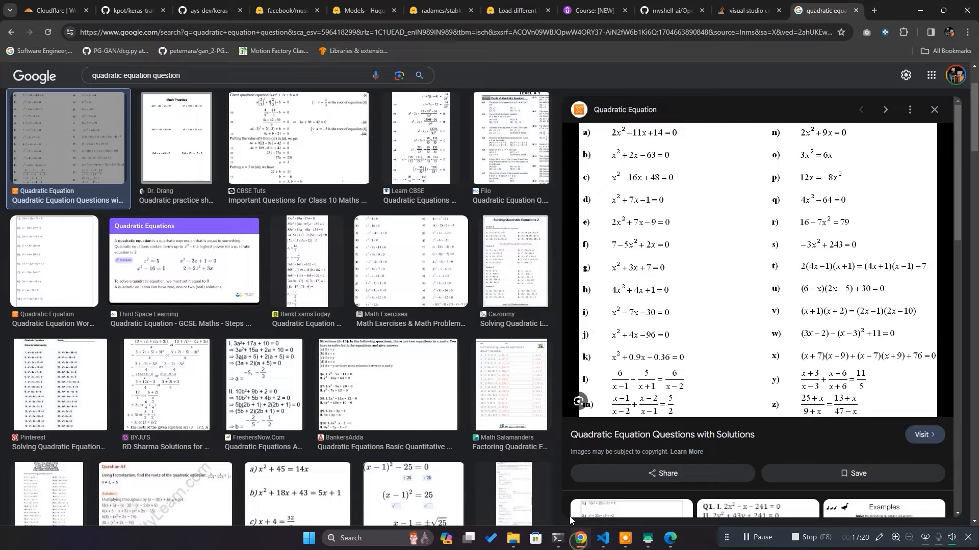
- Find image_cropper on pub.dev and copy its Android UCropActivity manifest snippet
{"action": "type", "text": "image cropper"}
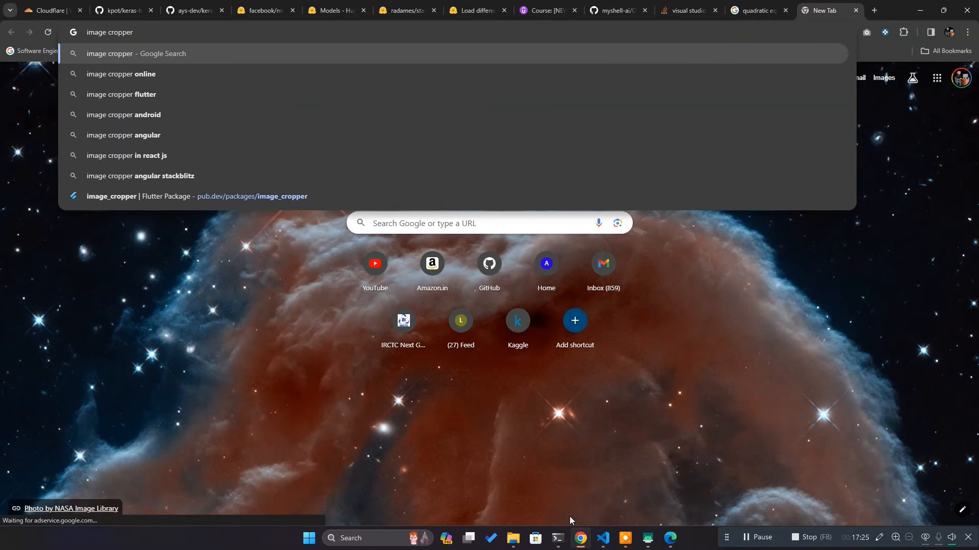
{"action": "left_click", "coordinate": [122, 95]}
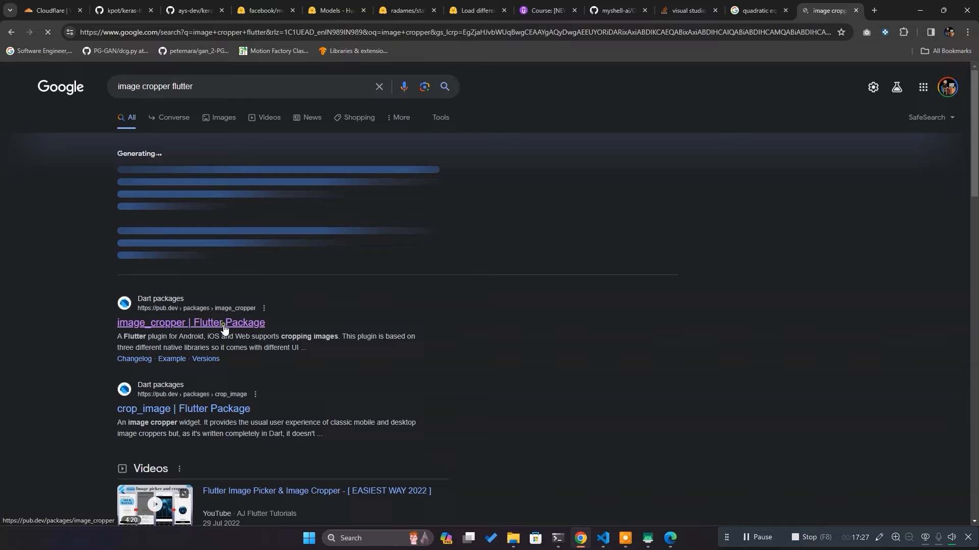
{"action": "left_click", "coordinate": [191, 322]}
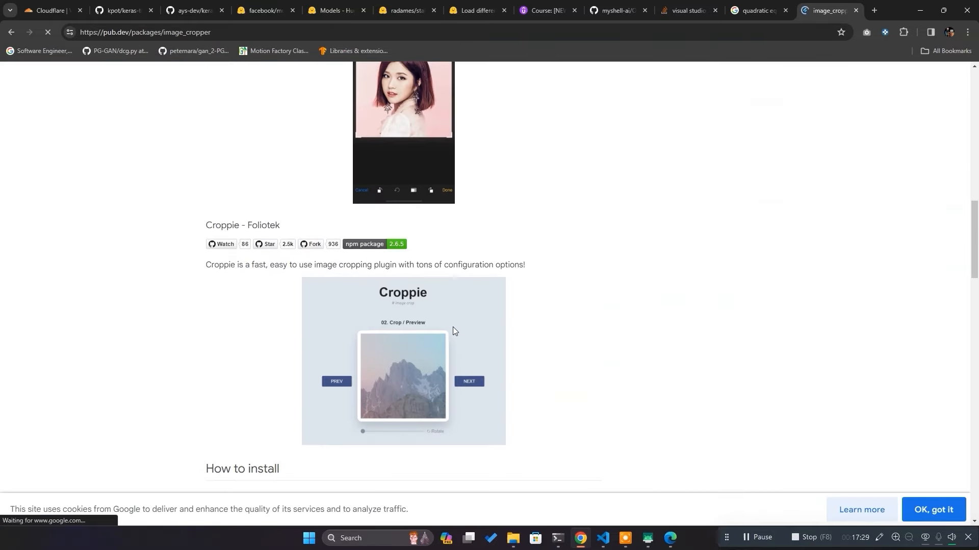
{"action": "scroll", "scroll_direction": "down", "scroll_amount": 3}
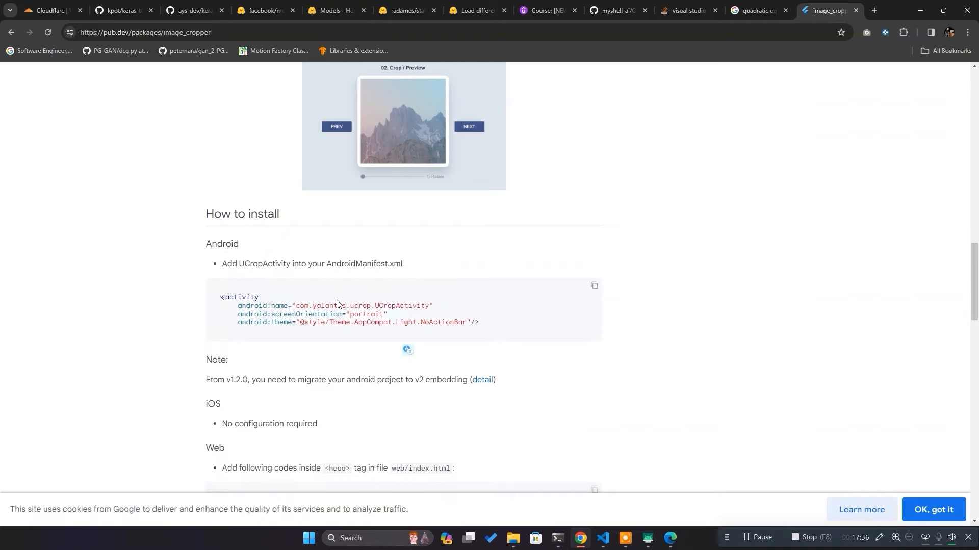
{"action": "left_click", "coordinate": [593, 286]}
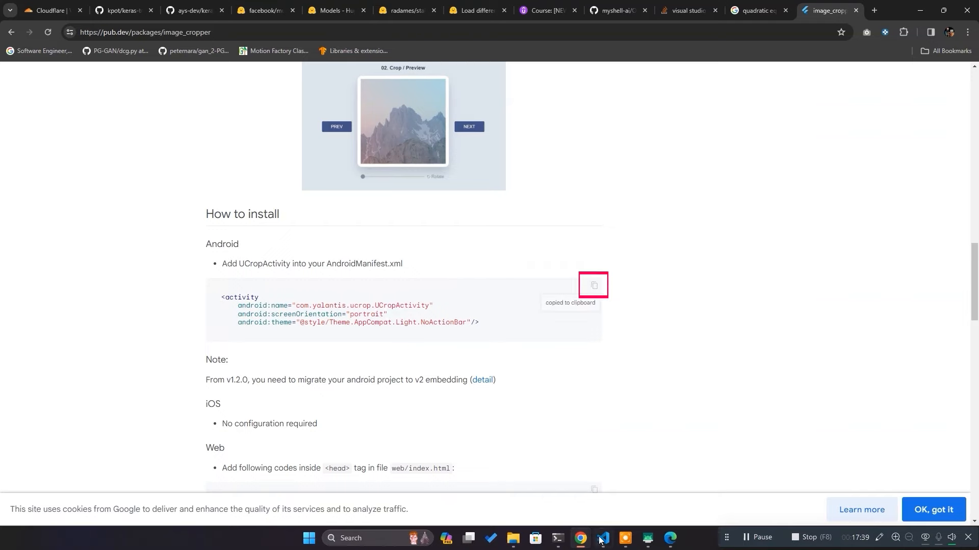
{"action": "left_click", "coordinate": [601, 542]}
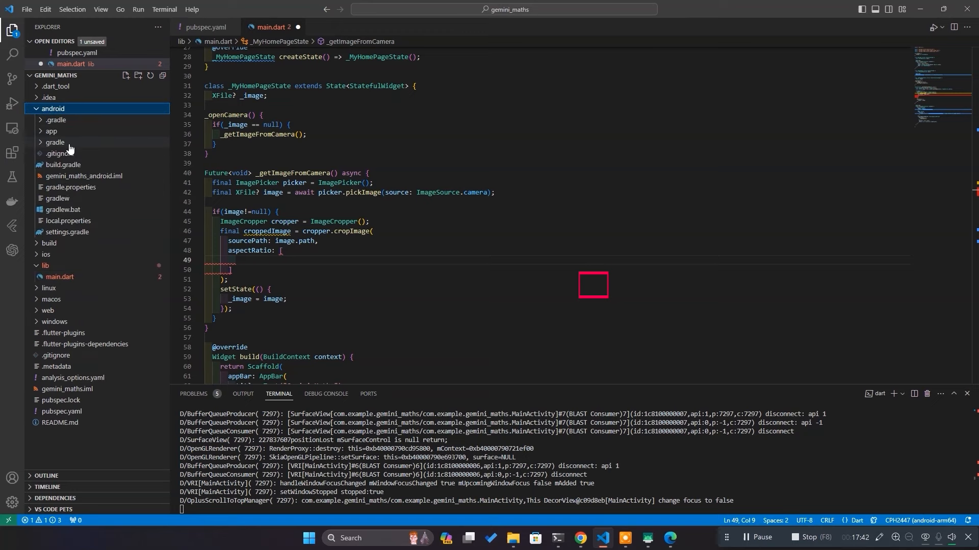
- Open android/app/src/main/AndroidManifest.xml from the Explorer and place the cursor in it
{"action": "left_click", "coordinate": [51, 131]}
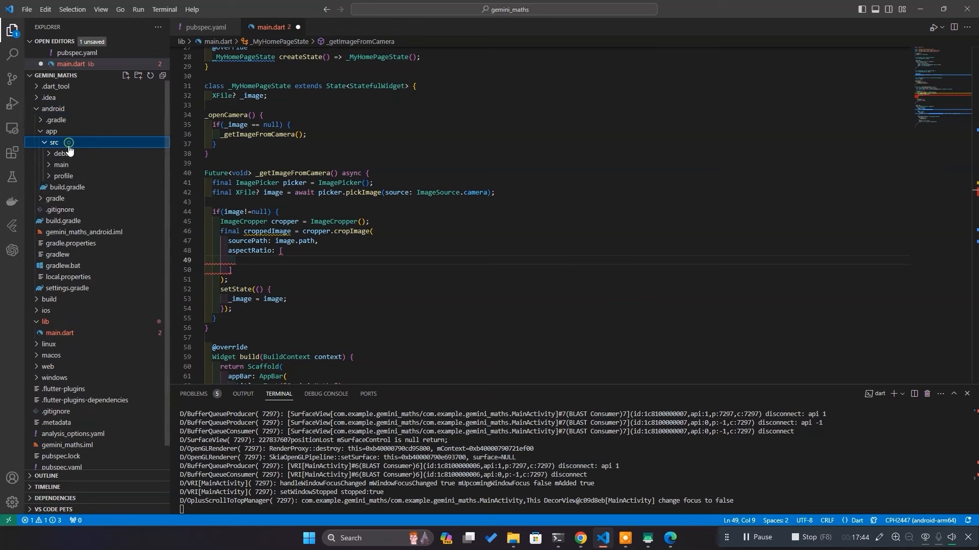
{"action": "left_click", "coordinate": [91, 220]}
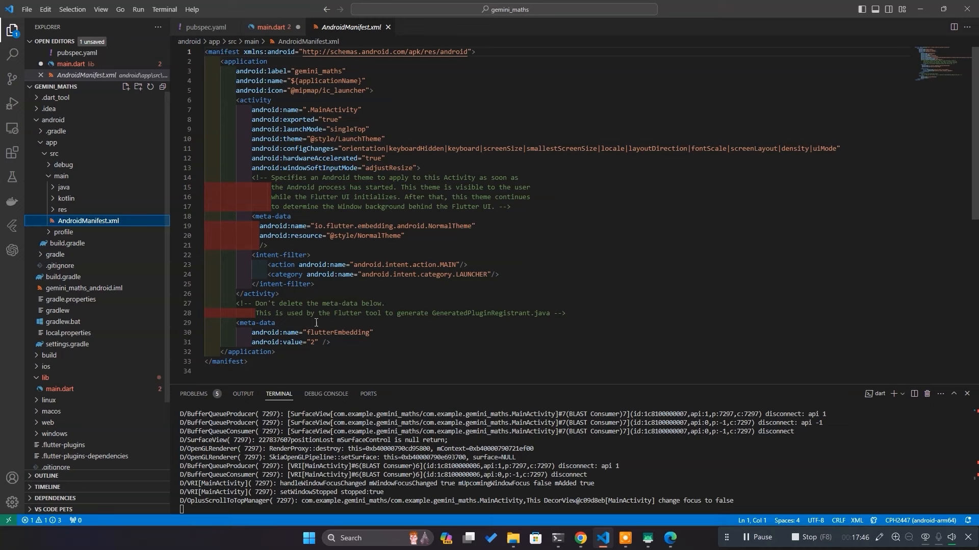
{"action": "left_click", "coordinate": [278, 294]}
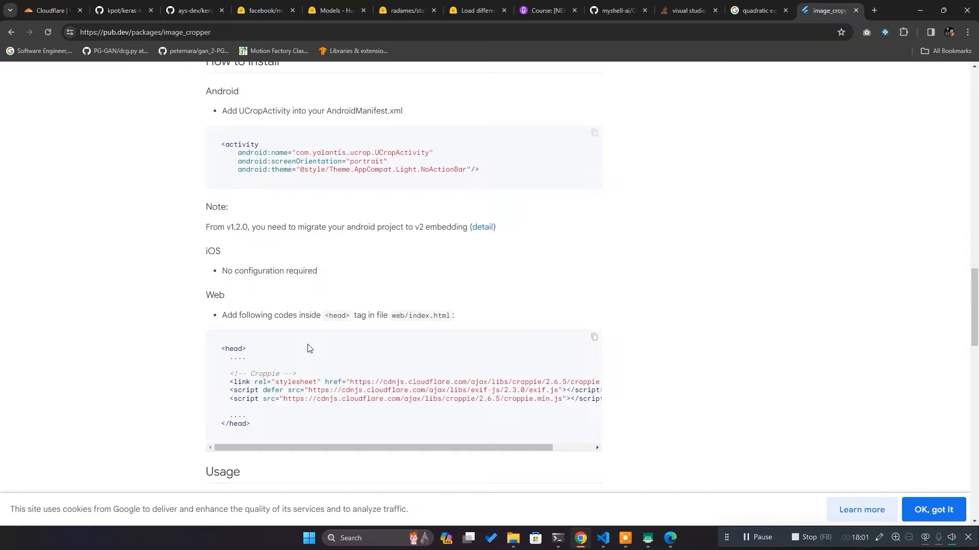
- Scroll to pub.dev's Example and select the aspectRatioPresets list for main.dart's cropImage call
{"action": "scroll", "scroll_direction": "down", "scroll_amount": 3}
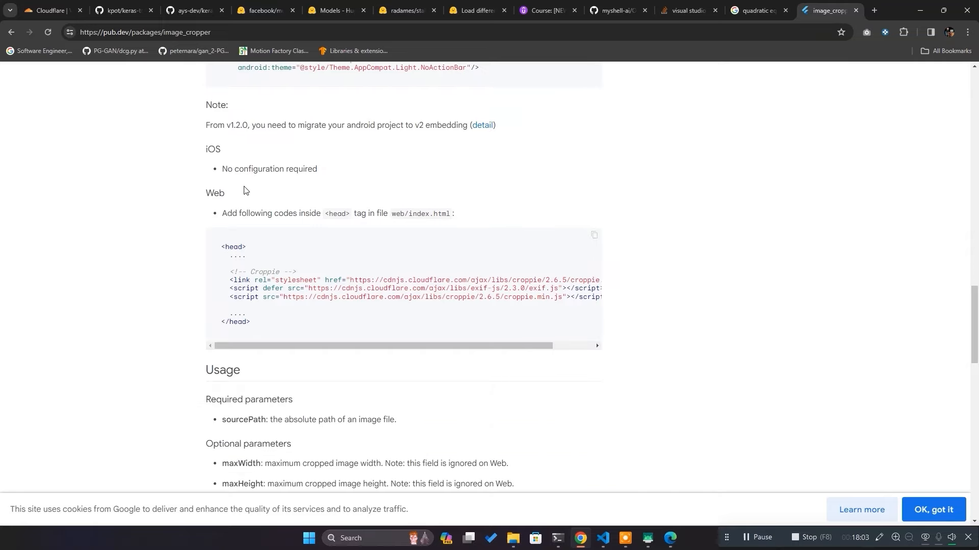
{"action": "scroll", "scroll_direction": "down", "scroll_amount": 3}
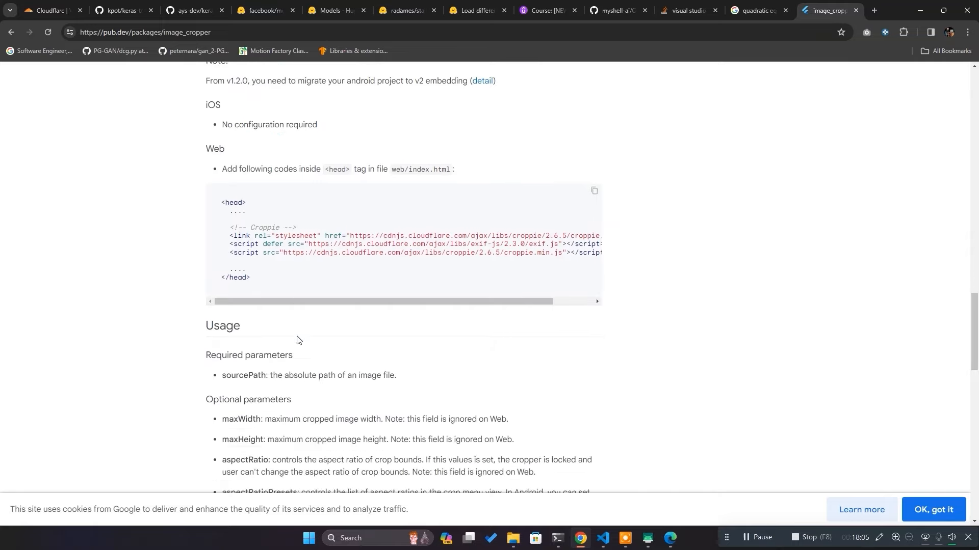
{"action": "scroll", "scroll_direction": "down", "scroll_amount": 3}
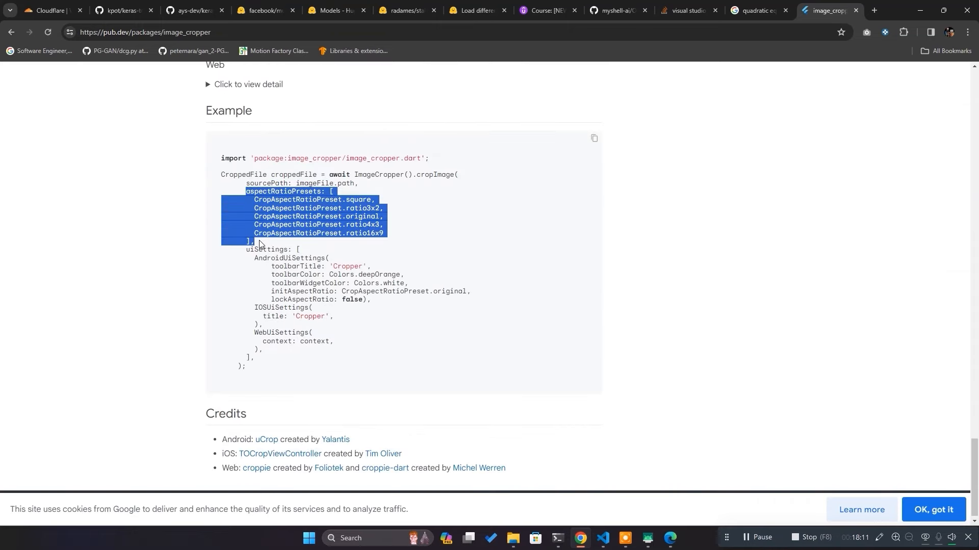
{"action": "left_click_drag", "start_coordinate": [257, 241], "coordinate": [344, 302]}
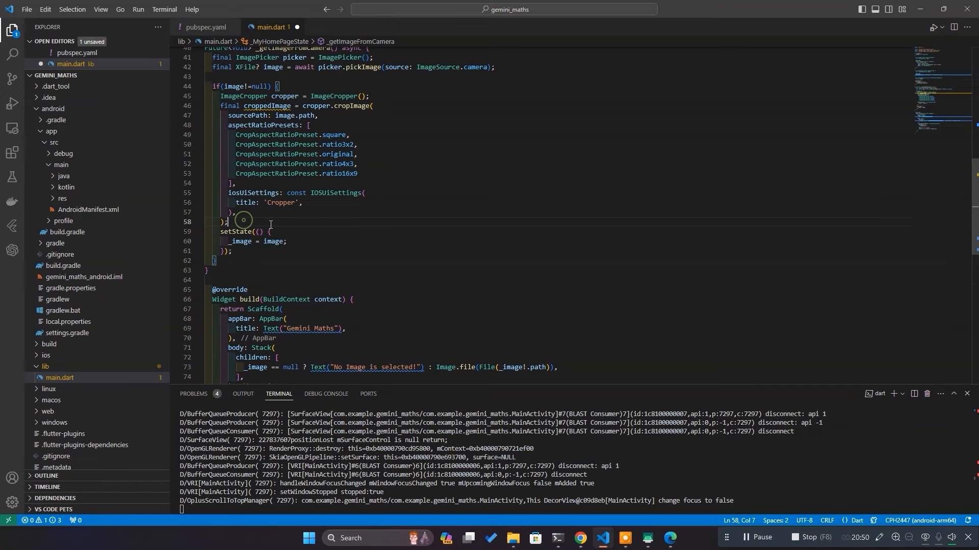
- Set _image to XFile(croppedImage.path) when cropped, and relaunch with flutter run
{"action": "type", "text": "croppedI"}
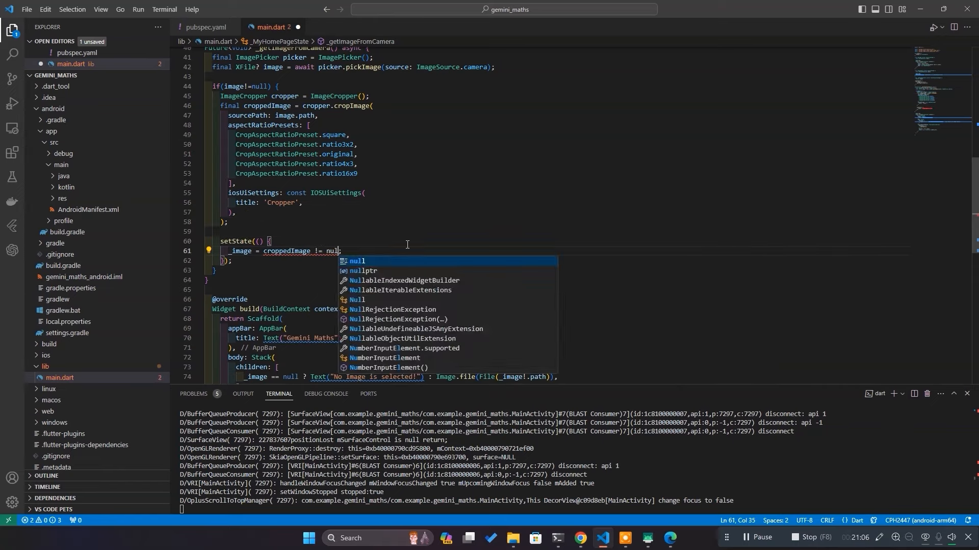
{"action": "type", "text": "? XFil"}
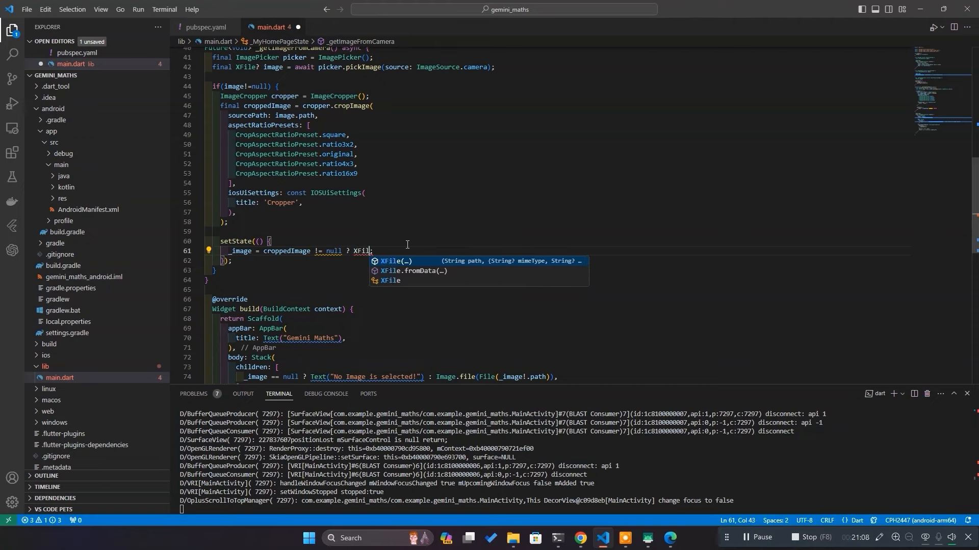
{"action": "type", "text": "(croppedImage.path): null"}
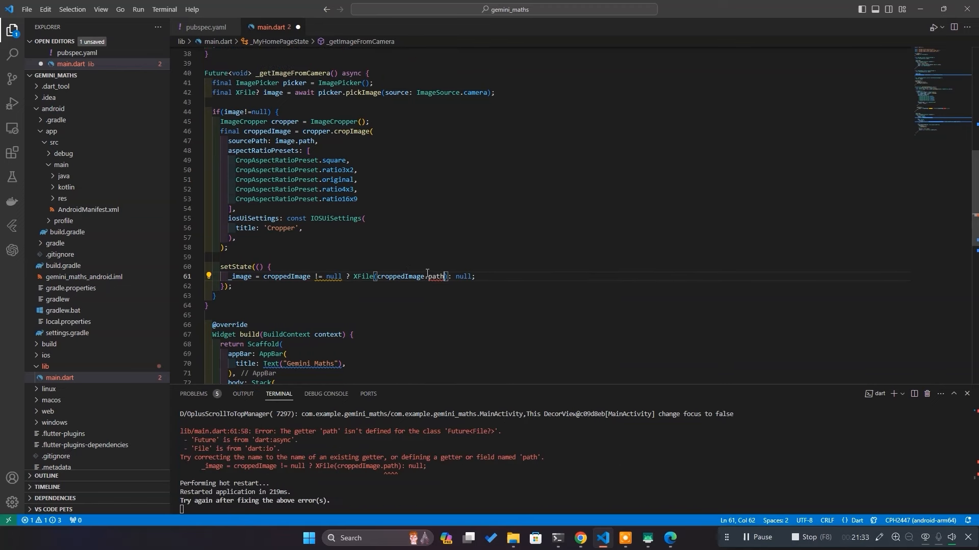
{"action": "mouse_move", "coordinate": [436, 277]}
{"action": "type", "text": "await "}
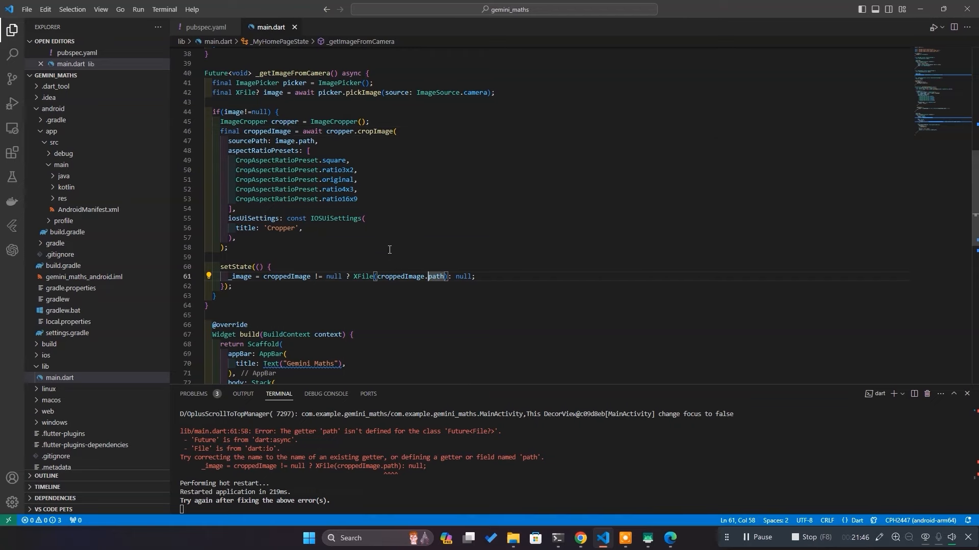
{"action": "type", "text": "flutter r"}
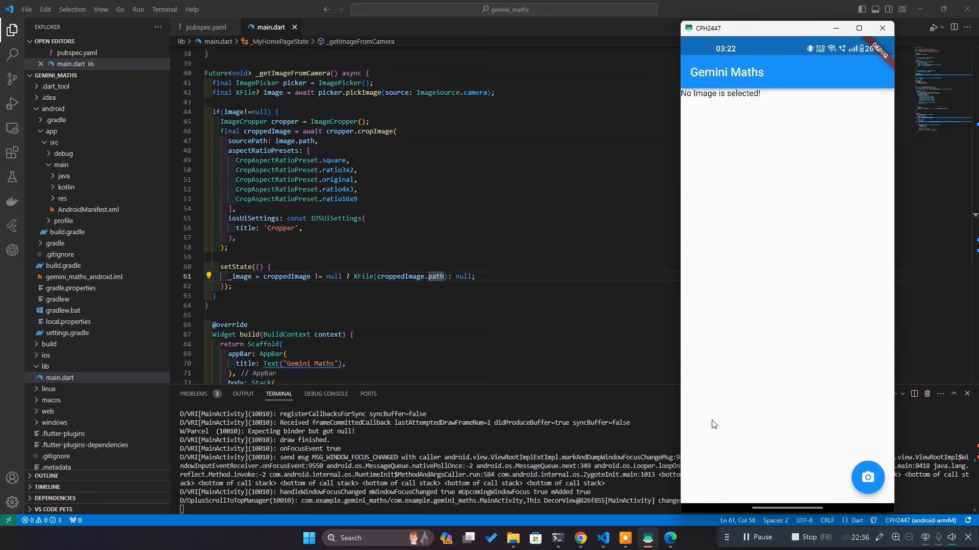
- Take a new photo, accept it, and crop it with the ORIGINAL ratio
{"action": "left_click", "coordinate": [866, 478]}
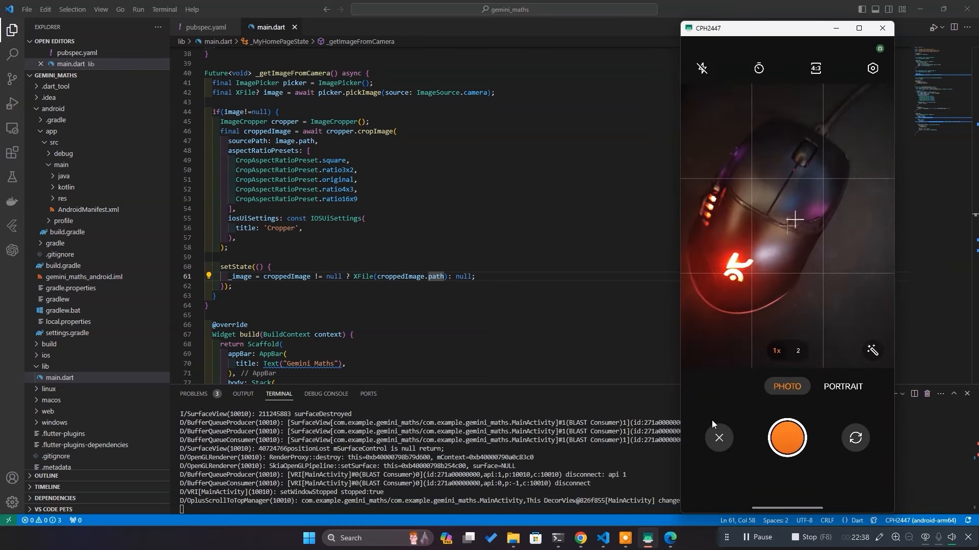
{"action": "left_click", "coordinate": [786, 438]}
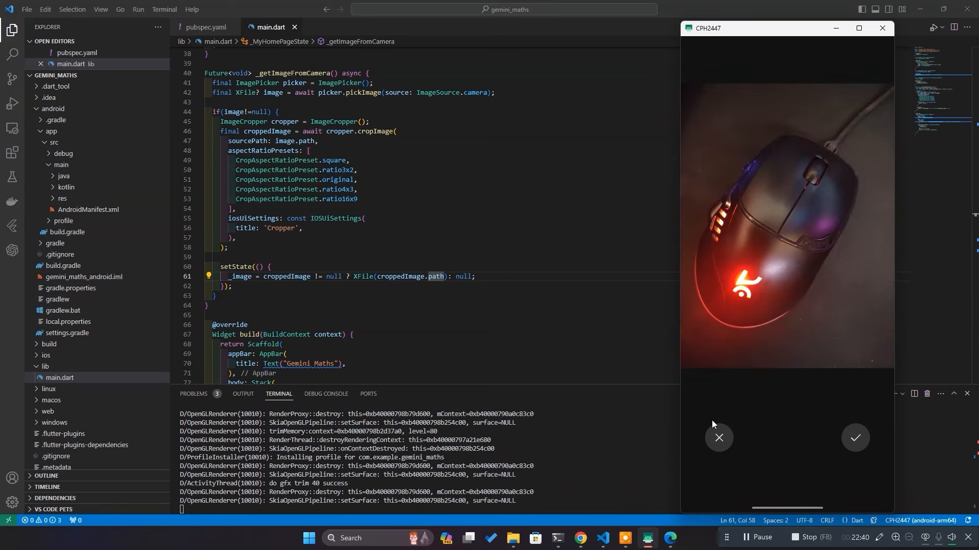
{"action": "left_click", "coordinate": [854, 437]}
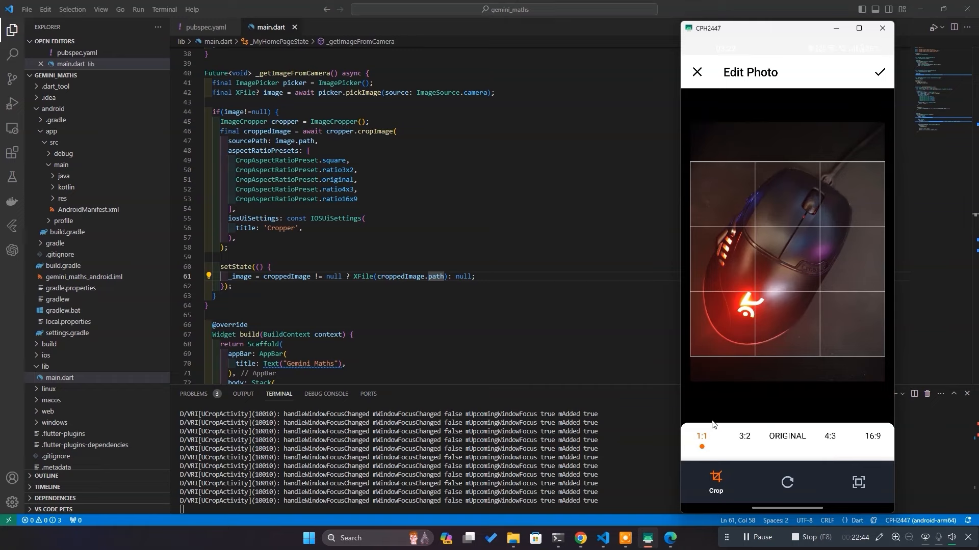
{"action": "left_click", "coordinate": [786, 437]}
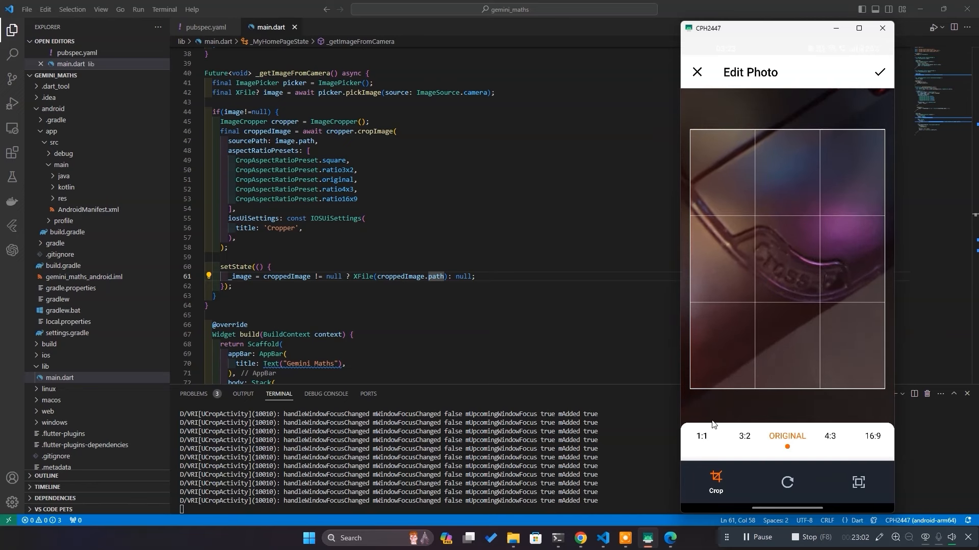
{"action": "left_click", "coordinate": [880, 72]}
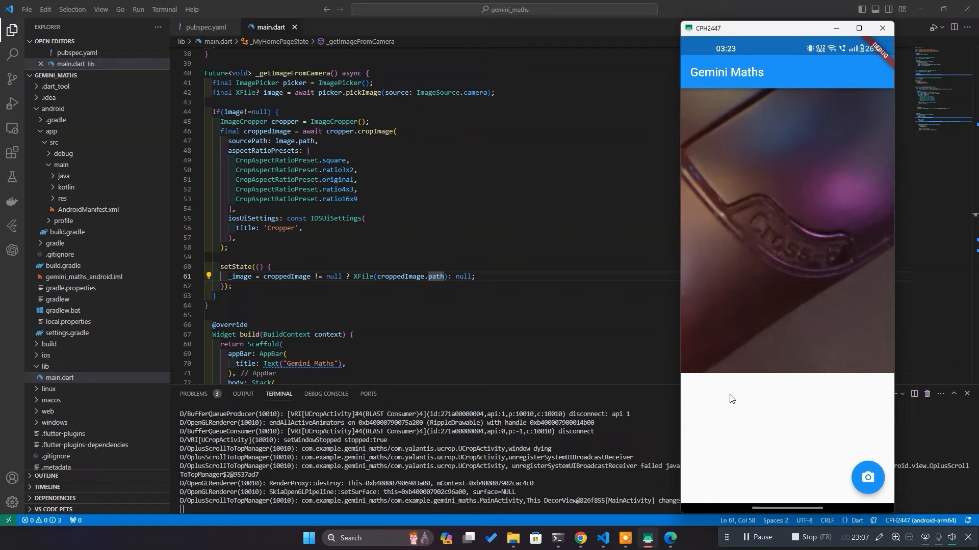
{"action": "mouse_move", "coordinate": [806, 301]}
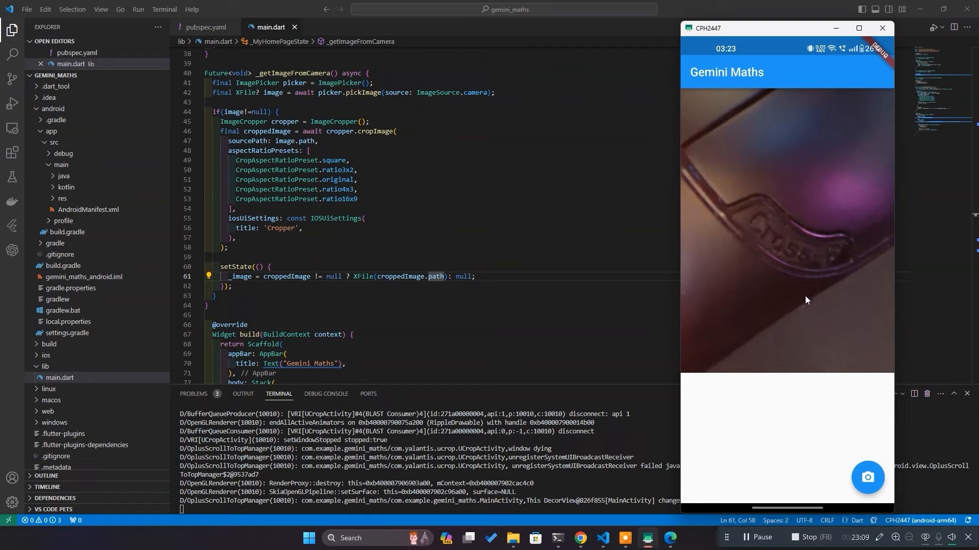
{"action": "mouse_move", "coordinate": [811, 289]}
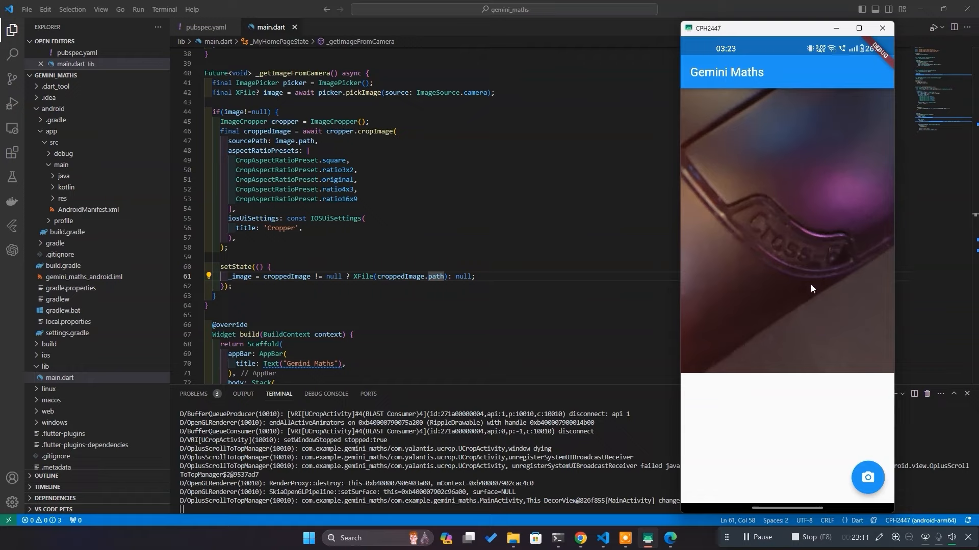
{"action": "scroll", "scroll_direction": "down", "scroll_amount": 3}
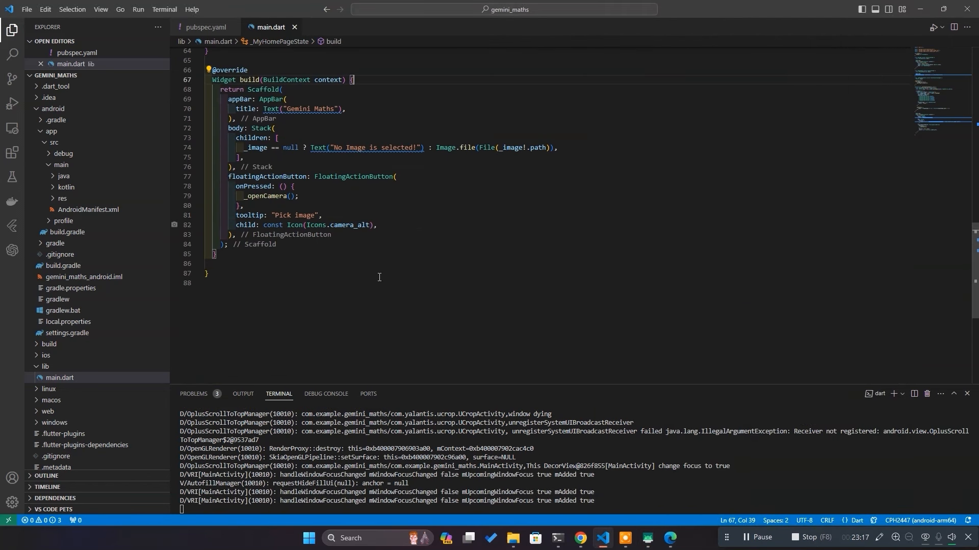
- Show Icons.send once _image is set, with a "Send image" tooltip conditional
{"action": "double_click", "coordinate": [349, 225]}
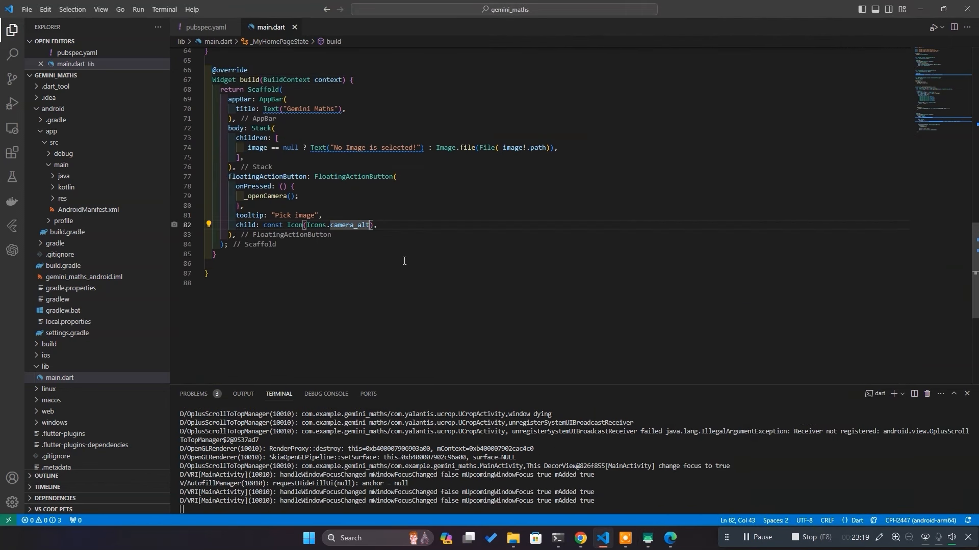
{"action": "type", "text": "_image == null ?"}
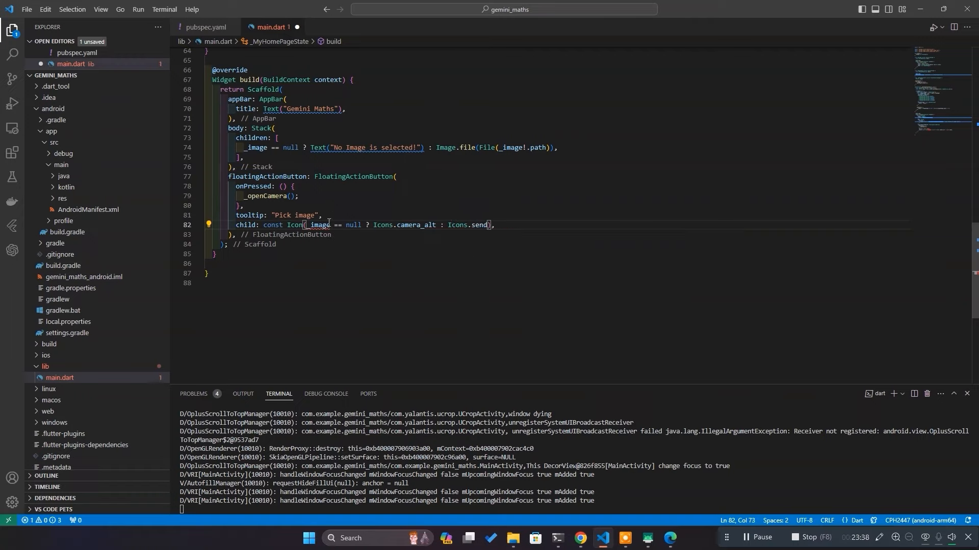
{"action": "mouse_move", "coordinate": [319, 225]}
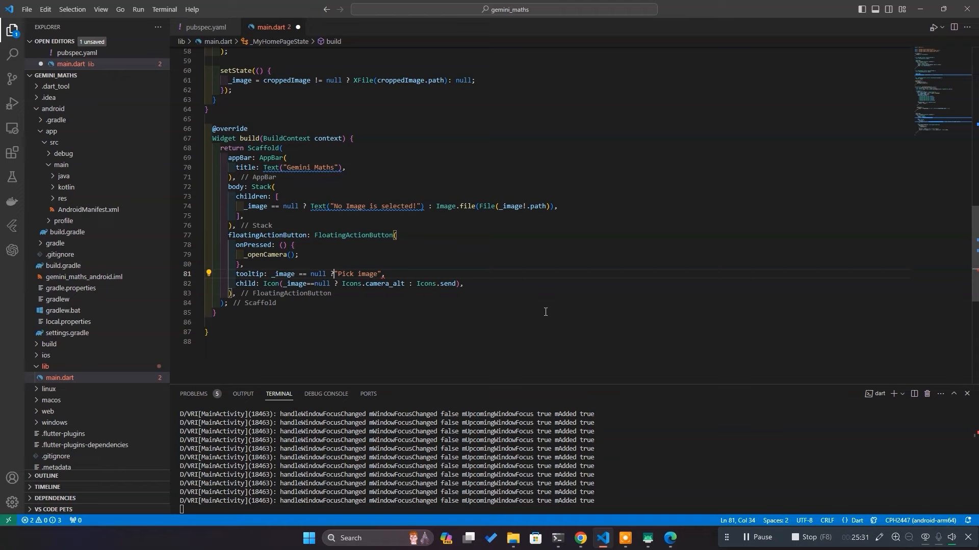
{"action": "type", "text": ": \"Send image\""}
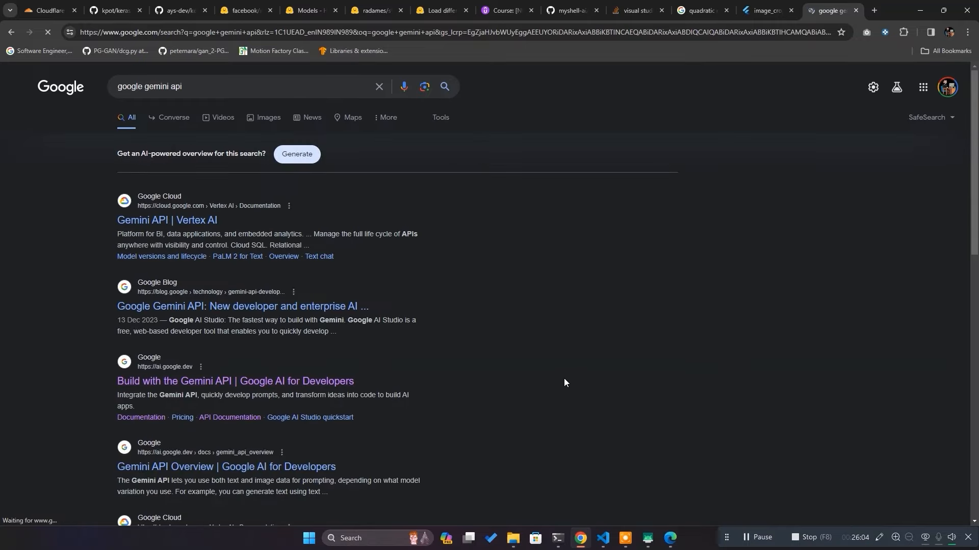
- Go from ai.google.dev to a new freeform prompt in Google AI Studio
{"action": "left_click", "coordinate": [234, 381]}
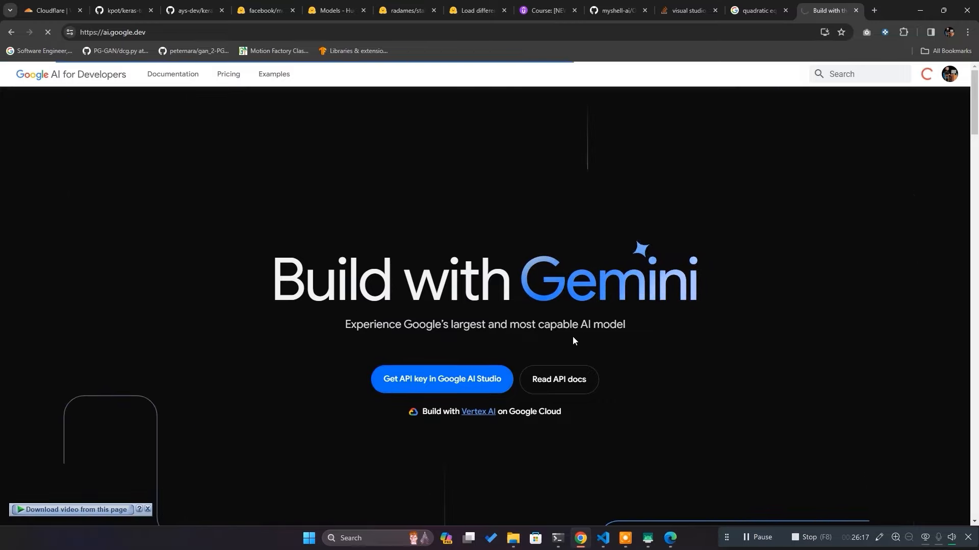
{"action": "left_click", "coordinate": [442, 378]}
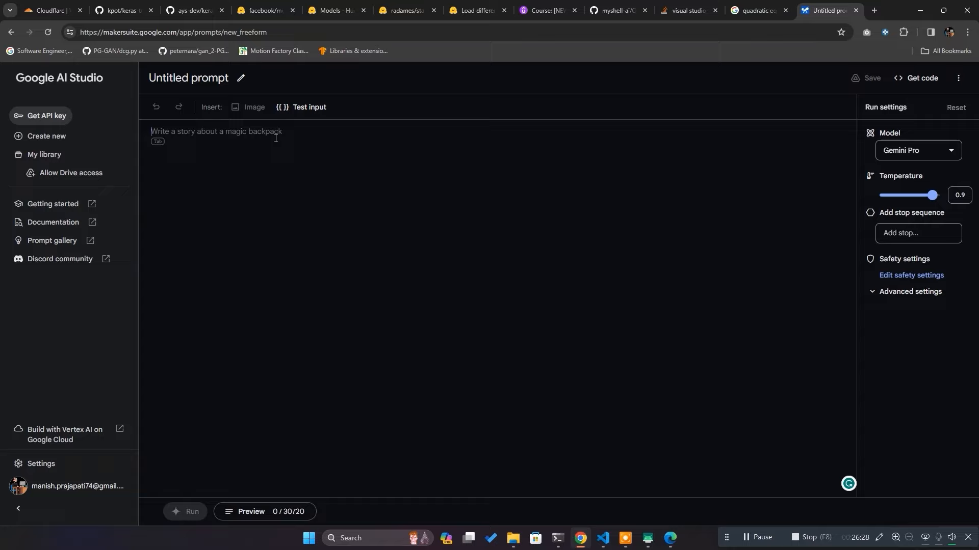
- Select Gemini Pro Vision as the model and start the step-by-step maths prompt
{"action": "left_click", "coordinate": [917, 150]}
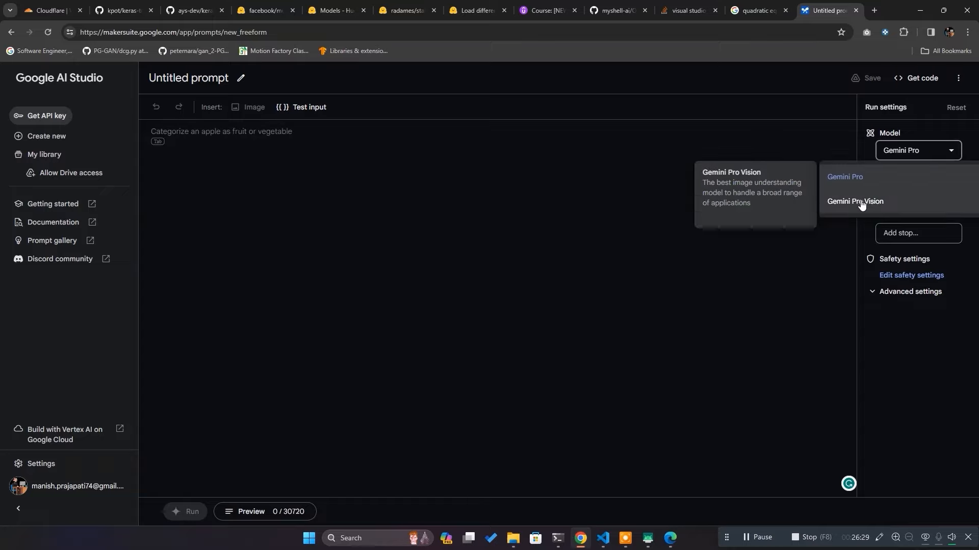
{"action": "left_click", "coordinate": [854, 200]}
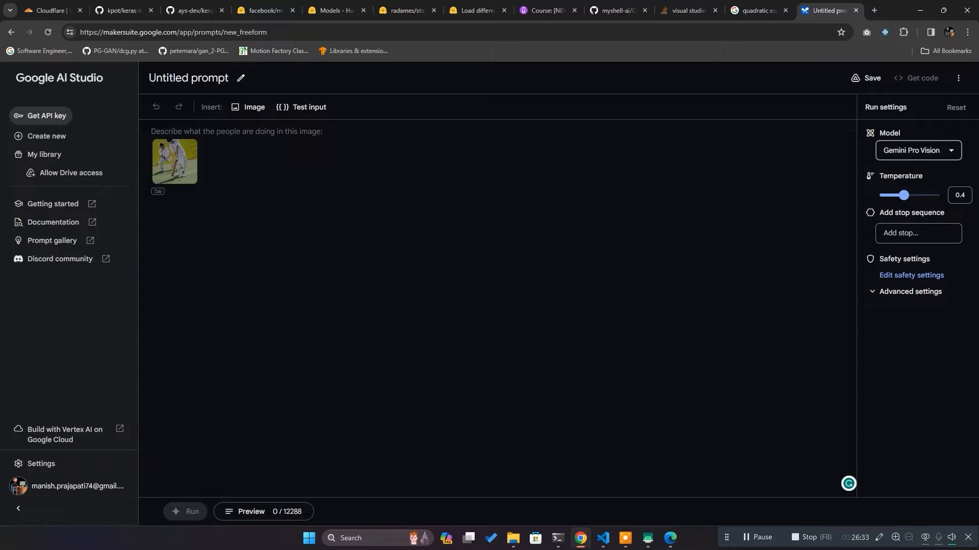
{"action": "left_click", "coordinate": [237, 131]}
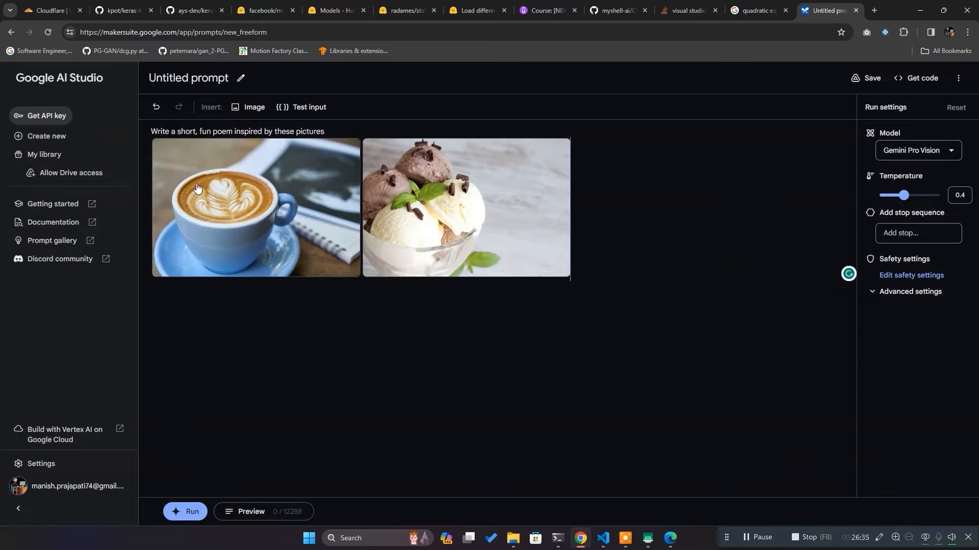
{"action": "mouse_move", "coordinate": [595, 193]}
{"action": "type", "text": "Solve this maths function and write step-by-step details and the reason behind that step"}
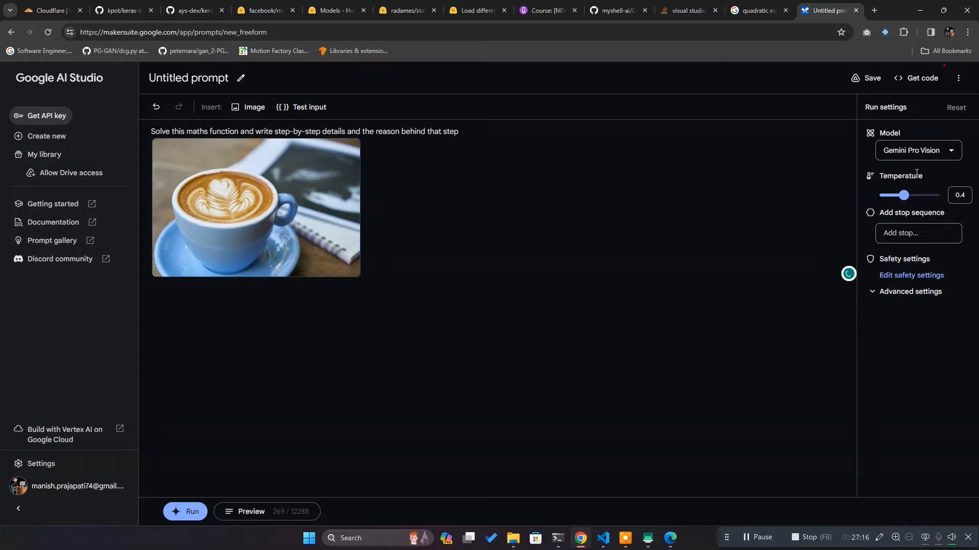
- Review the prompt's generated Python code and scroll through the cURL request body
{"action": "left_click", "coordinate": [918, 78]}
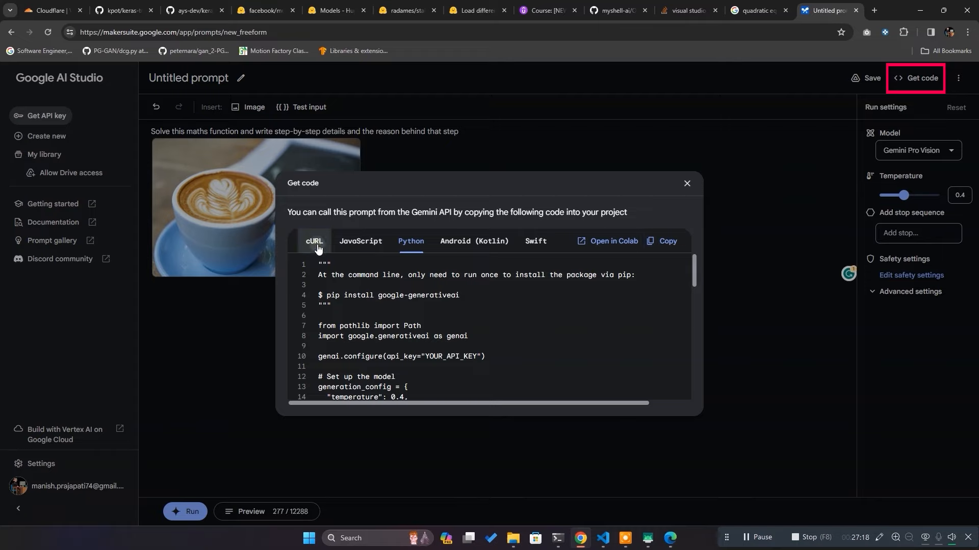
{"action": "left_click", "coordinate": [313, 241]}
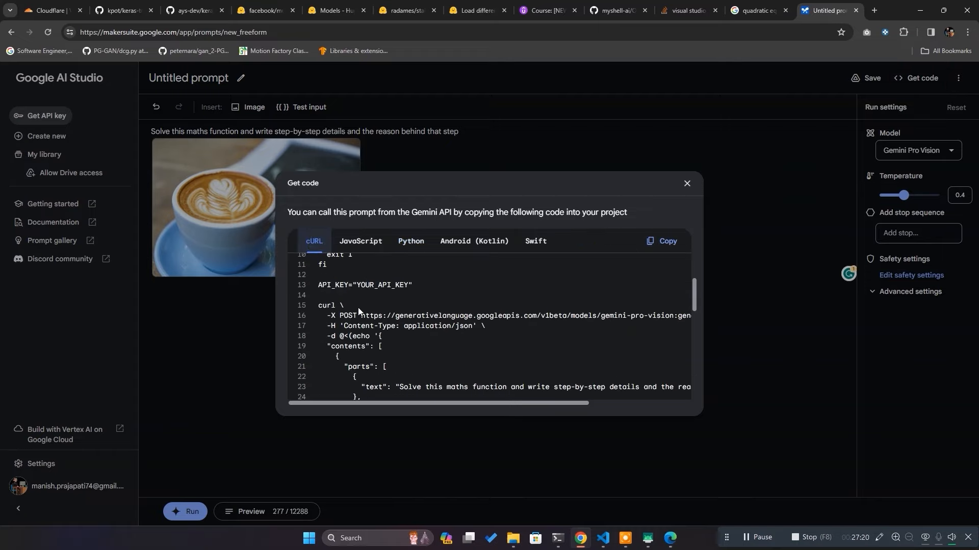
{"action": "scroll", "scroll_direction": "down", "scroll_amount": 3}
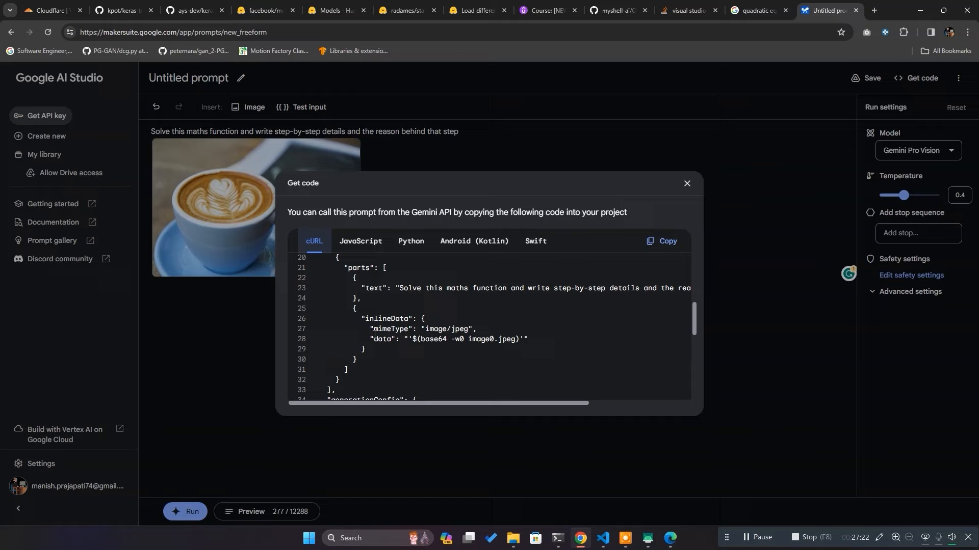
{"action": "scroll", "scroll_direction": "down", "scroll_amount": 3}
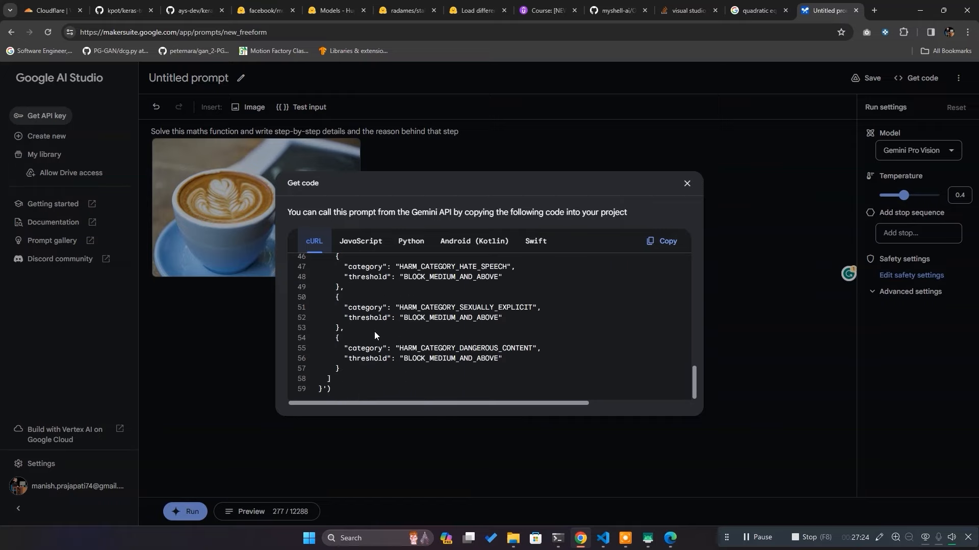
{"action": "left_click", "coordinate": [410, 242]}
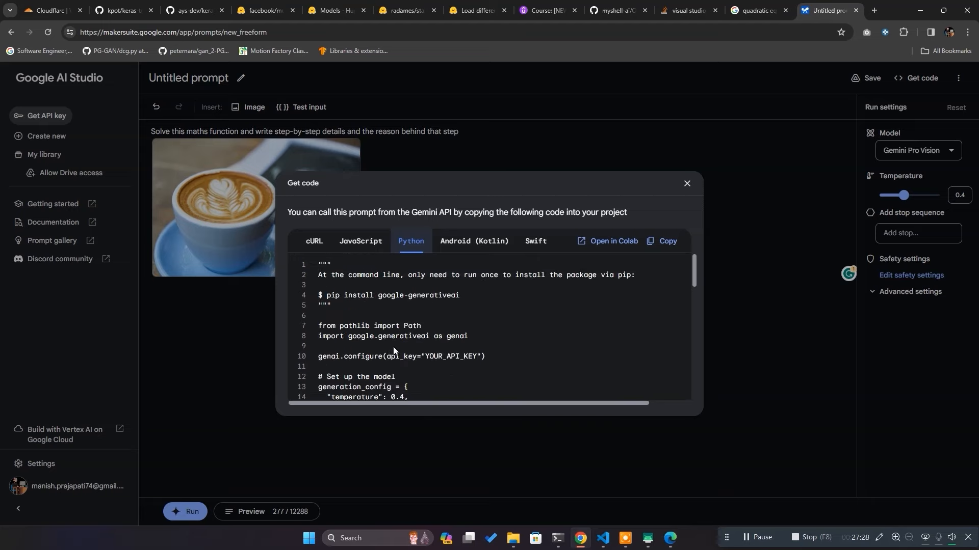
{"action": "left_click", "coordinate": [314, 243]}
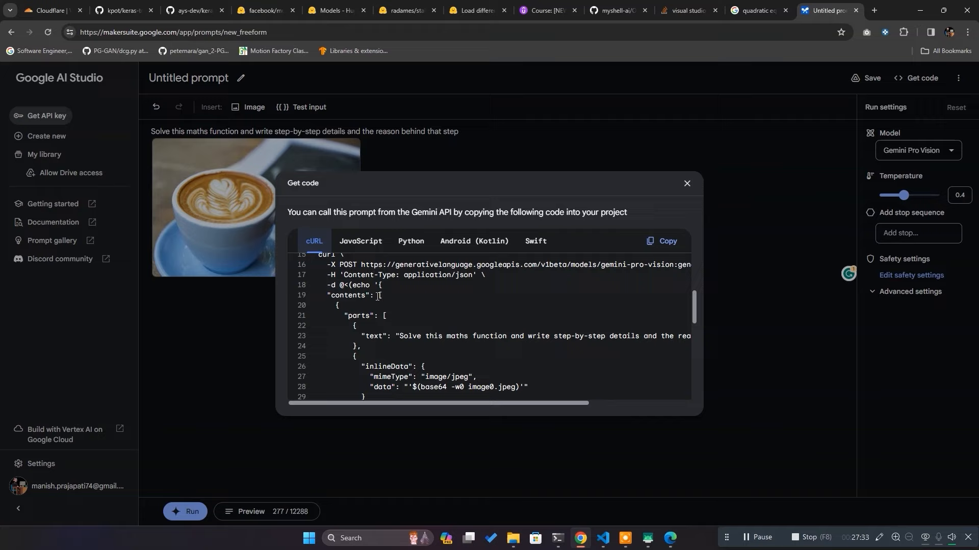
{"action": "scroll", "scroll_direction": "down", "scroll_amount": 3}
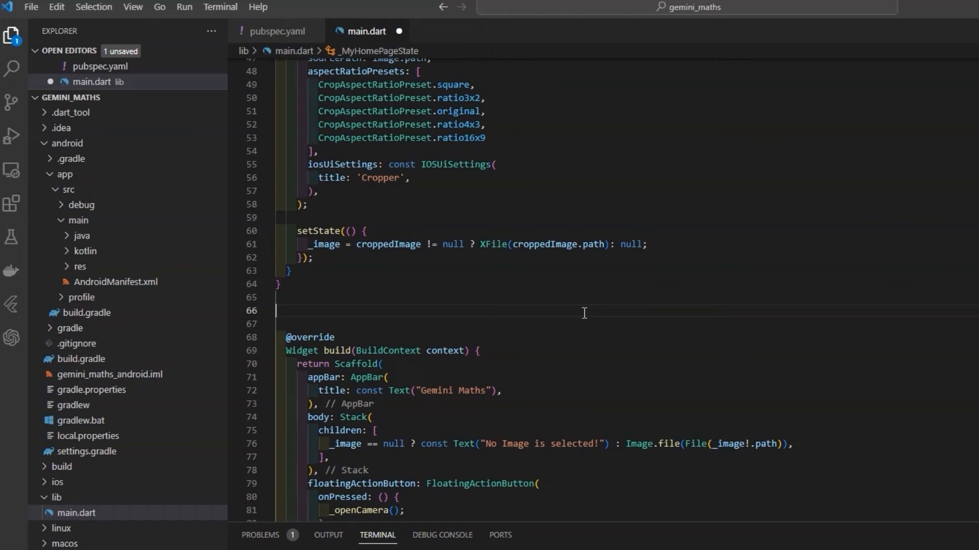
- Write sendImage(XFile? imagefile), base64-encode the file bytes, and add apiKey = "your_api_key"
{"action": "type", "text": "Future<void> sendImage(Xf"}
{"action": "type", "text": "String base"}
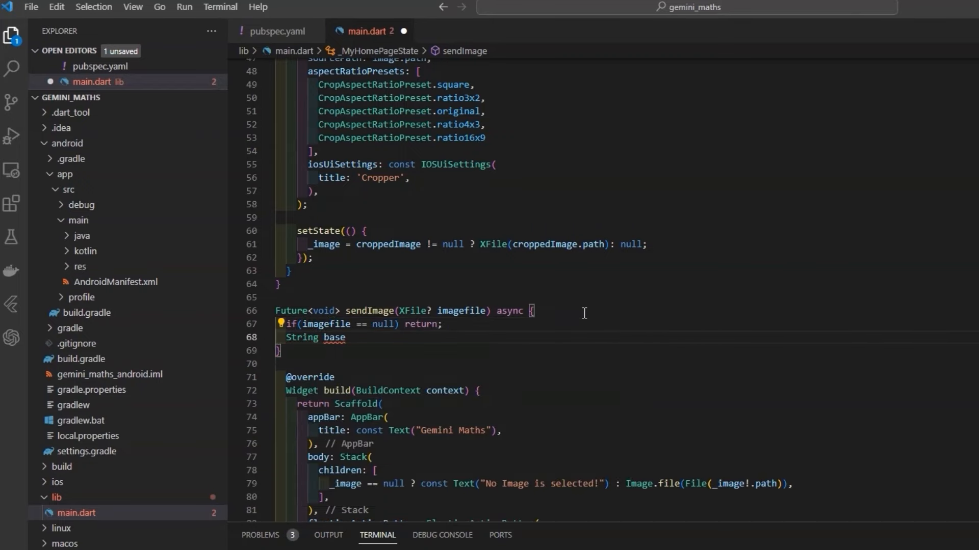
{"action": "type", "text": "64Image = base64Encode(File(imagefile"}
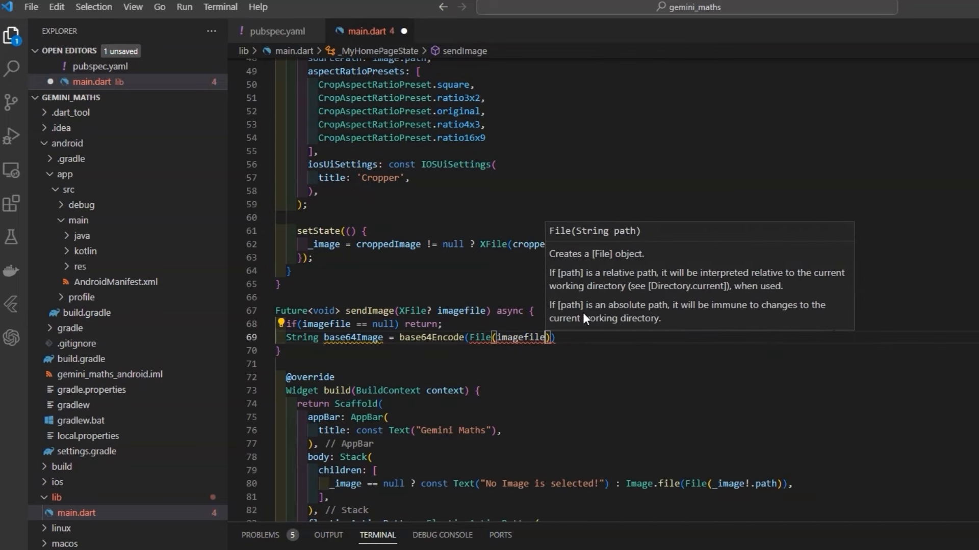
{"action": "type", "text": ".readAsBytesSync());"}
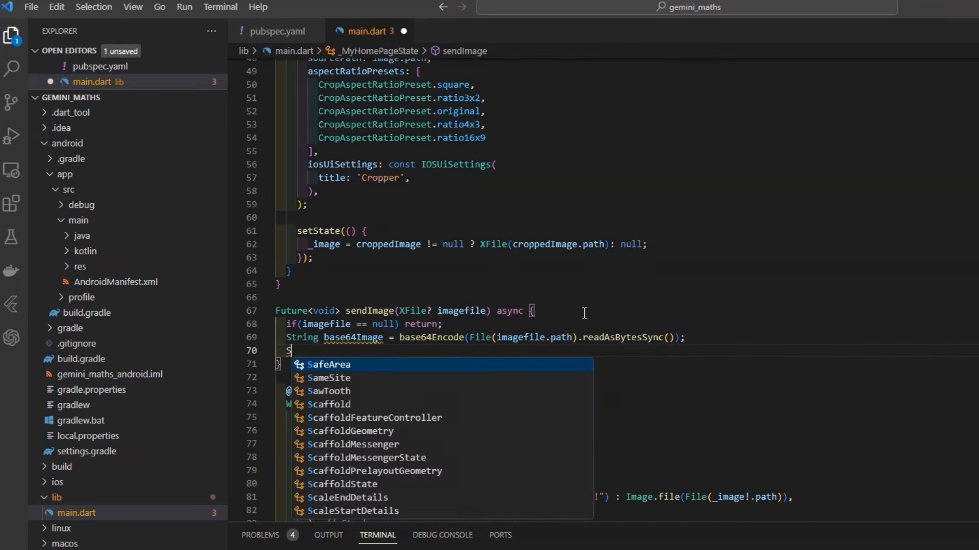
{"action": "type", "text": "String apiKey ="}
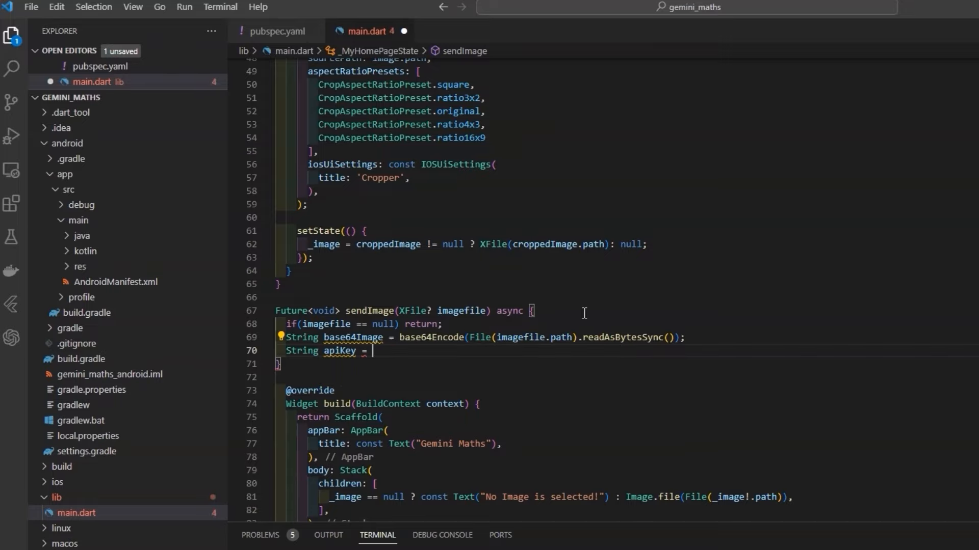
{"action": "type", "text": "\"your_api_key\";"}
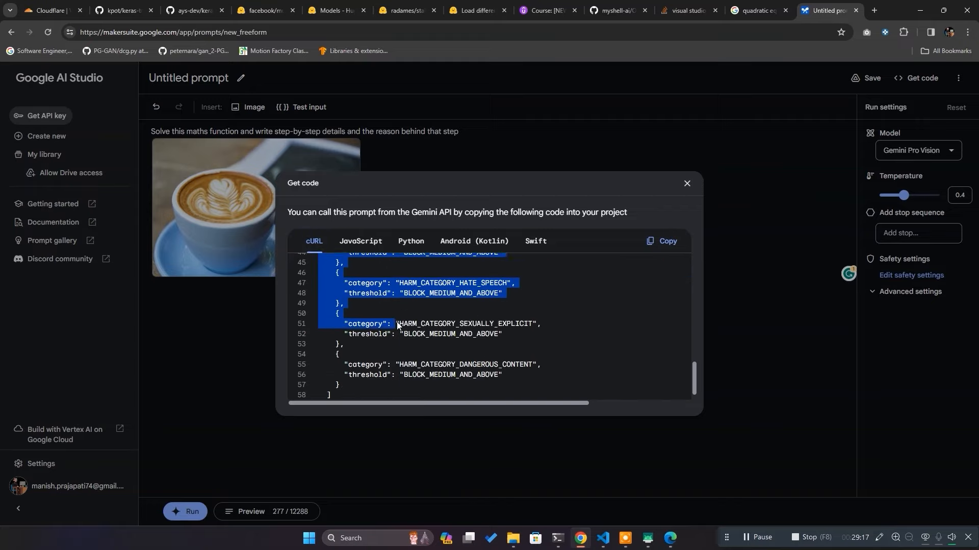
- Scroll the cURL request, then confirm leaving the unsaved prompt to get an API key
{"action": "scroll", "scroll_direction": "down", "scroll_amount": 3}
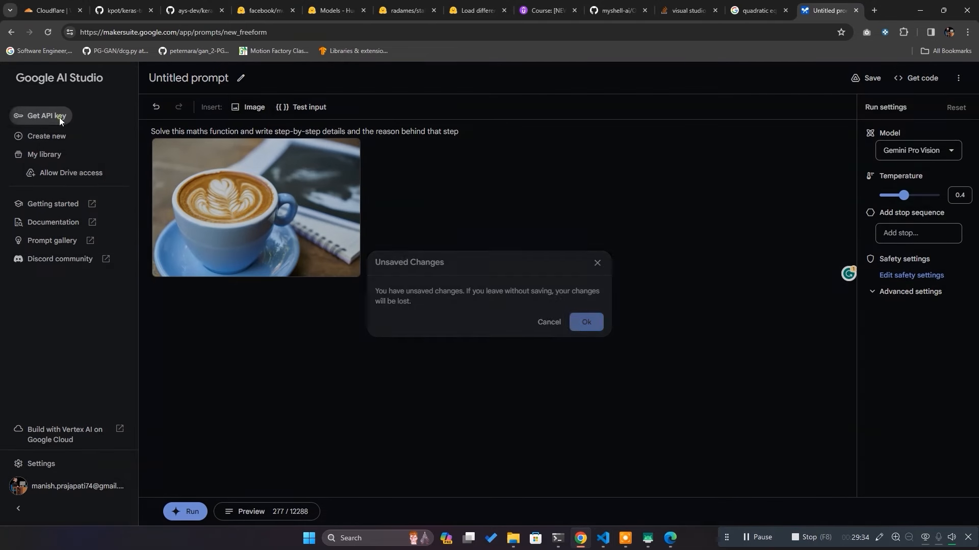
{"action": "left_click", "coordinate": [585, 322]}
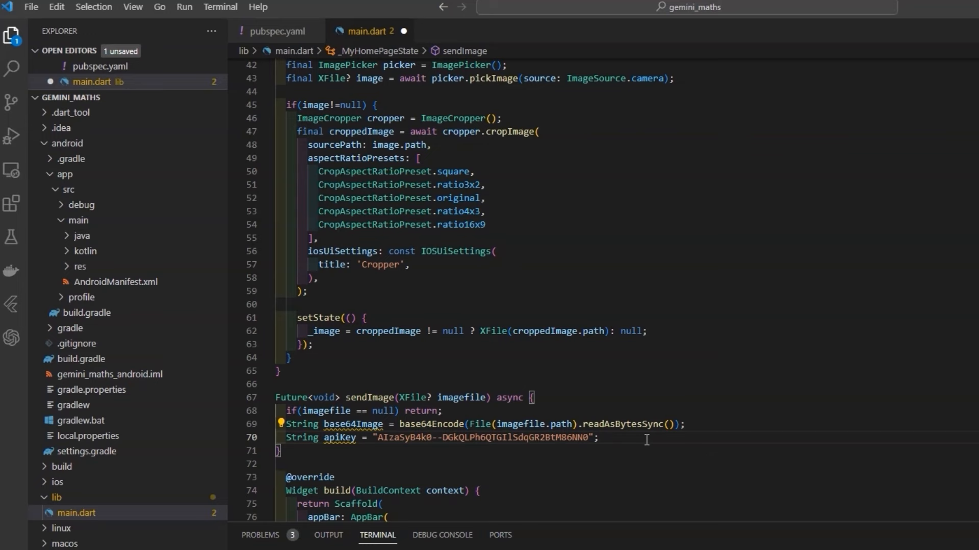
- Begin String requestBody, paste the cURL JSON, and import package:http as http
{"action": "type", "text": "String requestBody = json.encode("}
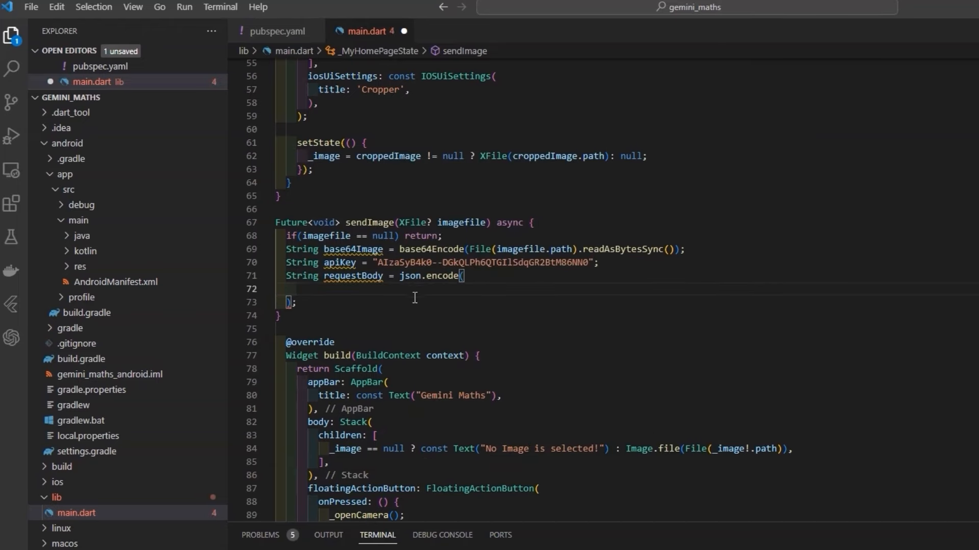
{"action": "scroll", "scroll_direction": "down", "scroll_amount": 3}
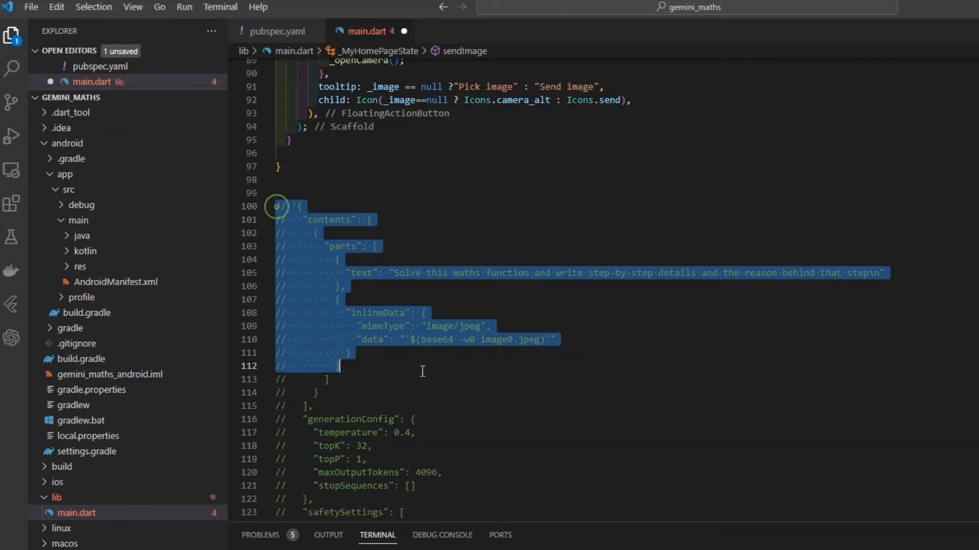
{"action": "scroll", "scroll_direction": "up", "scroll_amount": 3}
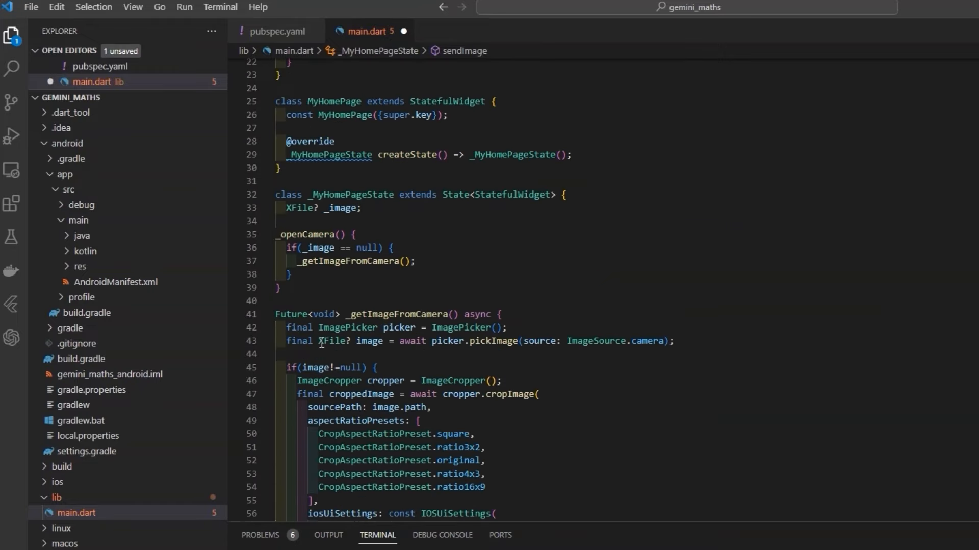
{"action": "type", "text": "import 'package:http/http.dart';"}
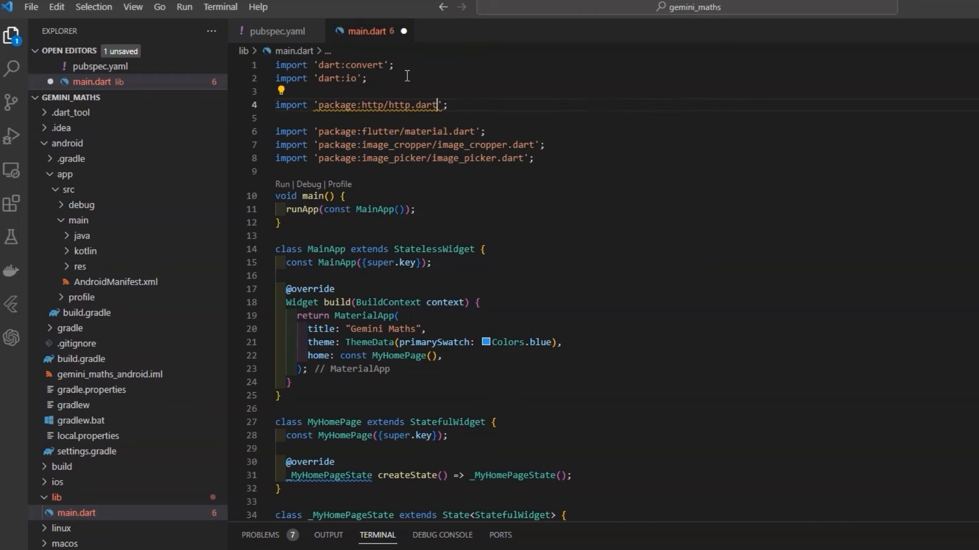
{"action": "type", "text": "as http"}
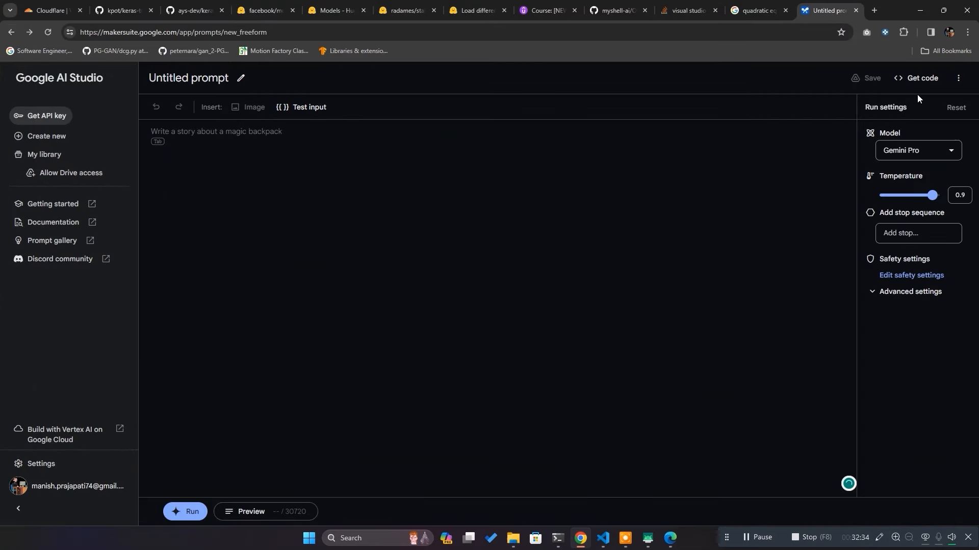
- Post requestBody to the generateContent URL with apiKey and a JSON Content-Type header
{"action": "left_click", "coordinate": [920, 78]}
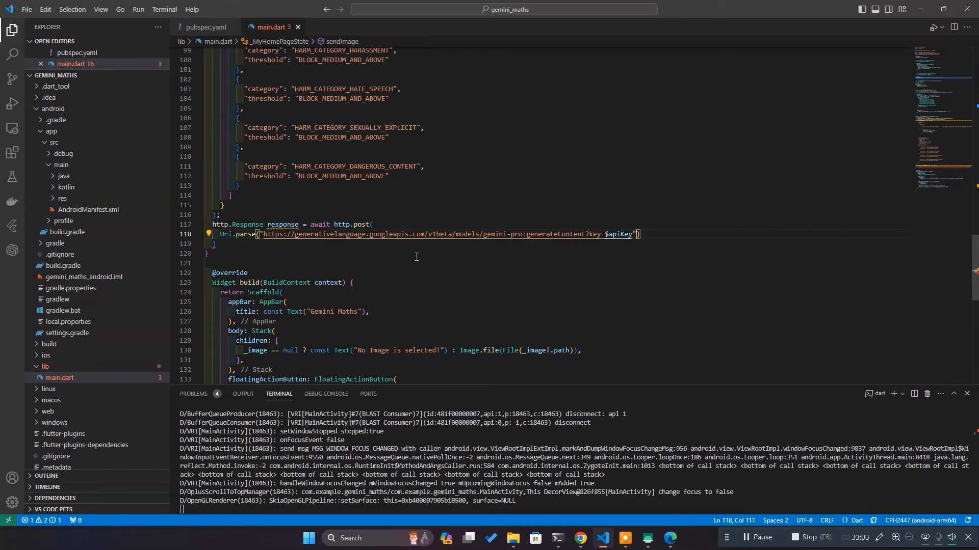
{"action": "type", "text": "headers:"}
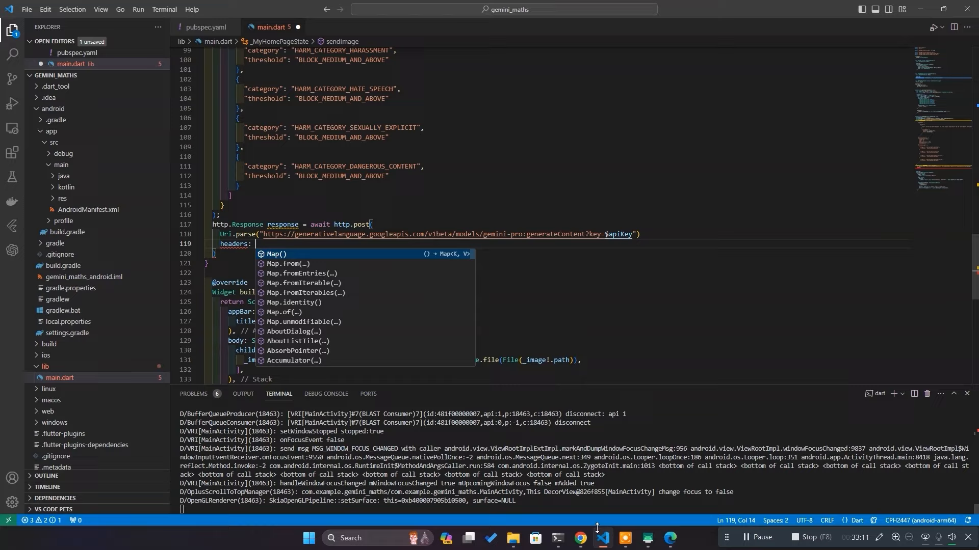
{"action": "left_click", "coordinate": [668, 542]}
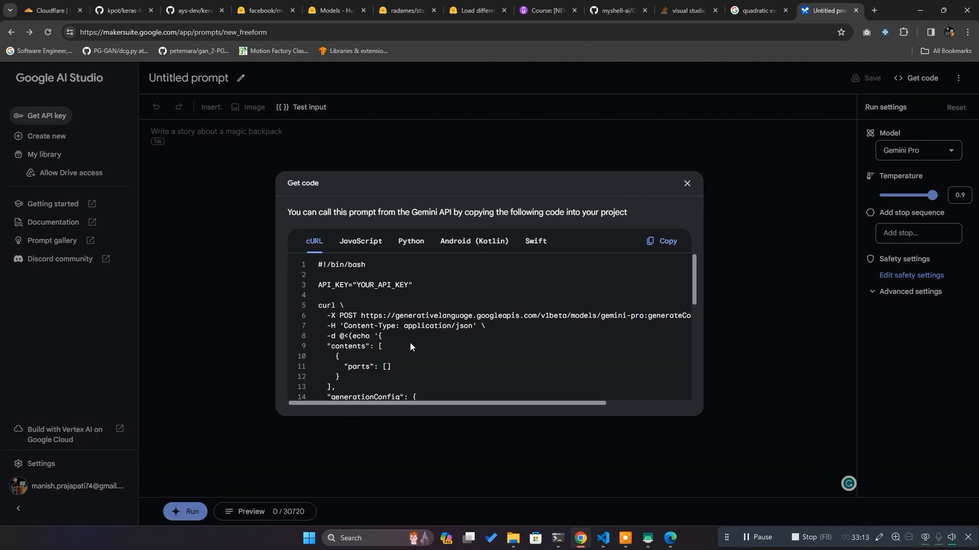
{"action": "left_click_drag", "start_coordinate": [342, 325], "coordinate": [473, 325]}
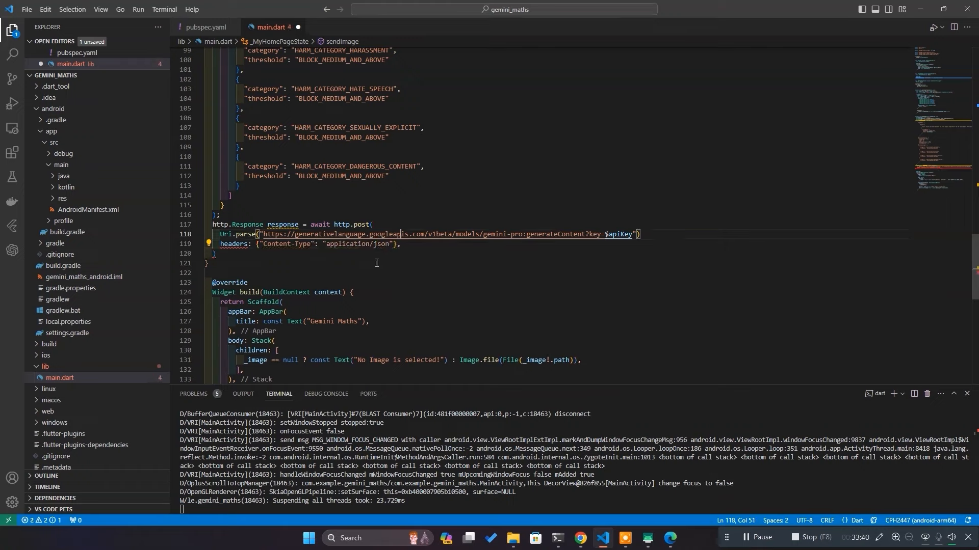
{"action": "type", "text": "body: req"}
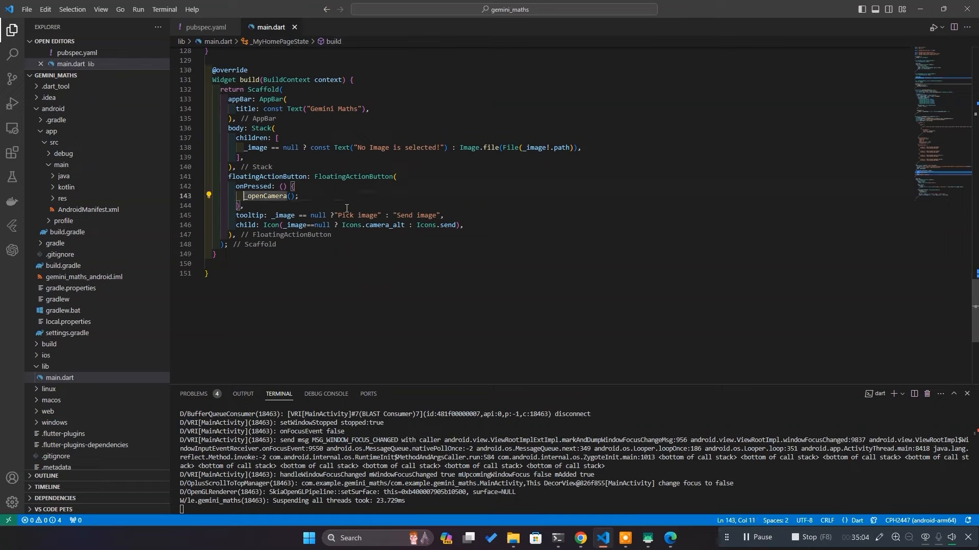
- Make onPressed open the camera or call sendImage(_image), then restart flutter run
{"action": "type", "text": "_image==null?"}
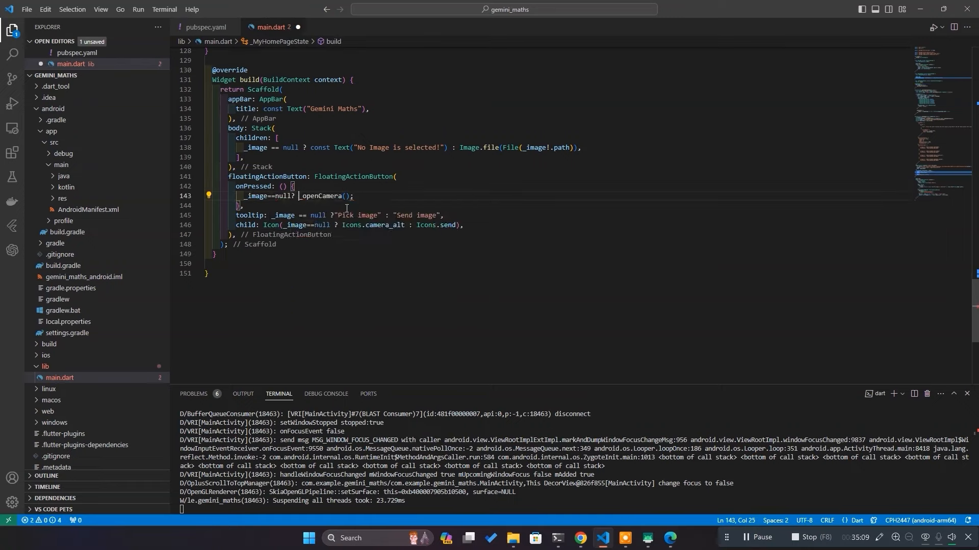
{"action": "type", "text": "sendImage(i"}
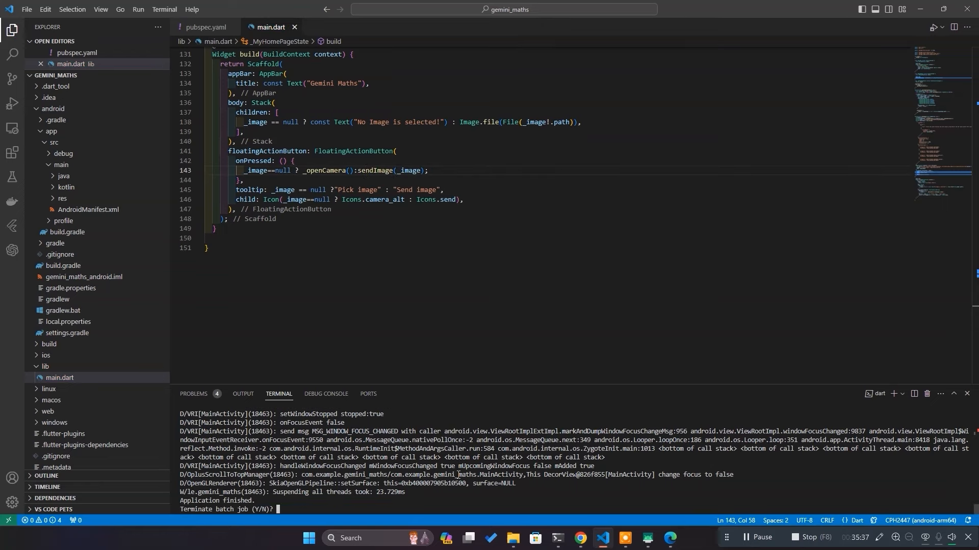
{"action": "type", "text": "y"}
{"action": "type", "text": "flutter run"}
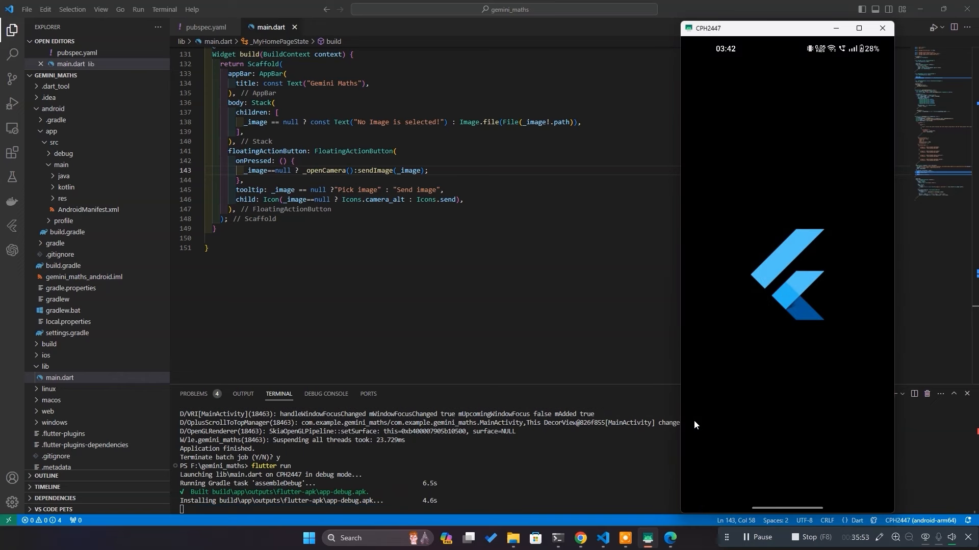
{"action": "left_click", "coordinate": [580, 542]}
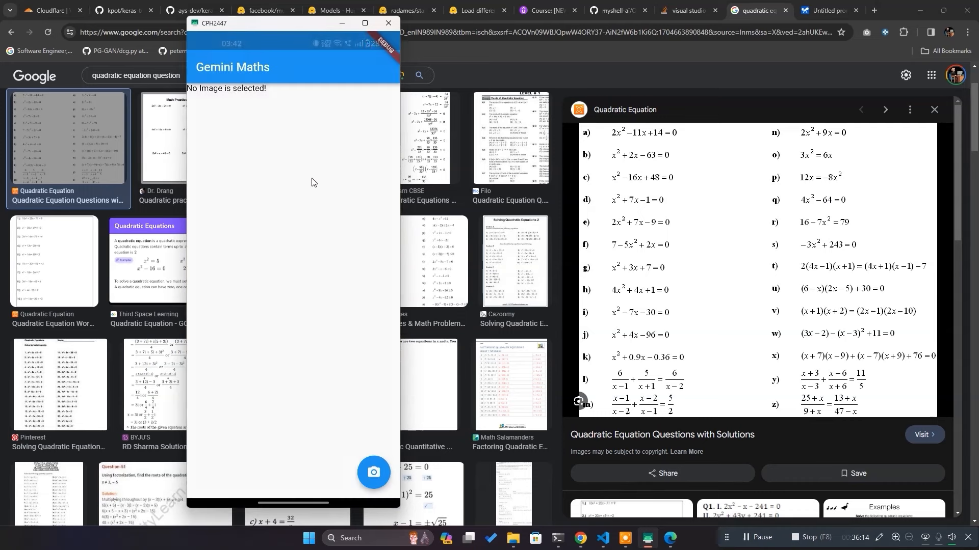
- Photograph the quadratic equations sheet and confirm the cropped image
{"action": "left_click", "coordinate": [373, 472]}
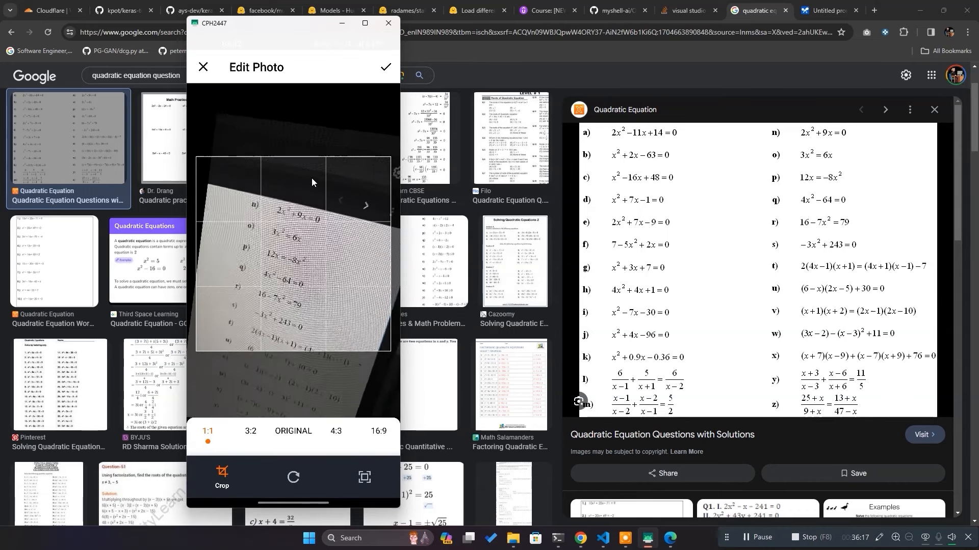
{"action": "left_click", "coordinate": [386, 67]}
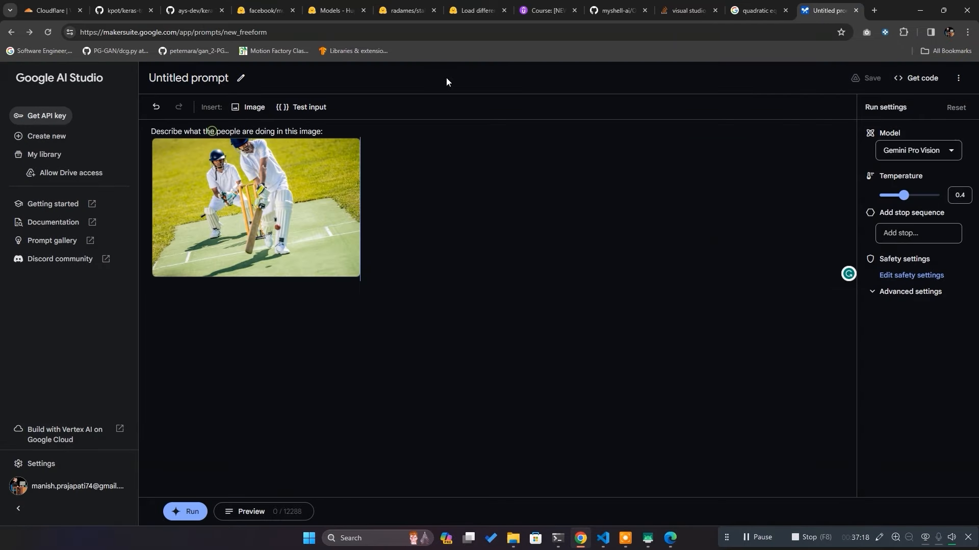
{"action": "left_click", "coordinate": [920, 78]}
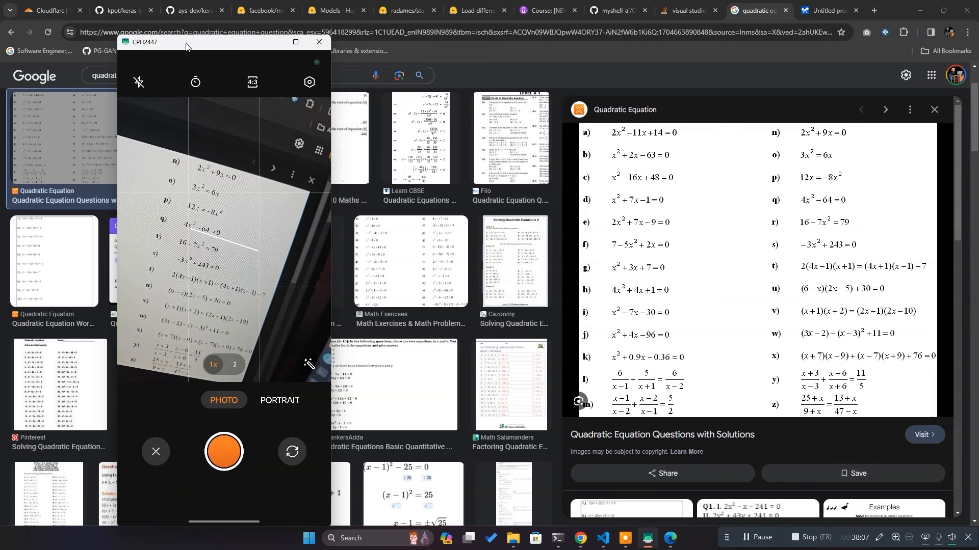
- Capture the equation list photo so the app sends it to Gemini
{"action": "left_click", "coordinate": [223, 451]}
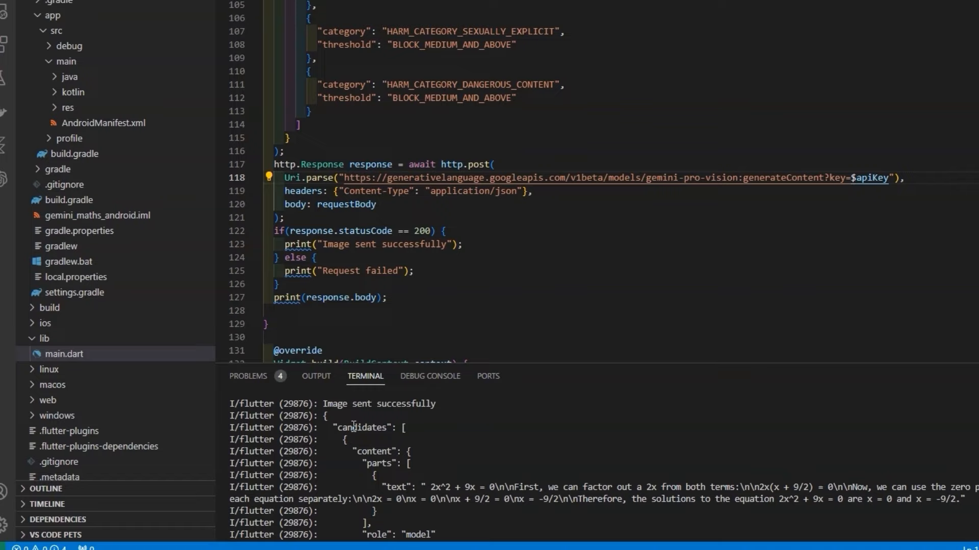
- Wrap the image-or-placeholder line in a SingleChildScrollView Column and save
{"action": "double_click", "coordinate": [379, 463]}
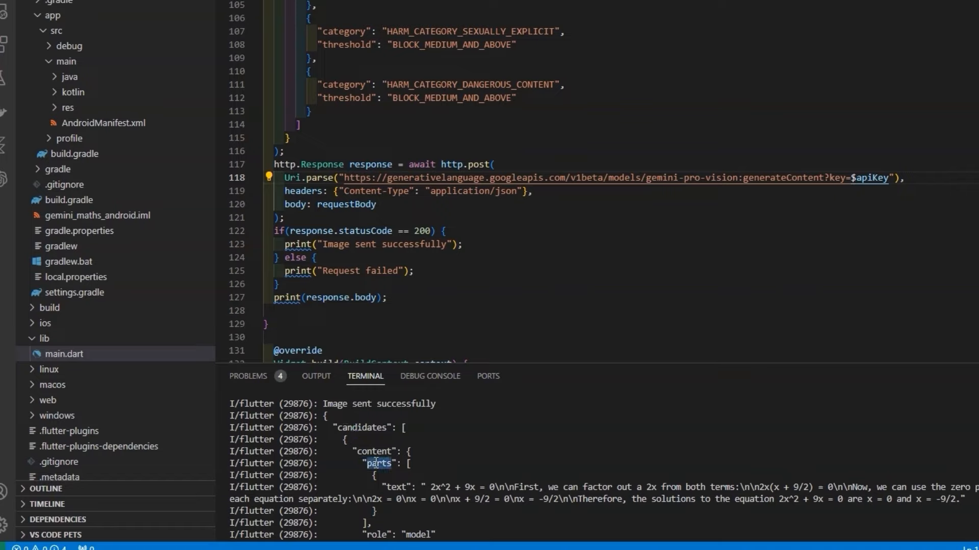
{"action": "scroll", "scroll_direction": "down", "scroll_amount": 3}
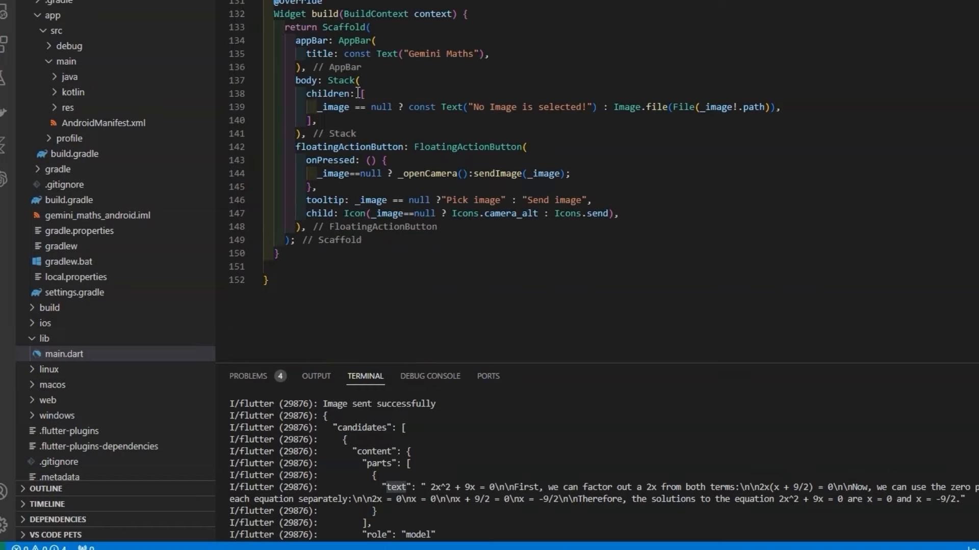
{"action": "left_click", "coordinate": [355, 80]}
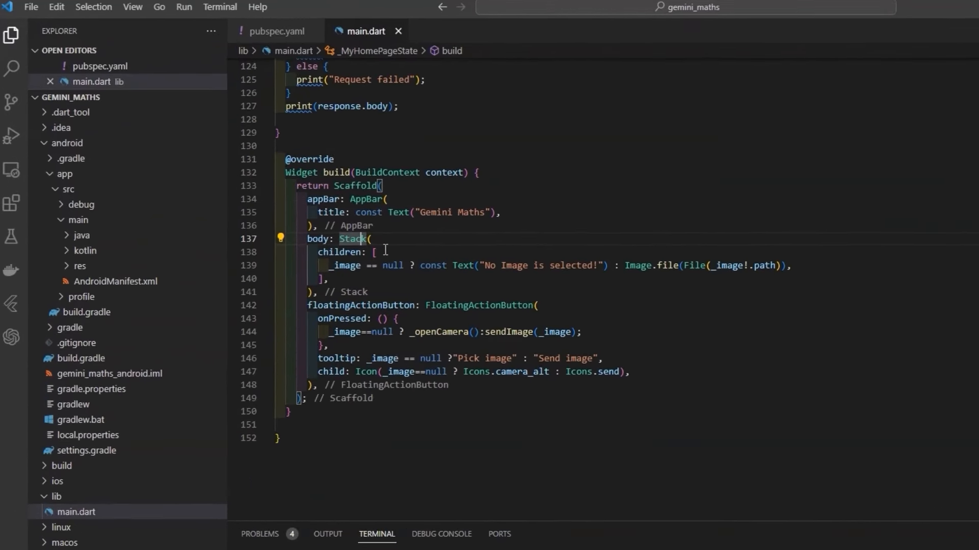
{"action": "type", "text": "s"}
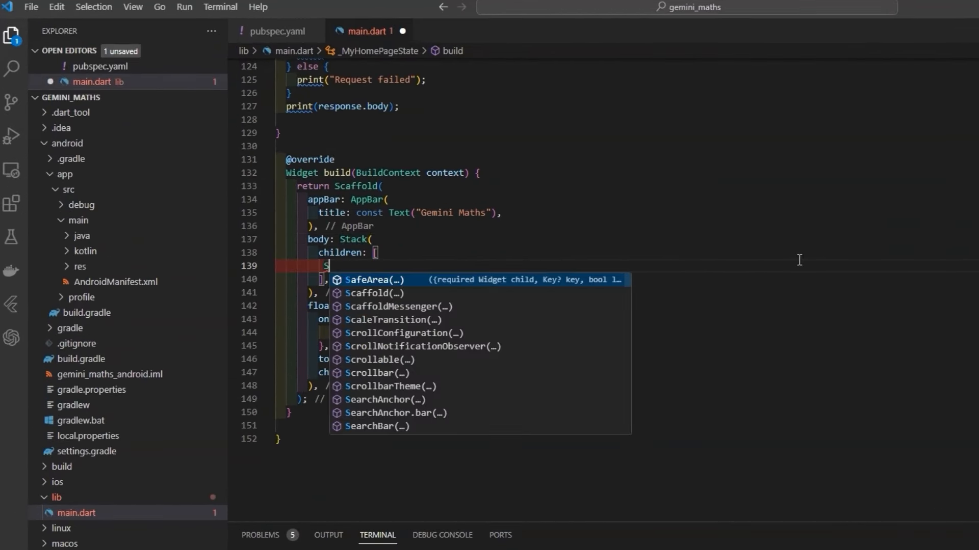
{"action": "type", "text": "ingleChildScrollView("}
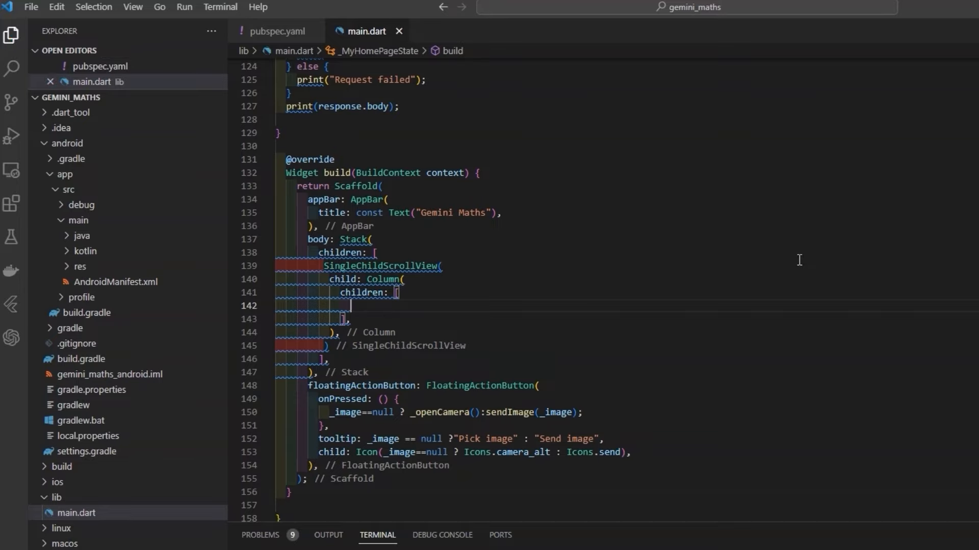
{"action": "type", "text": "<Widget>"}
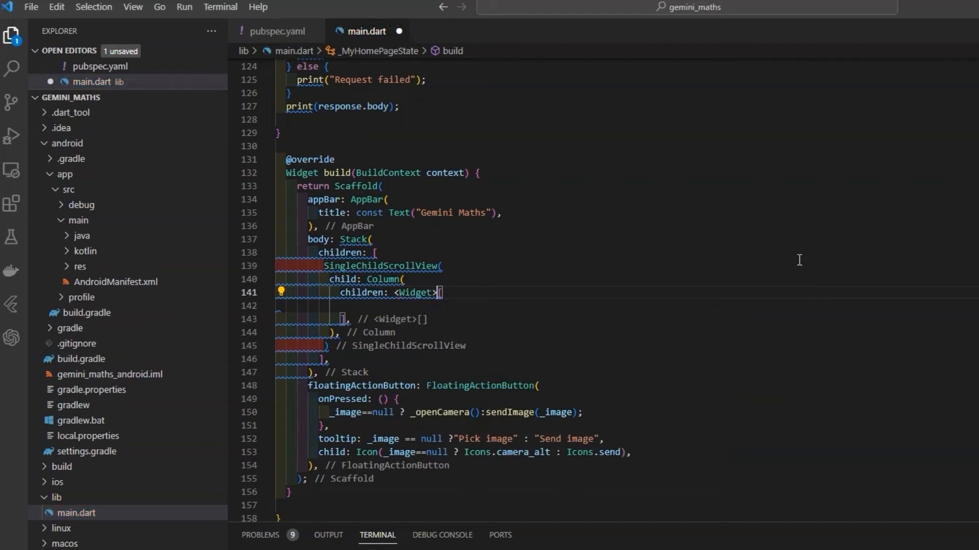
{"action": "type", "text": "_image == null ? const Text(\"No Image is selected!\") : Image.file(File(_image!.path)),"}
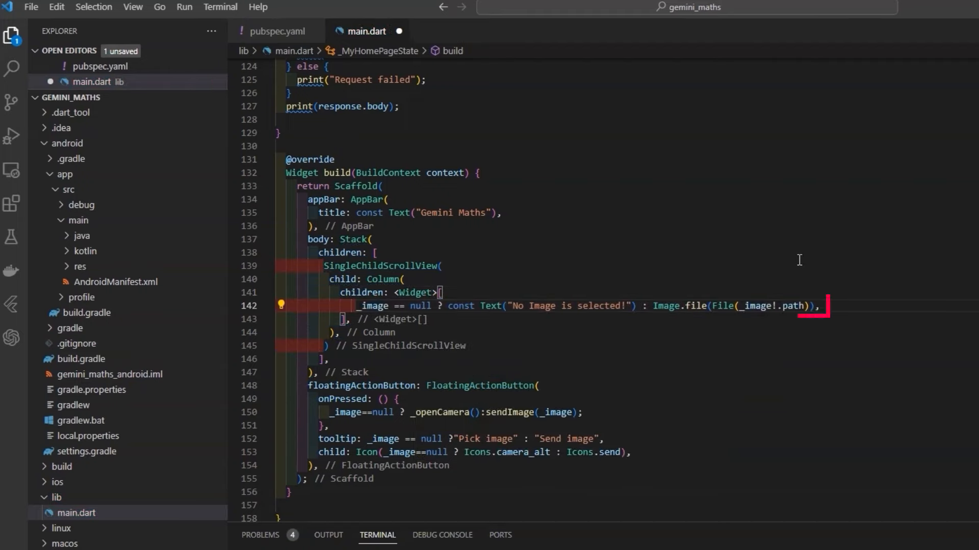
{"action": "key", "text": "ctrl+s"}
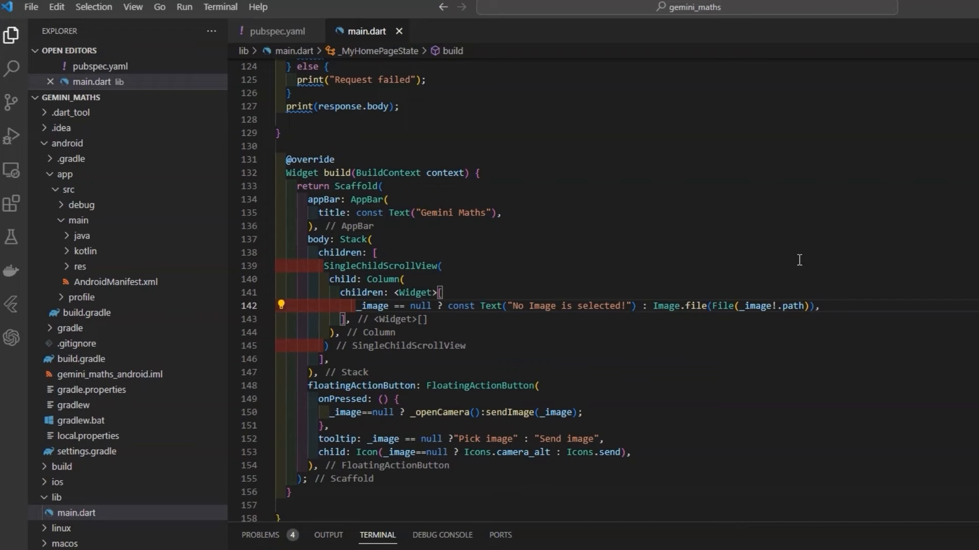
- Add a SizedBox of height 20 below the image and begin a padded Container
{"action": "type", "text": "SizedBox("}
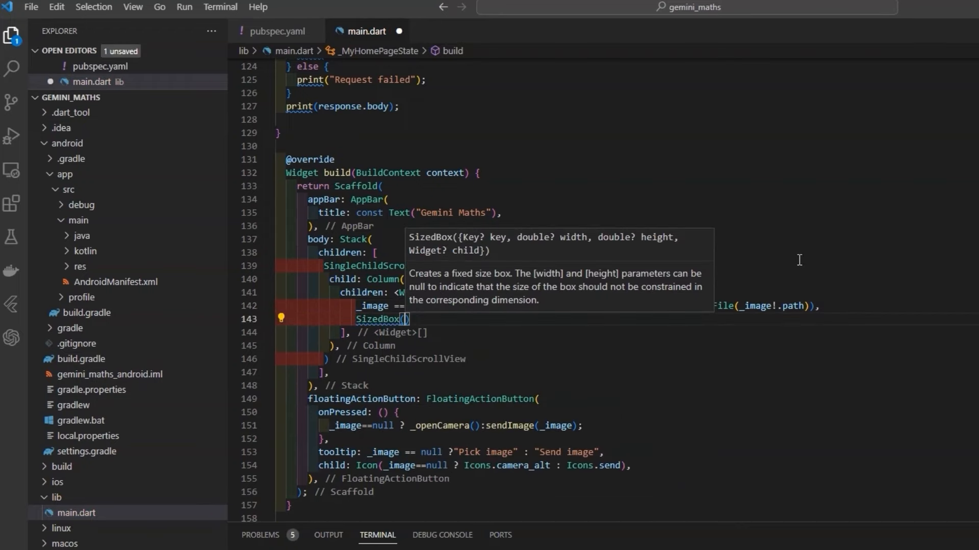
{"action": "type", "text": "height: 20,"}
{"action": "type", "text": "padding: EdgeInsets.all,"}
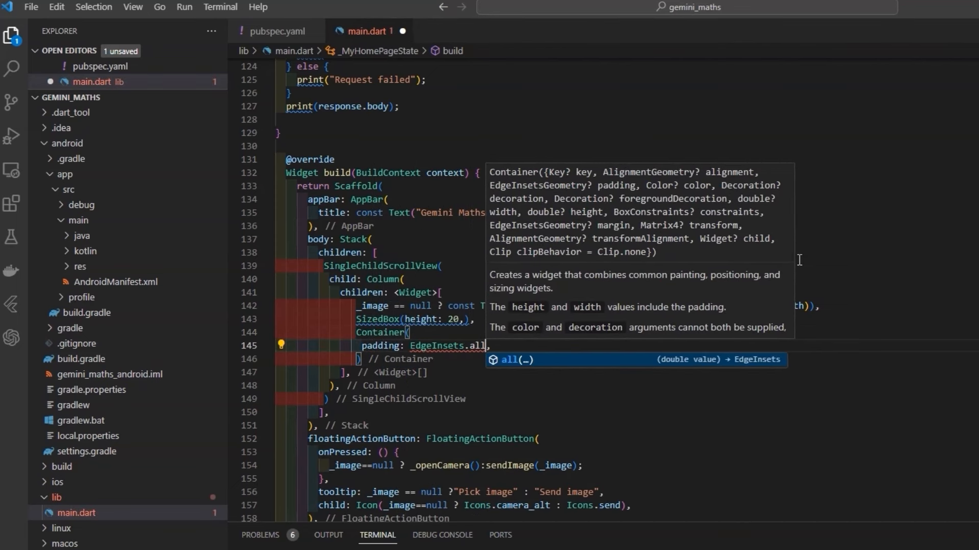
{"action": "type", "text": "ch"}
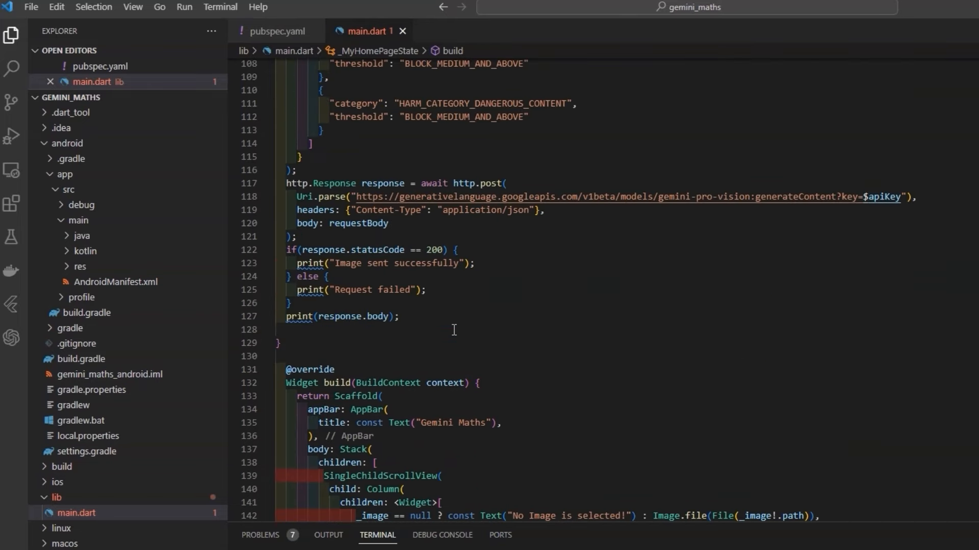
- Declare a String _responseBody field initialised to an empty string
{"action": "type", "text": "_respo"}
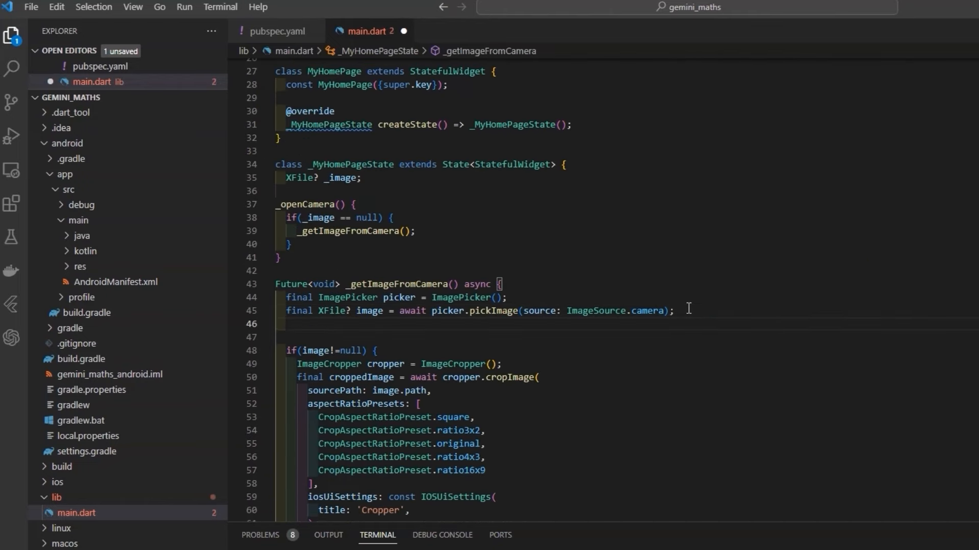
{"action": "type", "text": "String _responseBody=\""}
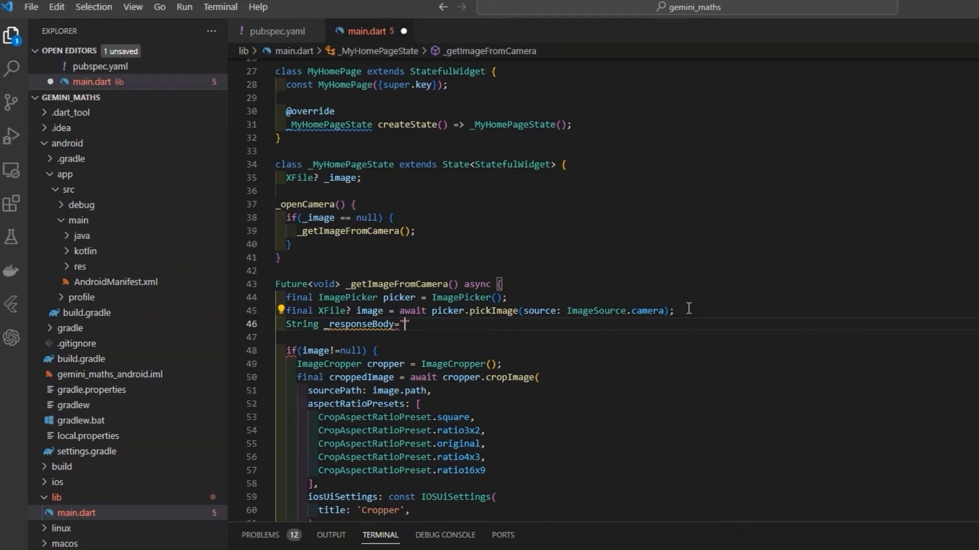
{"action": "type", "text": "= \"\";"}
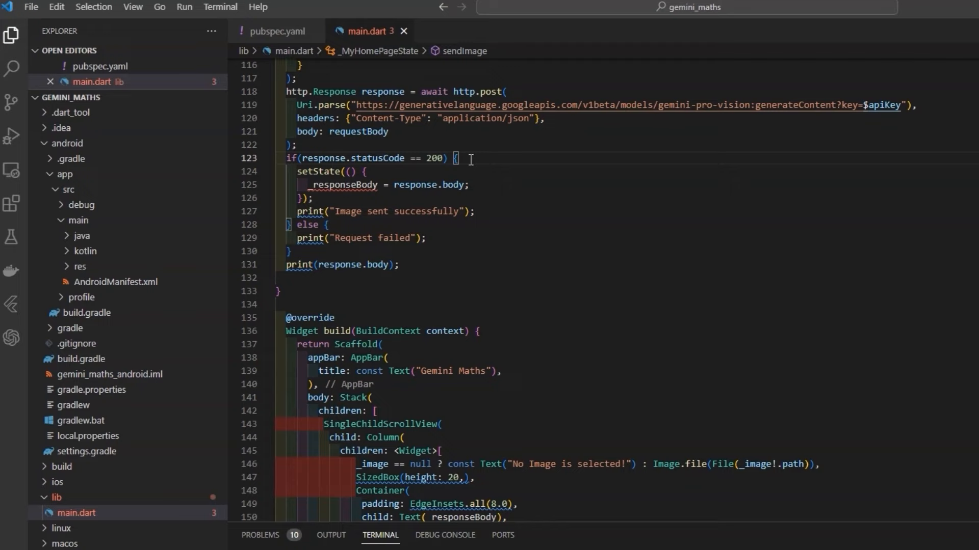
- Decode response.body into a jsonBody map and set _responseBody from candidates[0].content.parts[0]
{"action": "type", "text": "Map<String,"}
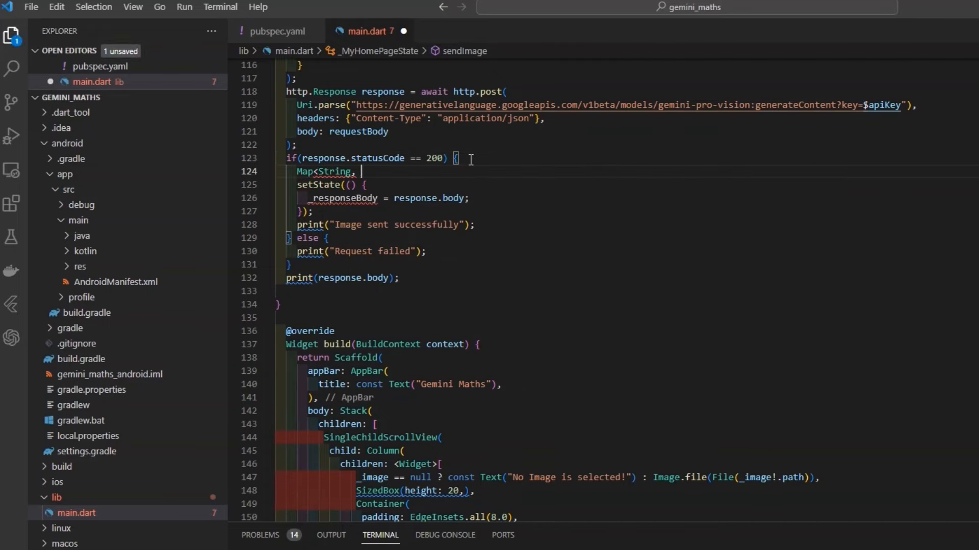
{"action": "type", "text": "dynamic> jsonBody = json.decode"}
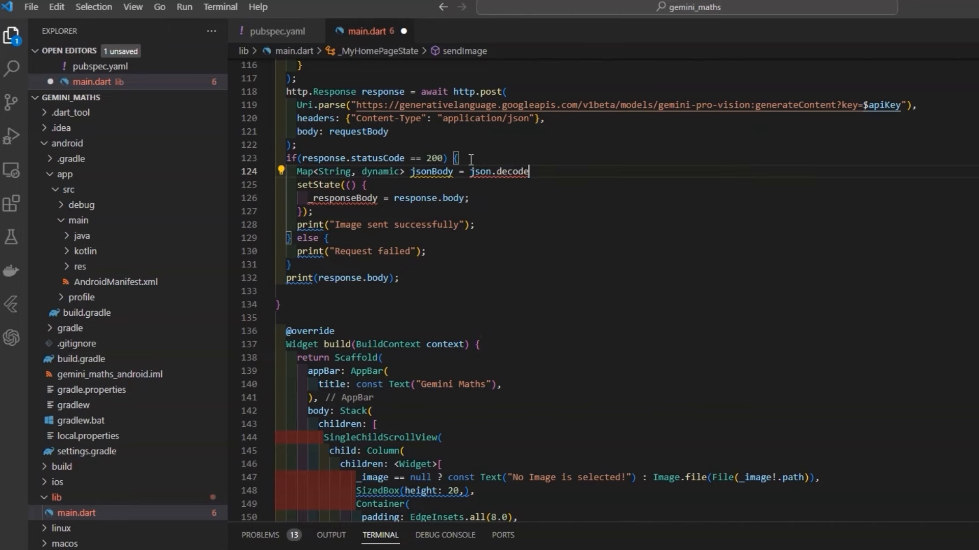
{"action": "type", "text": "(response.body);"}
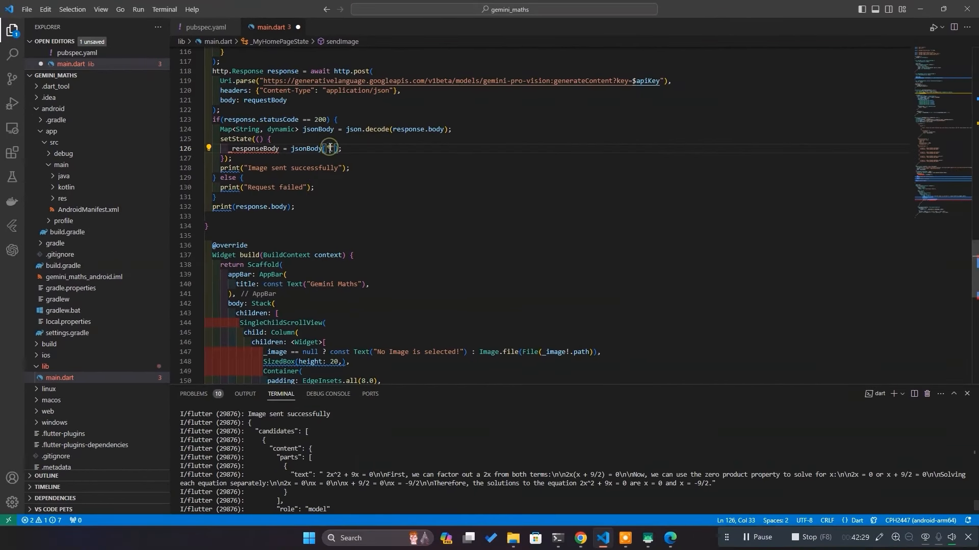
{"action": "type", "text": "[\"candidates\"][0][\"content\"]["}
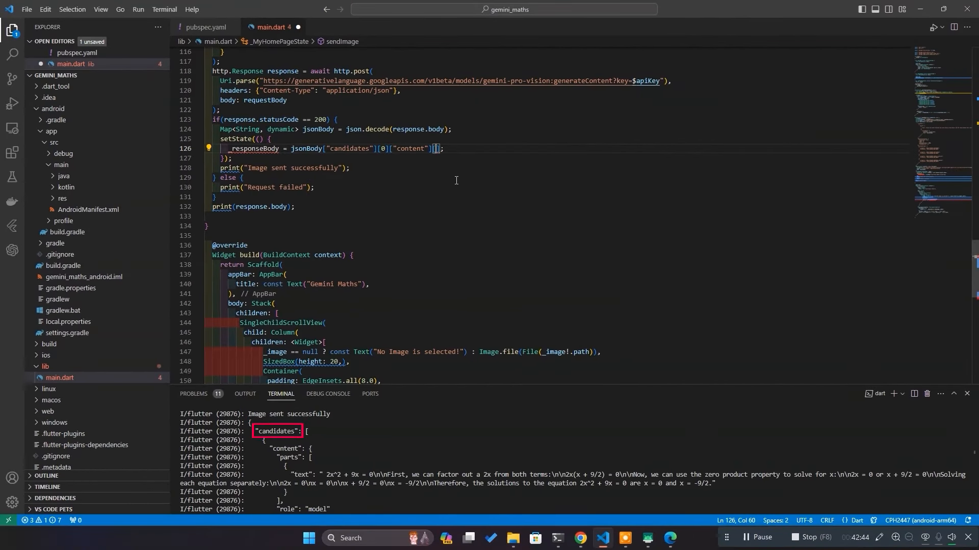
{"action": "type", "text": "[\"parts\"]"}
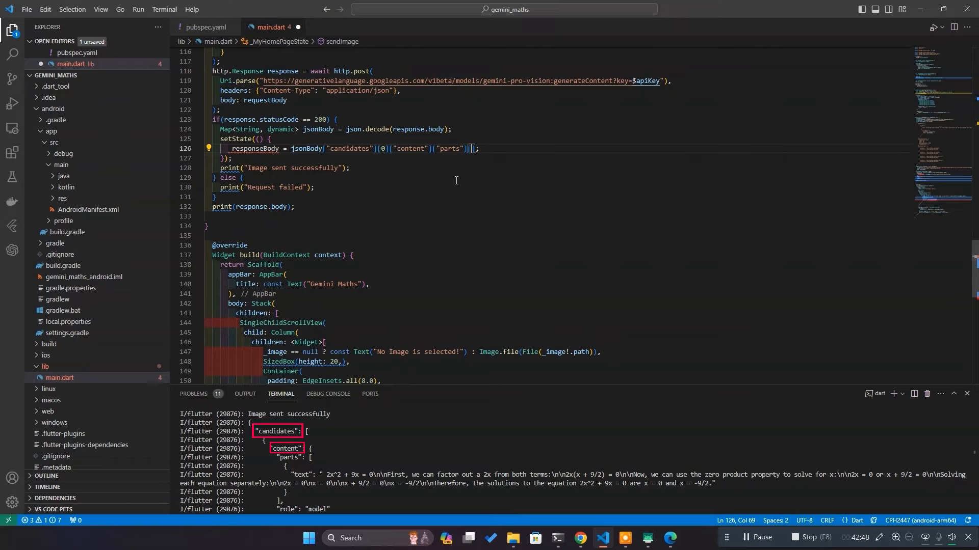
{"action": "type", "text": "[0]"}
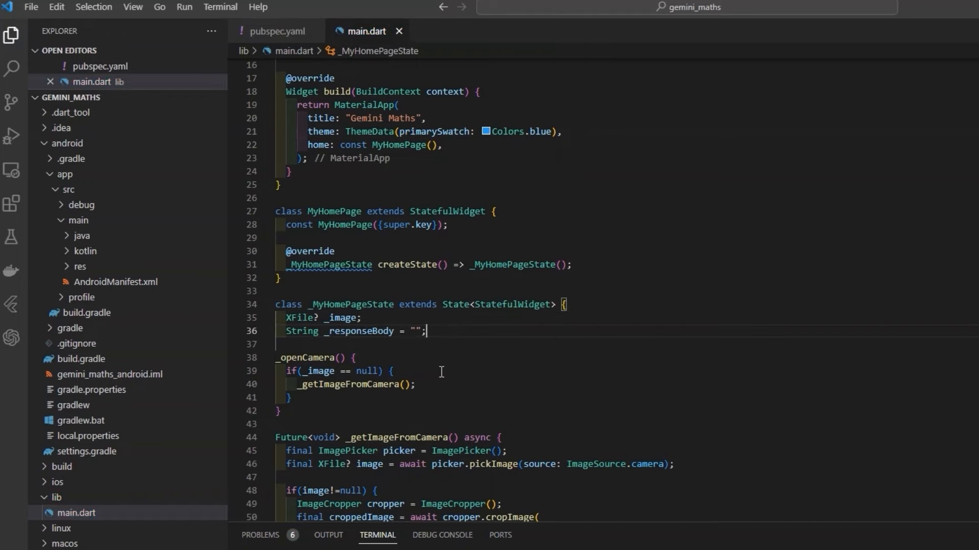
- Declare an _isSending flag initialised to false and set _isSending=true in the success setState
{"action": "type", "text": "bool _isSend"}
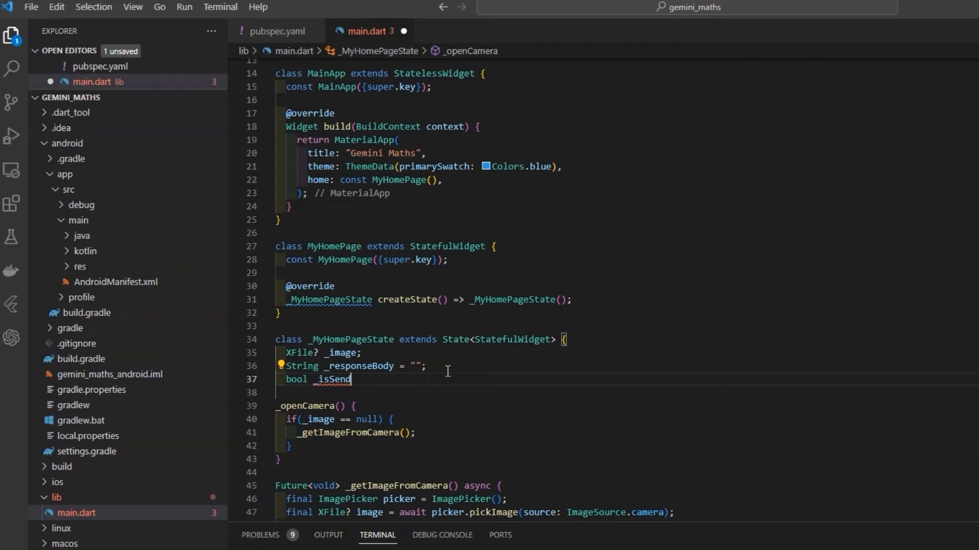
{"action": "type", "text": "ing = false;"}
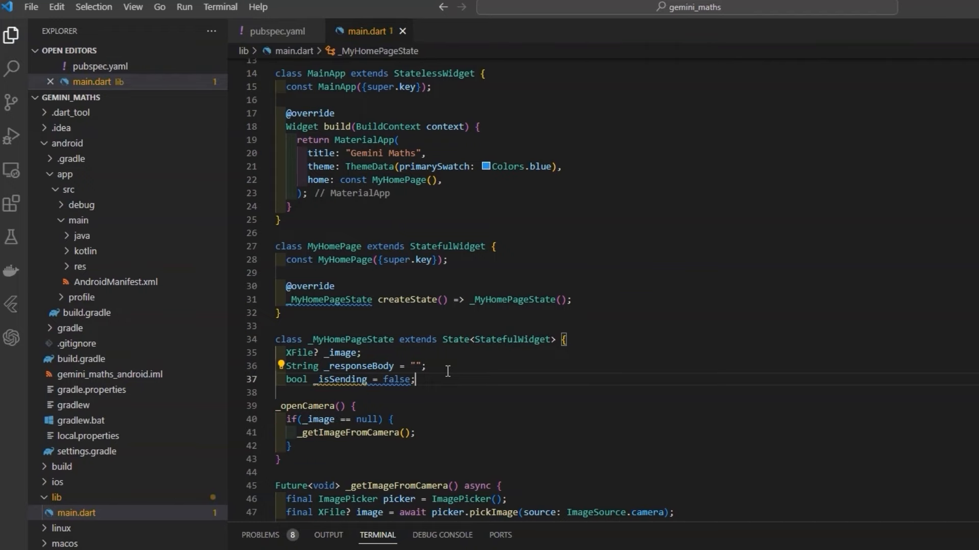
{"action": "scroll", "scroll_direction": "down", "scroll_amount": 3}
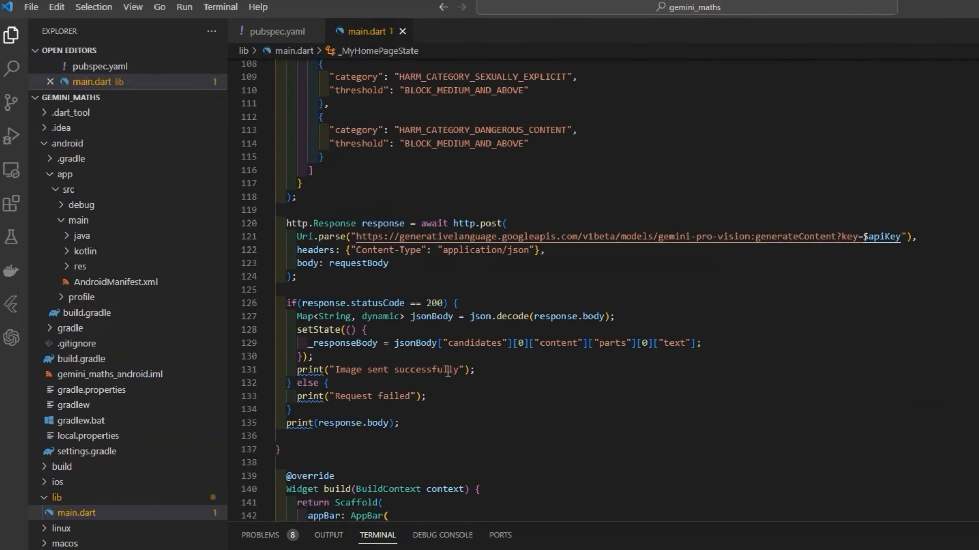
{"action": "type", "text": "_is"}
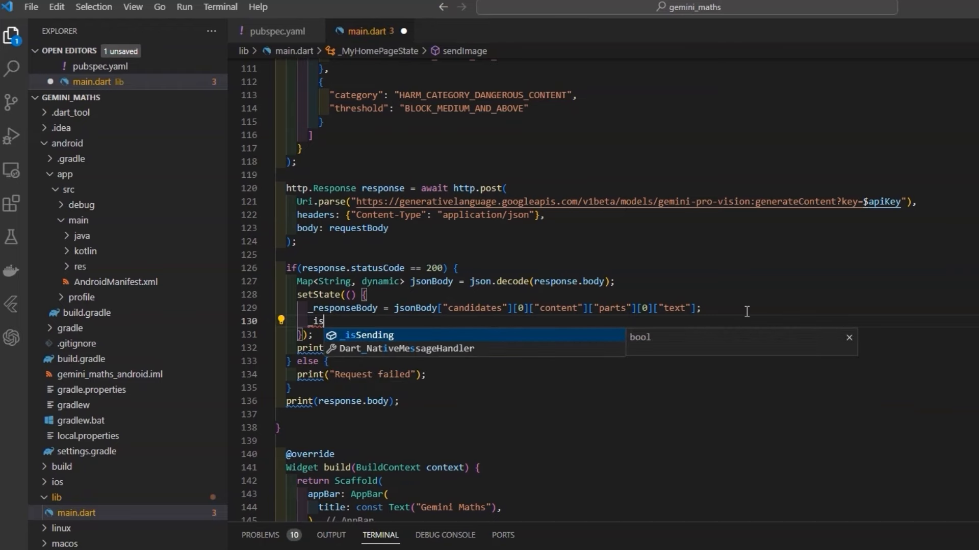
{"action": "type", "text": "Sending=true;"}
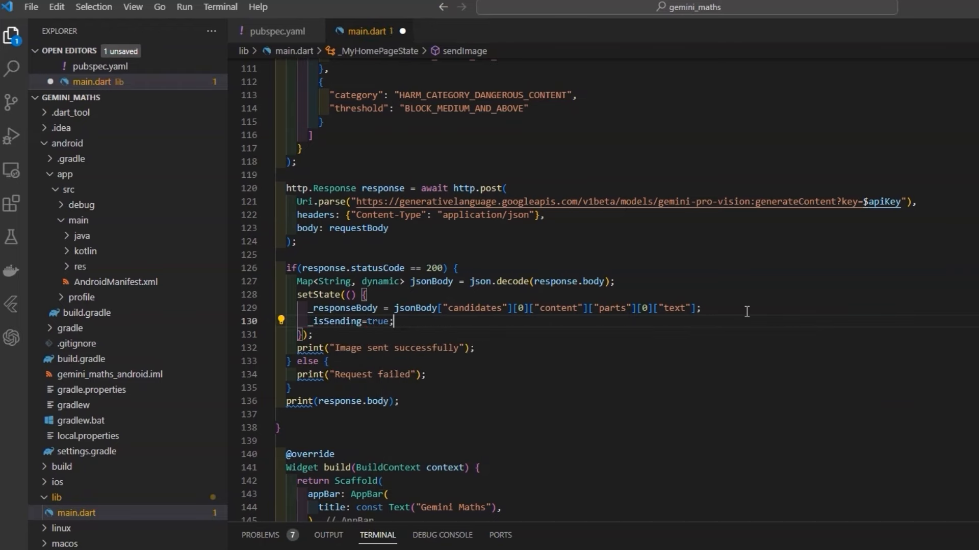
{"action": "type", "text": "set"}
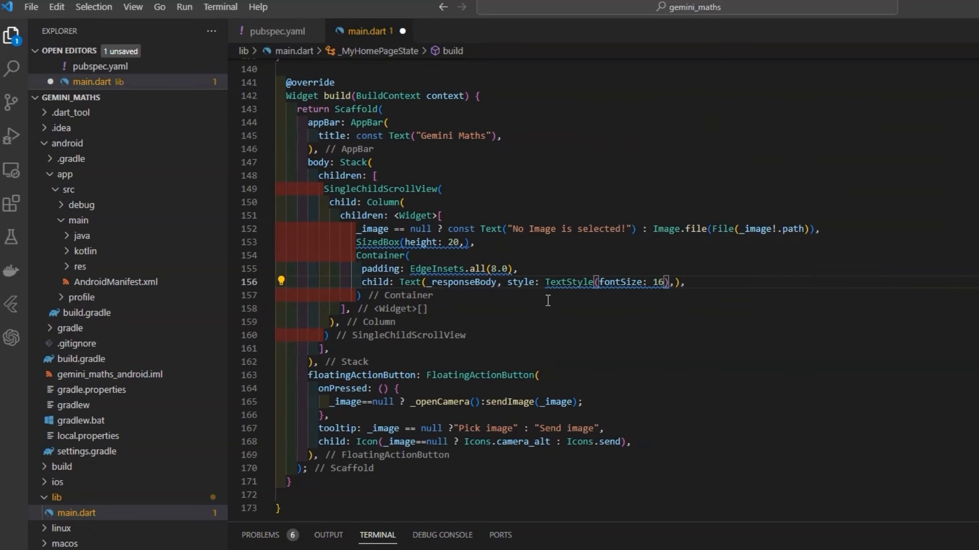
- Show a red CircularProgressIndicator when _isSending, setting it true on send and false afterwards
{"action": "type", "text": "const"}
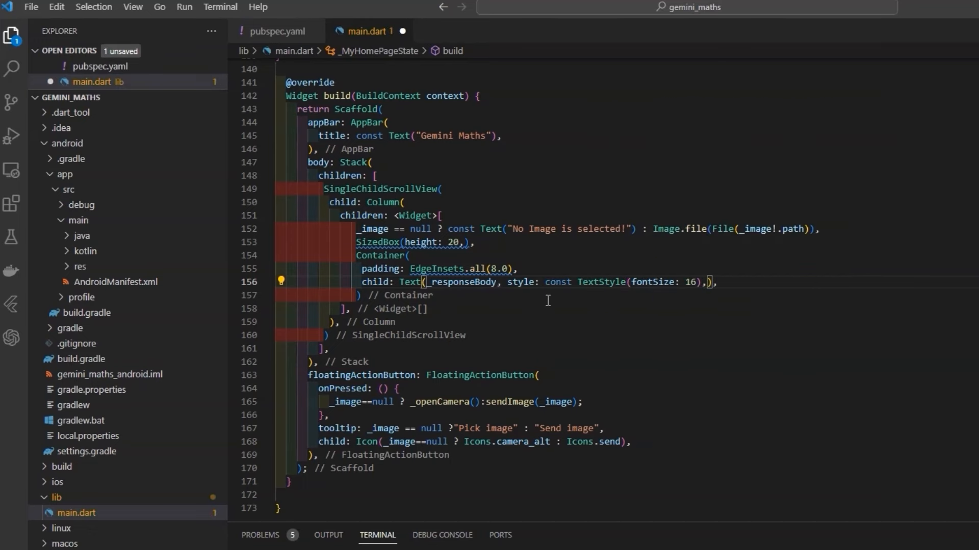
{"action": "type", "text": "if(_isSending) Center("}
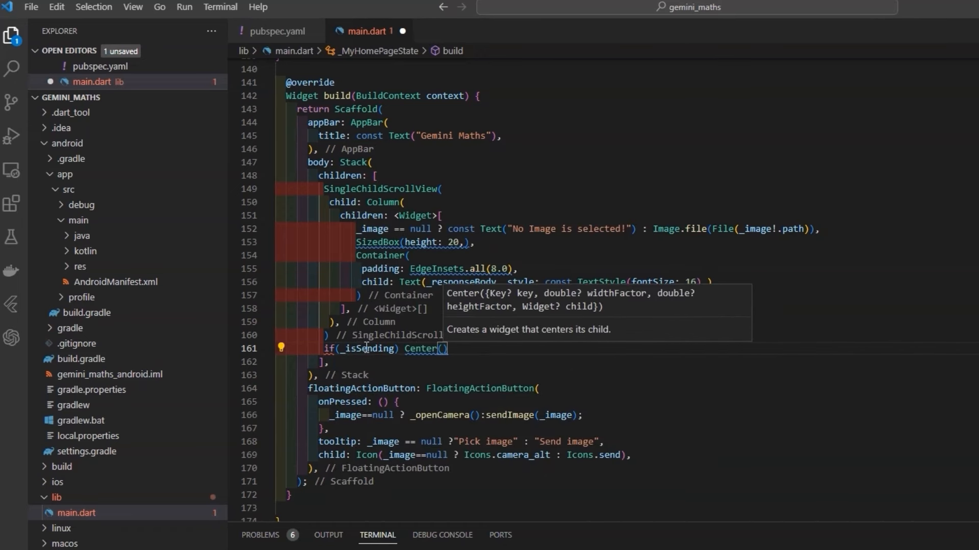
{"action": "type", "text": "child: CircularProgressIndicator,"}
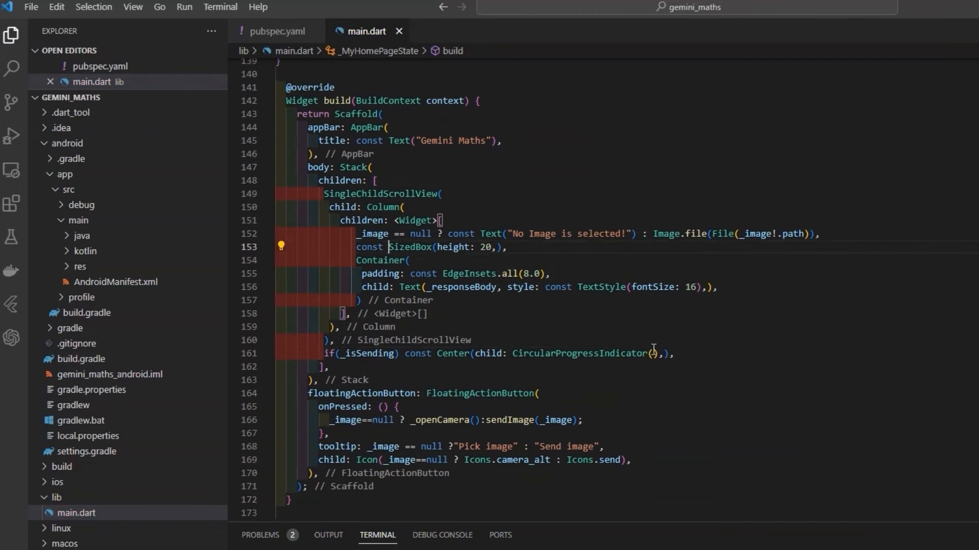
{"action": "type", "text": "color: Colors.red"}
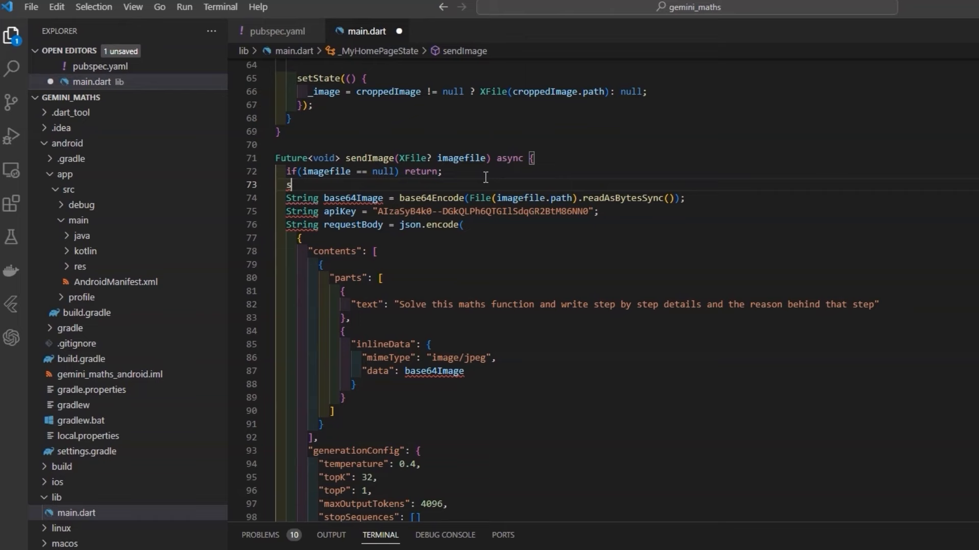
{"action": "type", "text": "_isSending=true;"}
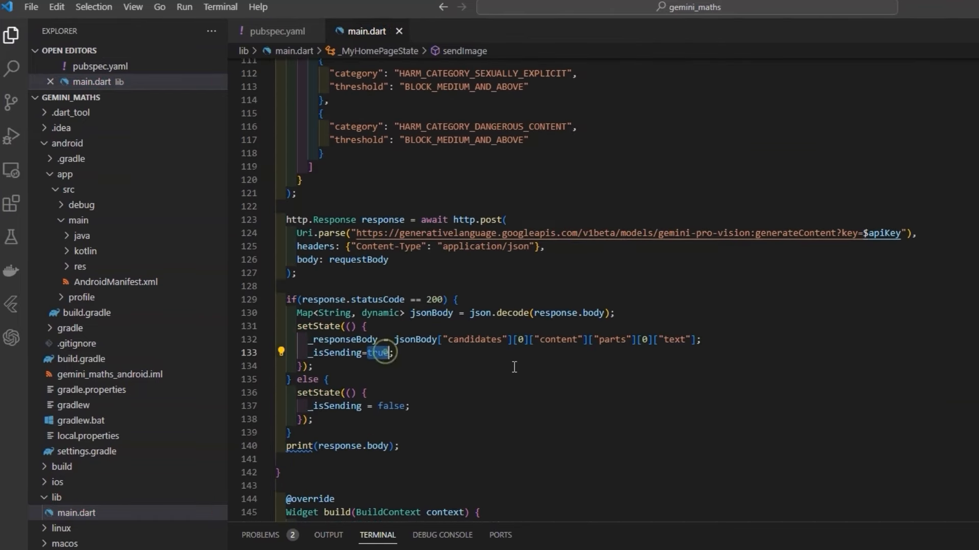
{"action": "type", "text": "false"}
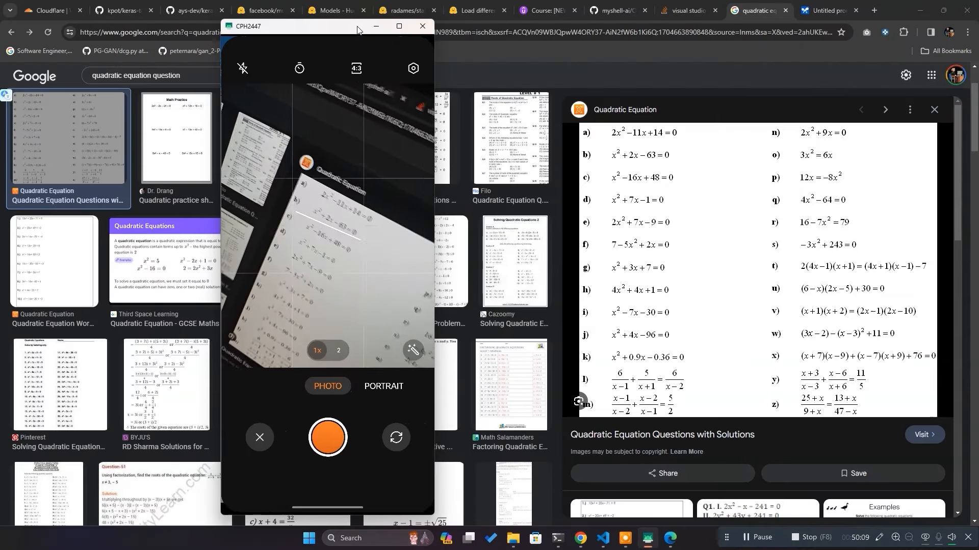
- Zoom the phone camera 2x, photograph the quadratic equations and accept the photo
{"action": "left_click", "coordinate": [338, 350]}
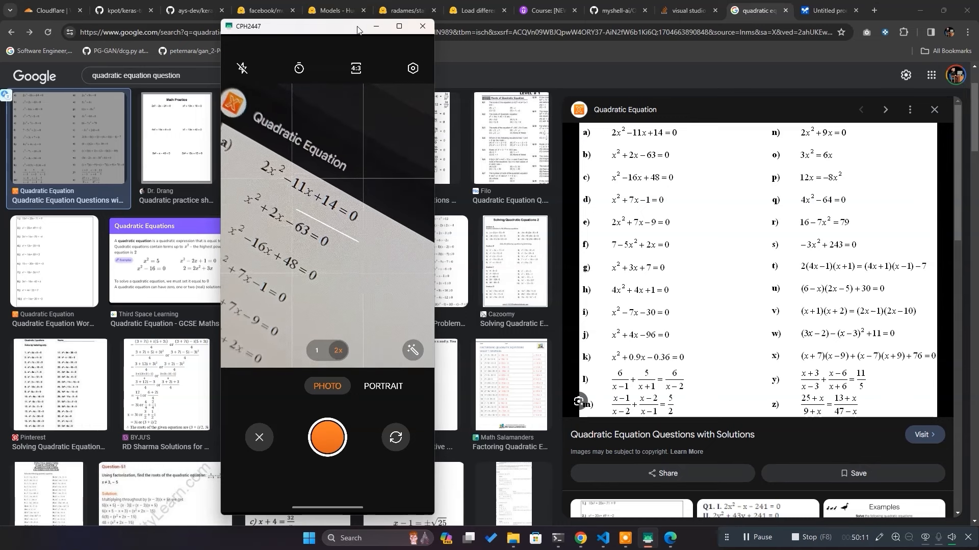
{"action": "left_click", "coordinate": [326, 437]}
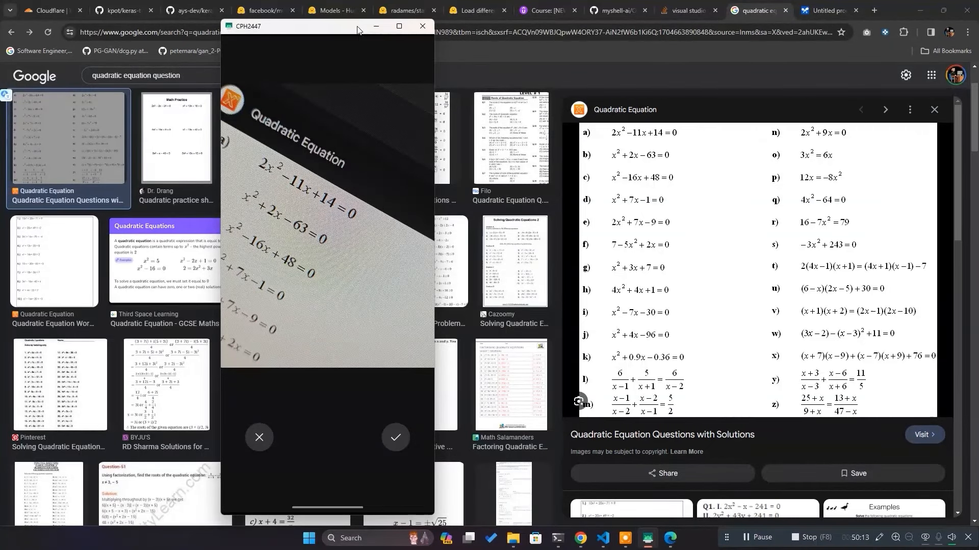
{"action": "left_click", "coordinate": [395, 439]}
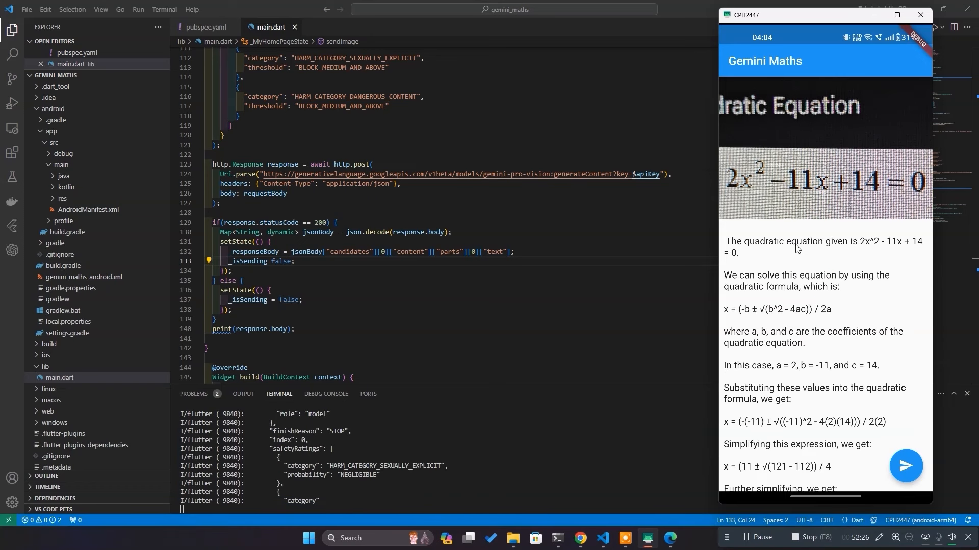
{"action": "mouse_move", "coordinate": [888, 266]}
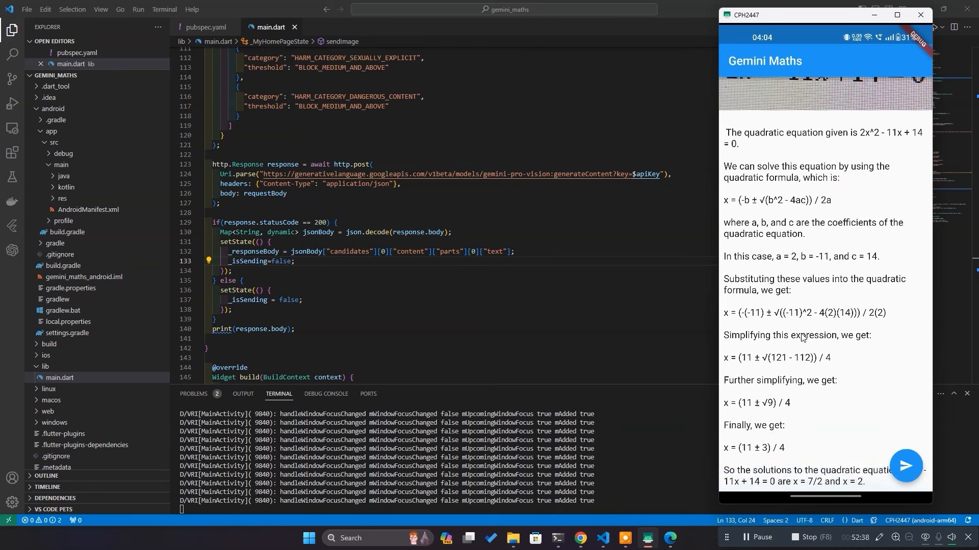
{"action": "mouse_move", "coordinate": [808, 466]}
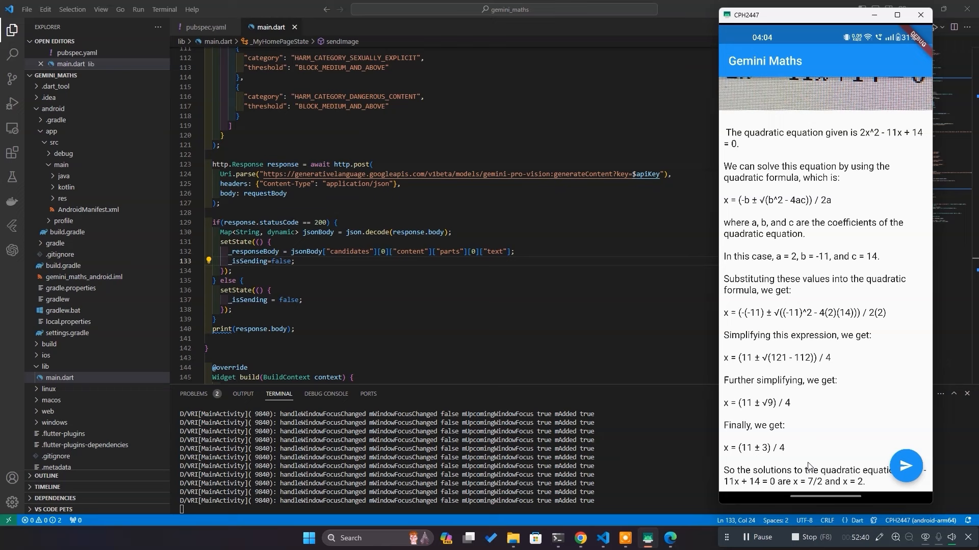
{"action": "mouse_move", "coordinate": [809, 486]}
{"action": "type", "text": "String customPrompt = \"\""}
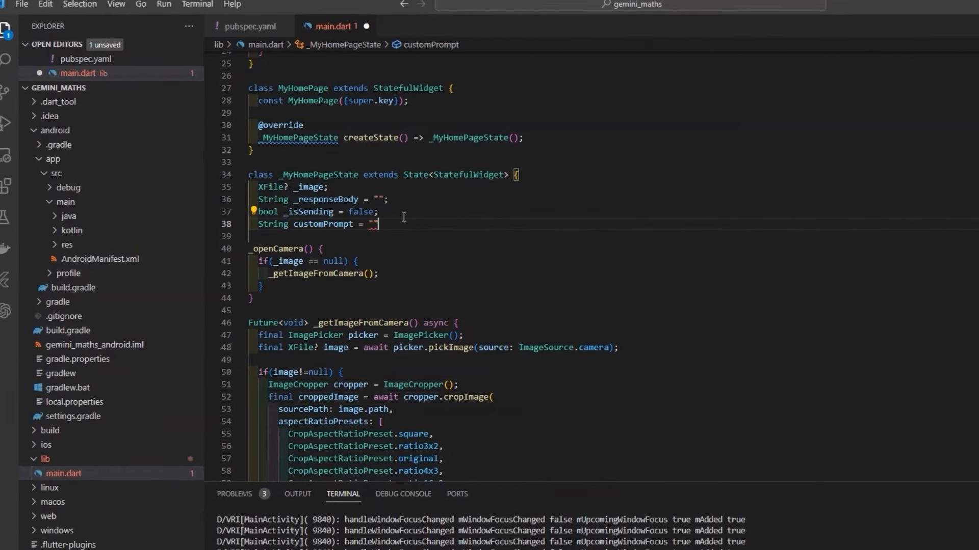
- Add customPrompt, a TextField with a TextEditingController, and print("Sent: $customPrompt")
{"action": "scroll", "scroll_direction": "down", "scroll_amount": 3}
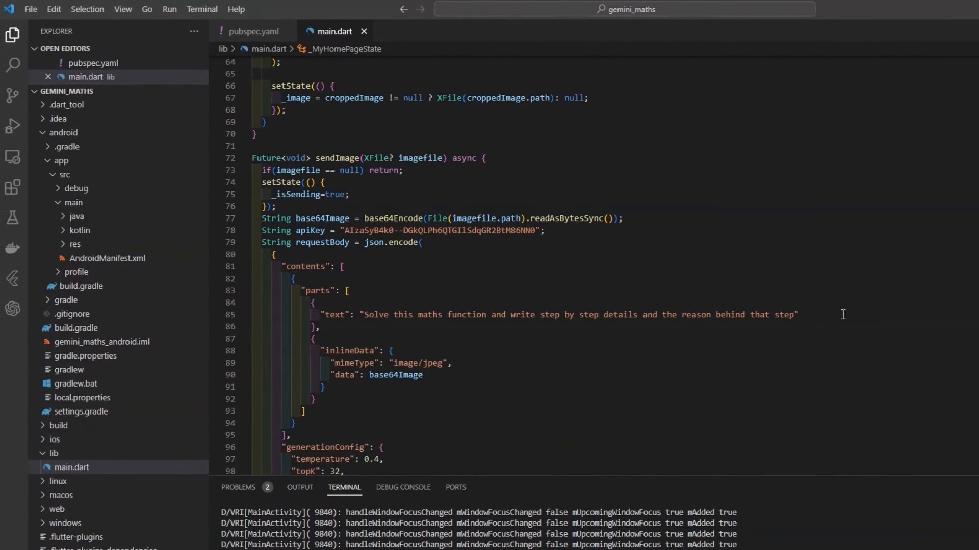
{"action": "type", "text": "customPrompt"}
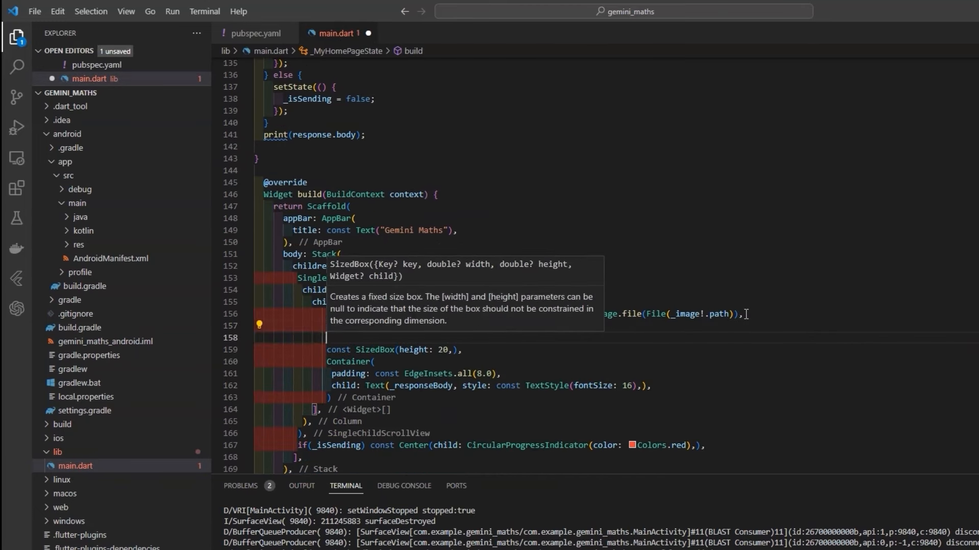
{"action": "type", "text": "TextFie"}
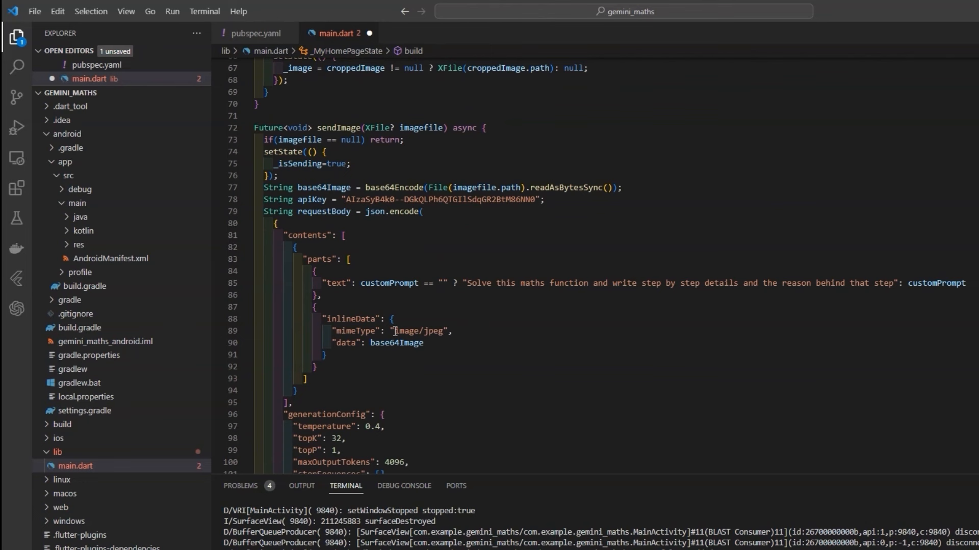
{"action": "type", "text": "TextCo"}
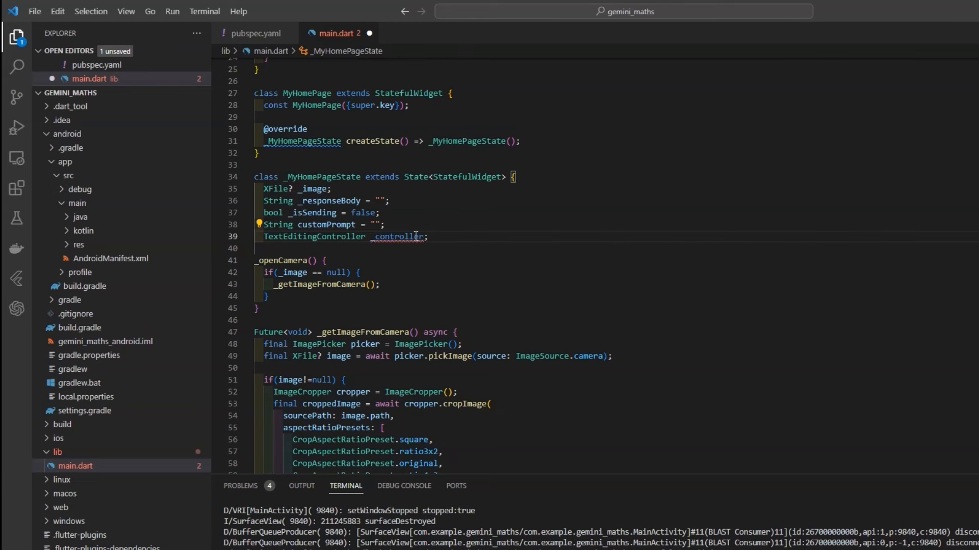
{"action": "type", "text": "cus"}
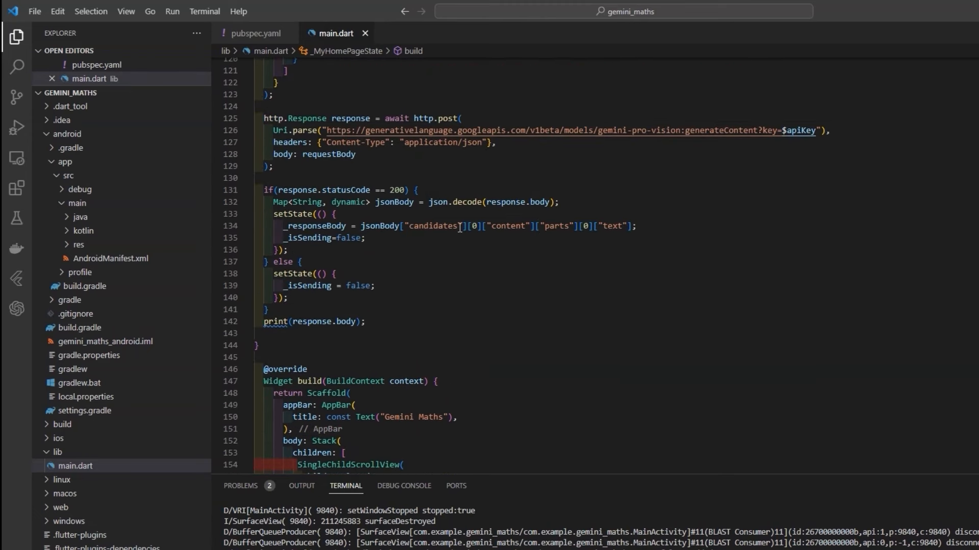
{"action": "type", "text": "print(\"Sent: \")"}
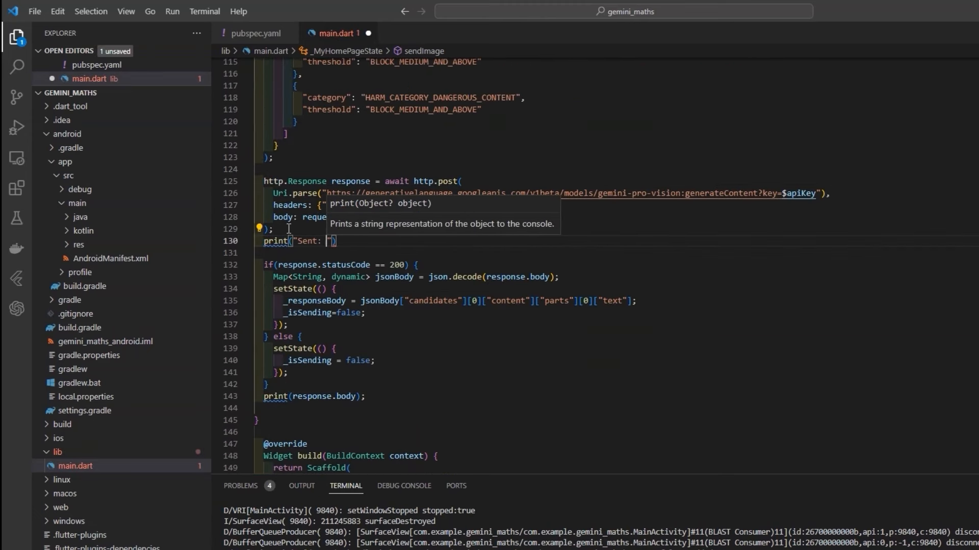
{"action": "type", "text": "$customPrompt"}
{"action": "type", "text": "Solve this derivative question and write d"}
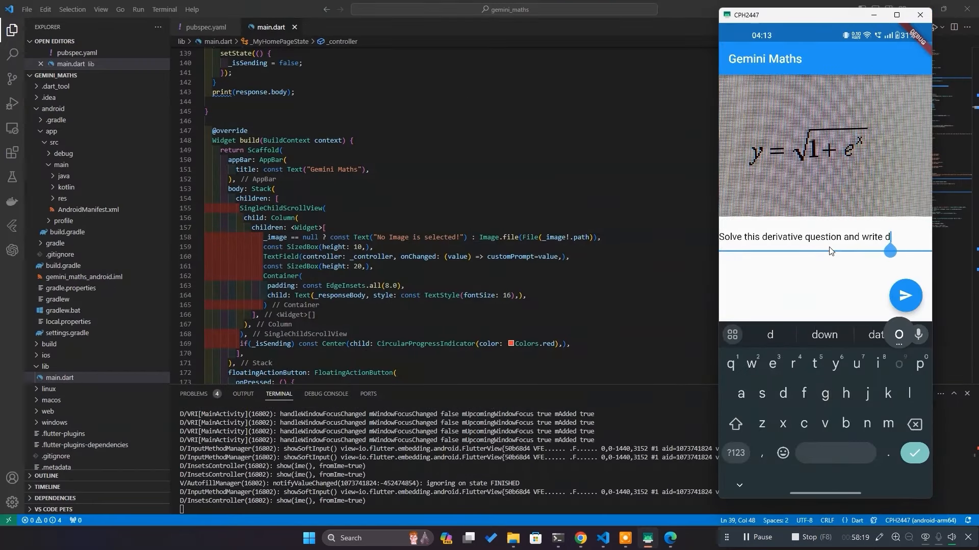
- Send the derivative prompt with the equation image, then type 'bye' in the prompt field
{"action": "type", "text": "own the steps"}
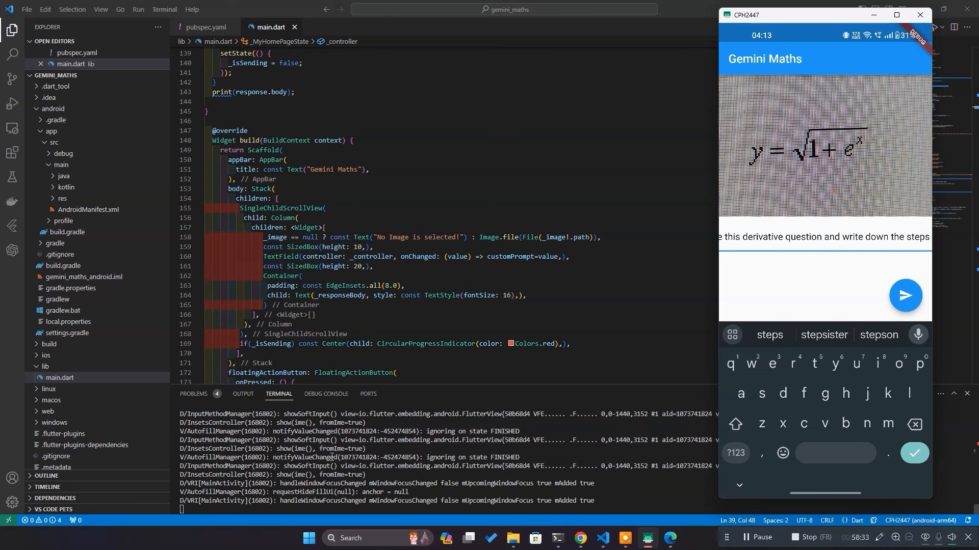
{"action": "left_click", "coordinate": [904, 295]}
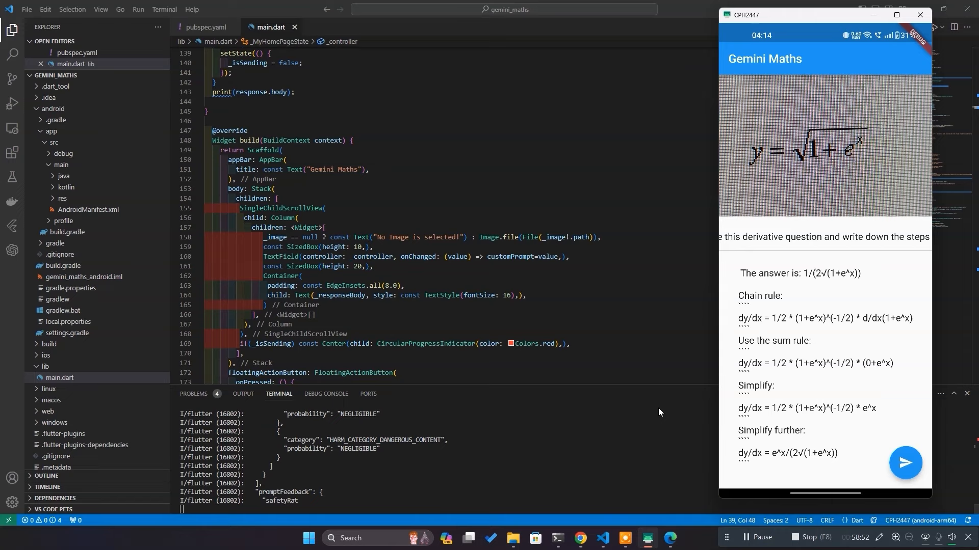
{"action": "mouse_move", "coordinate": [779, 352]}
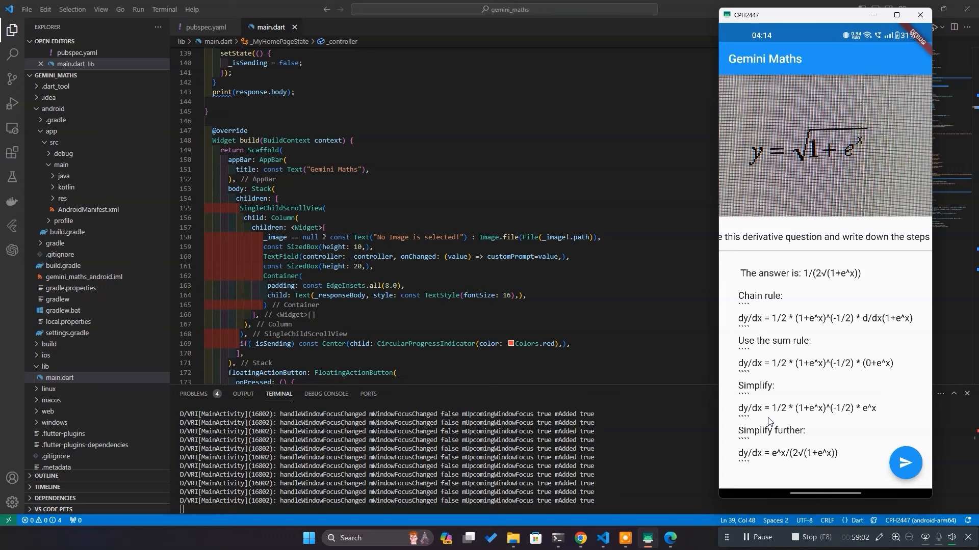
{"action": "type", "text": "bye"}
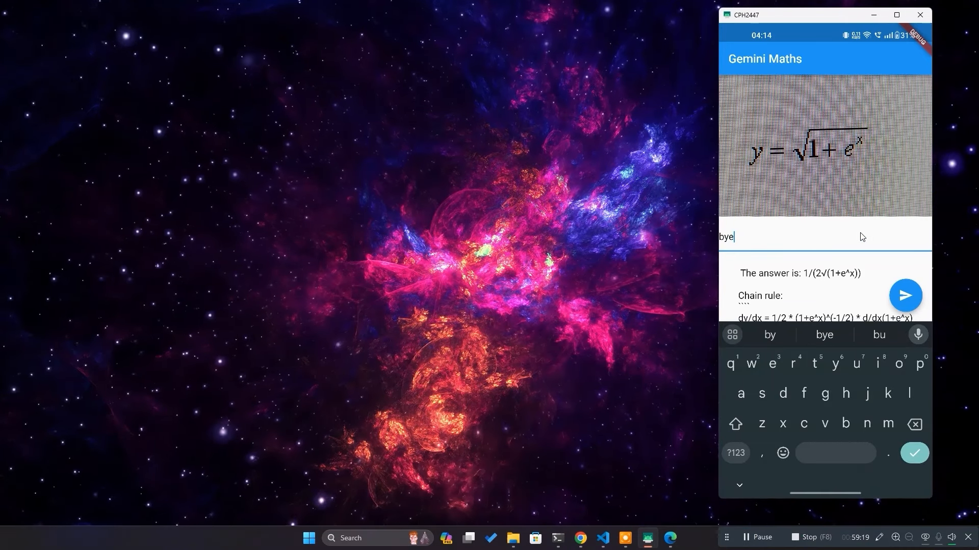